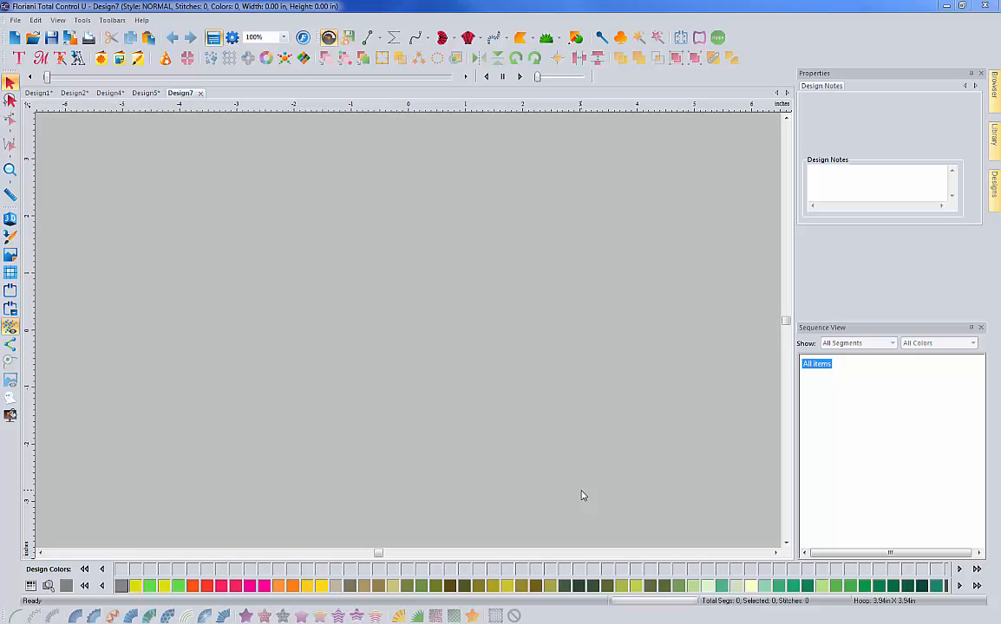
{"action": "mouse_move", "coordinate": [59, 59]}
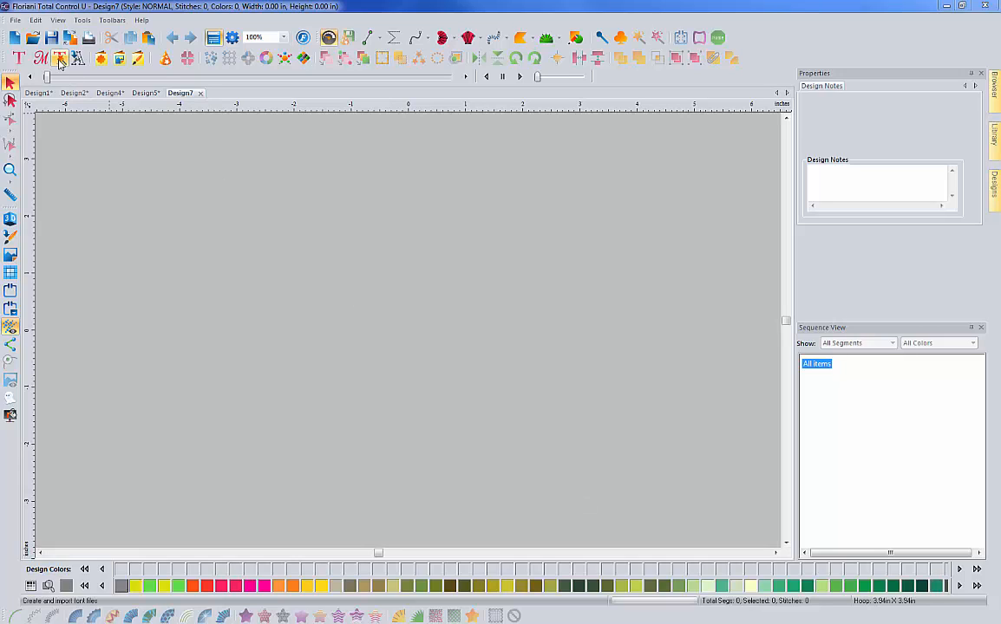
{"action": "mouse_move", "coordinate": [59, 59]}
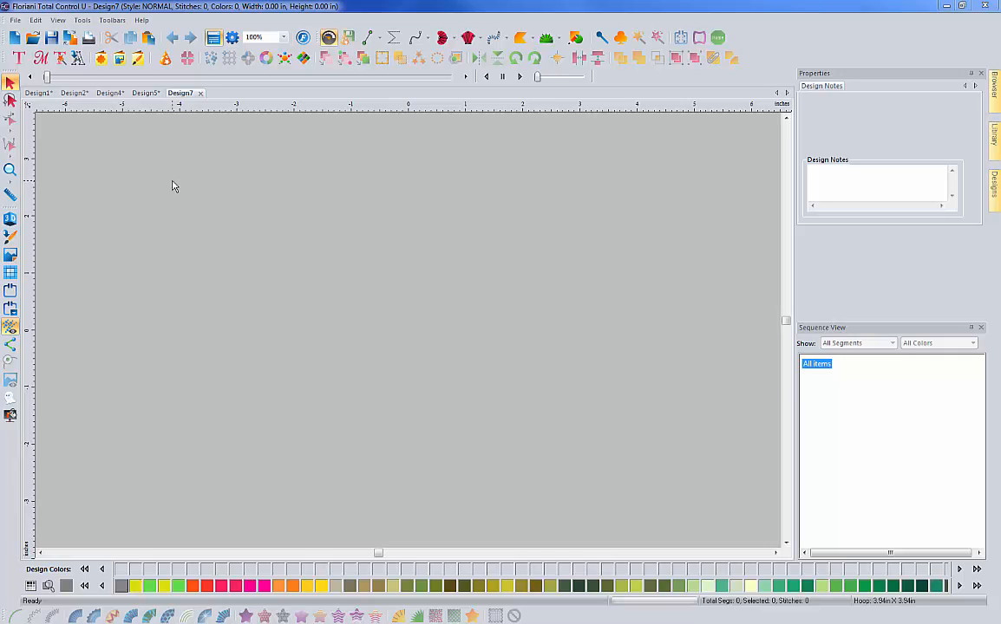
Bring up the Font Importer window listing the folder's letter and symbol designs
{"action": "left_click", "coordinate": [19, 59]}
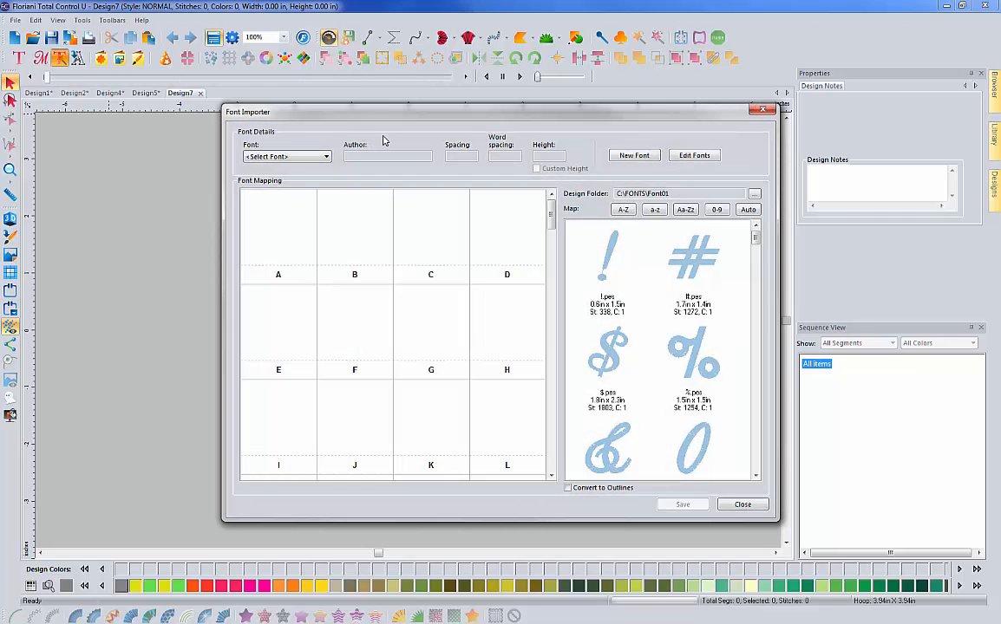
{"action": "mouse_move", "coordinate": [399, 121]}
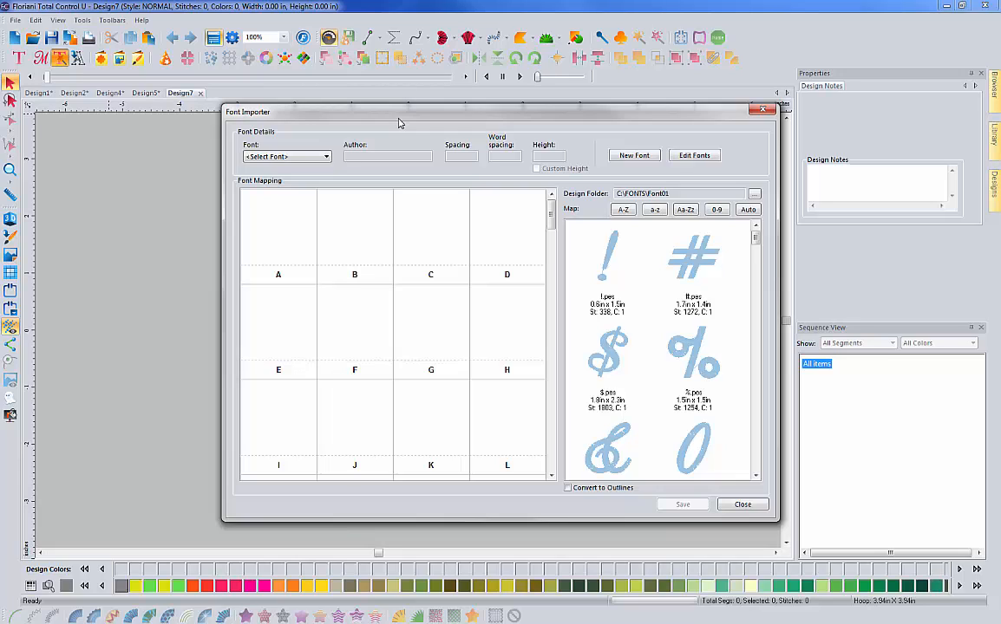
{"action": "mouse_move", "coordinate": [291, 135]}
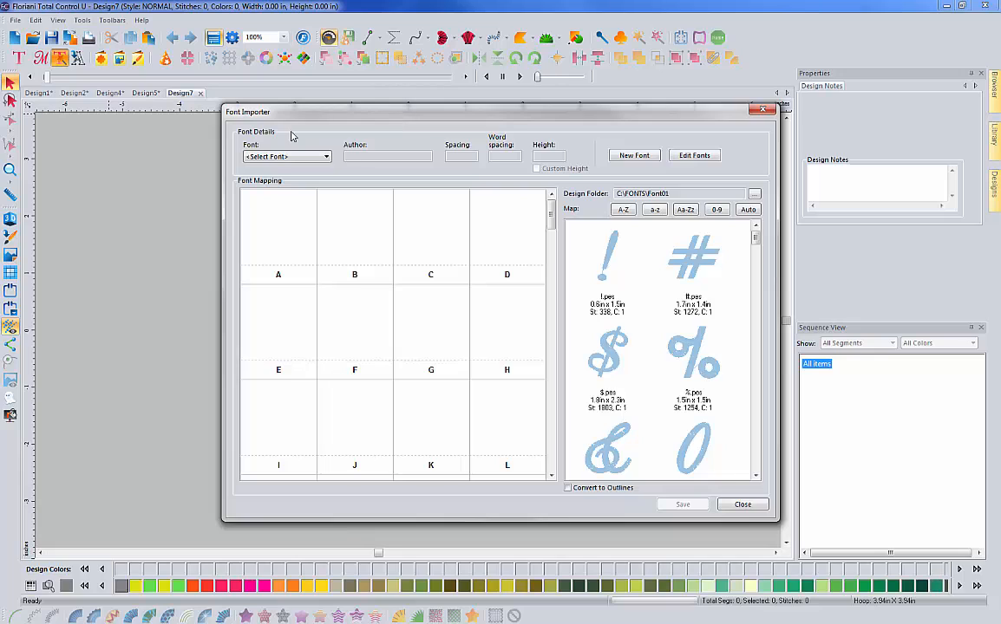
{"action": "mouse_move", "coordinate": [401, 128]}
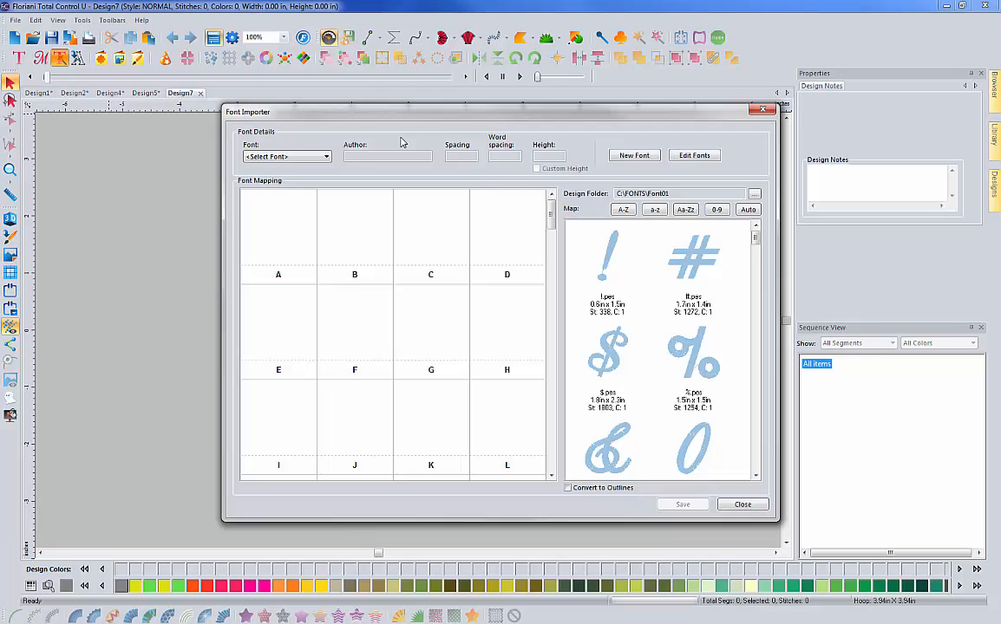
{"action": "mouse_move", "coordinate": [638, 312]}
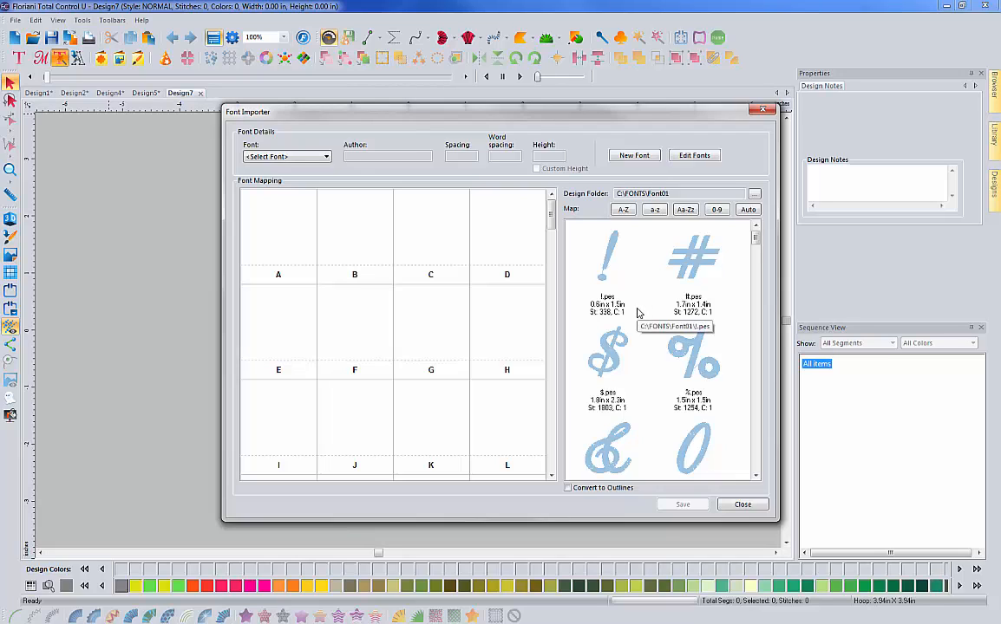
{"action": "mouse_move", "coordinate": [385, 208]}
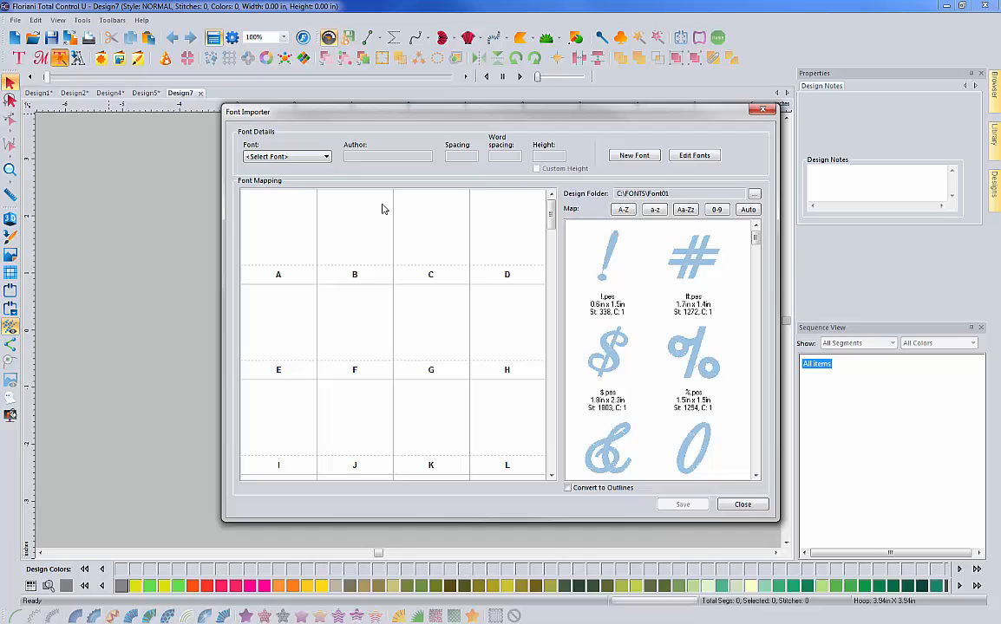
{"action": "mouse_move", "coordinate": [340, 201]}
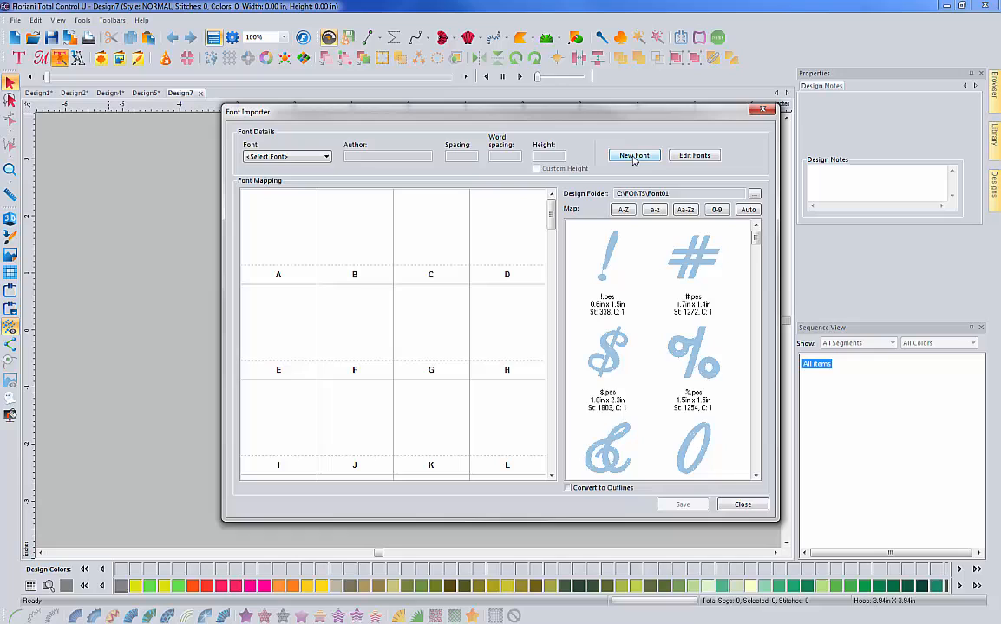
{"action": "mouse_move", "coordinate": [687, 166]}
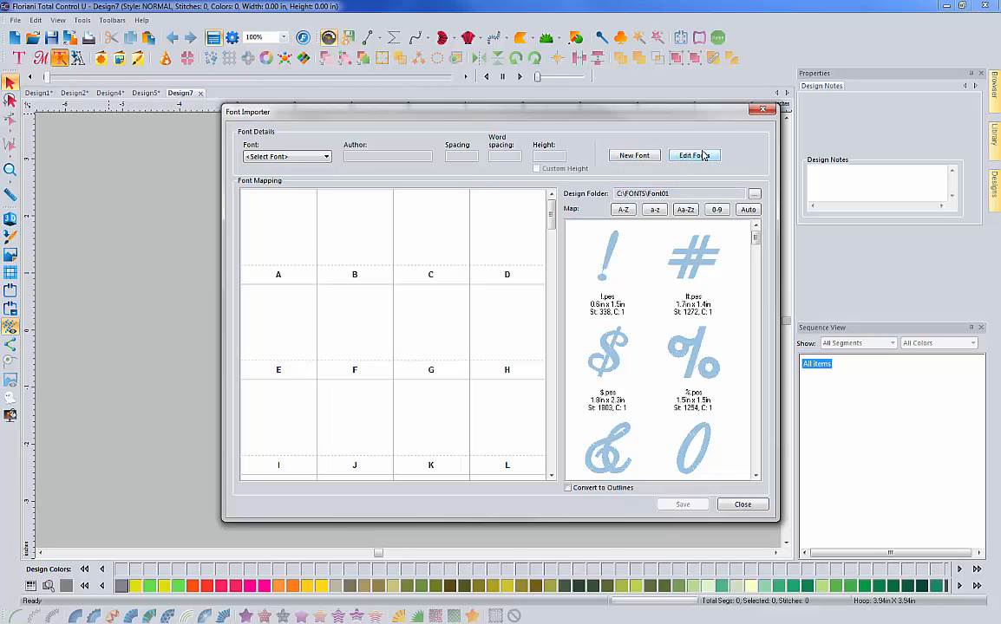
{"action": "mouse_move", "coordinate": [659, 160]}
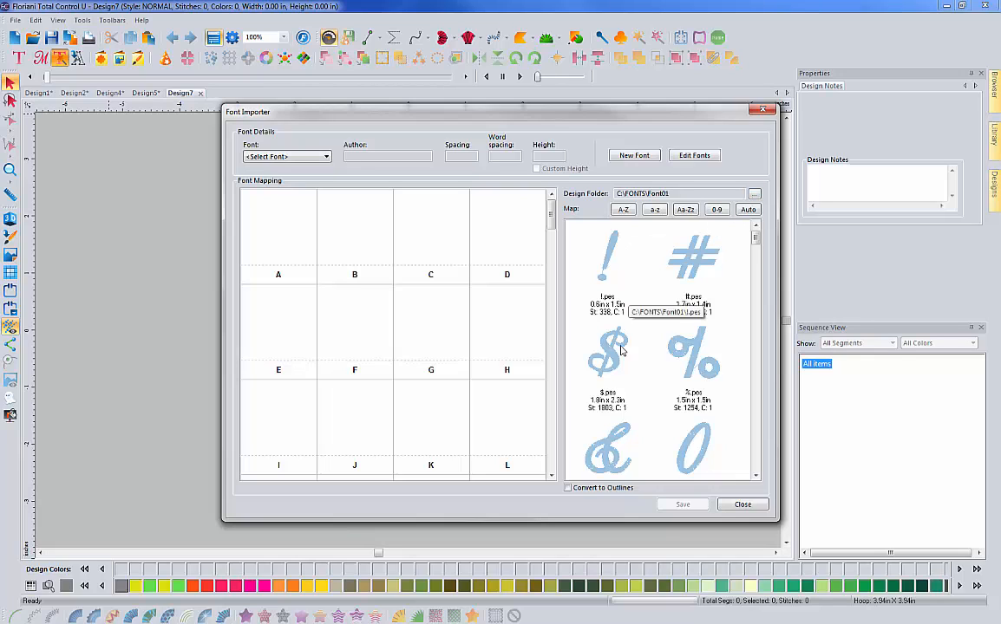
{"action": "mouse_move", "coordinate": [693, 290]}
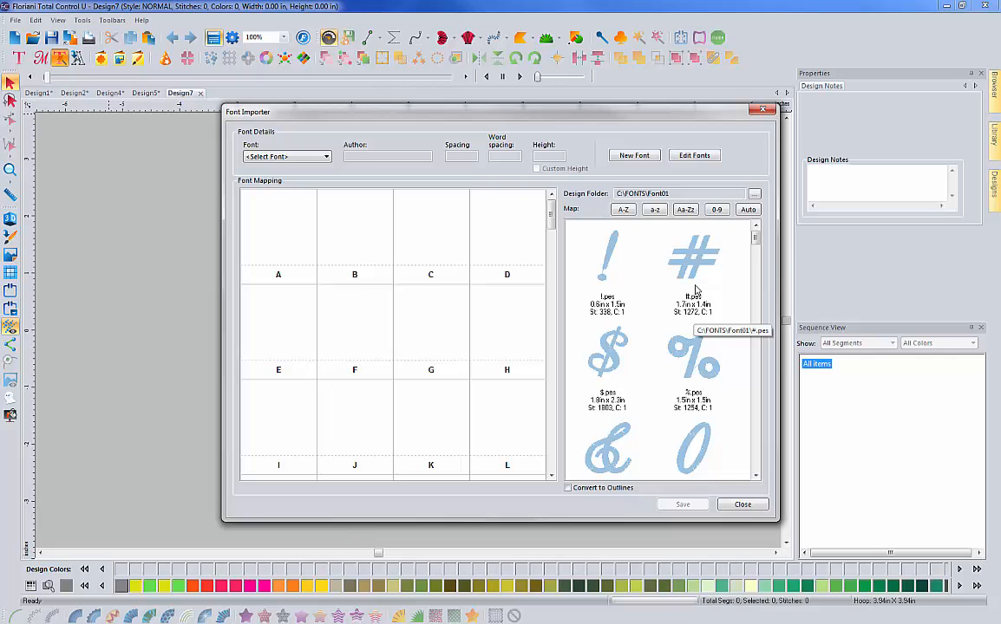
{"action": "mouse_move", "coordinate": [640, 503]}
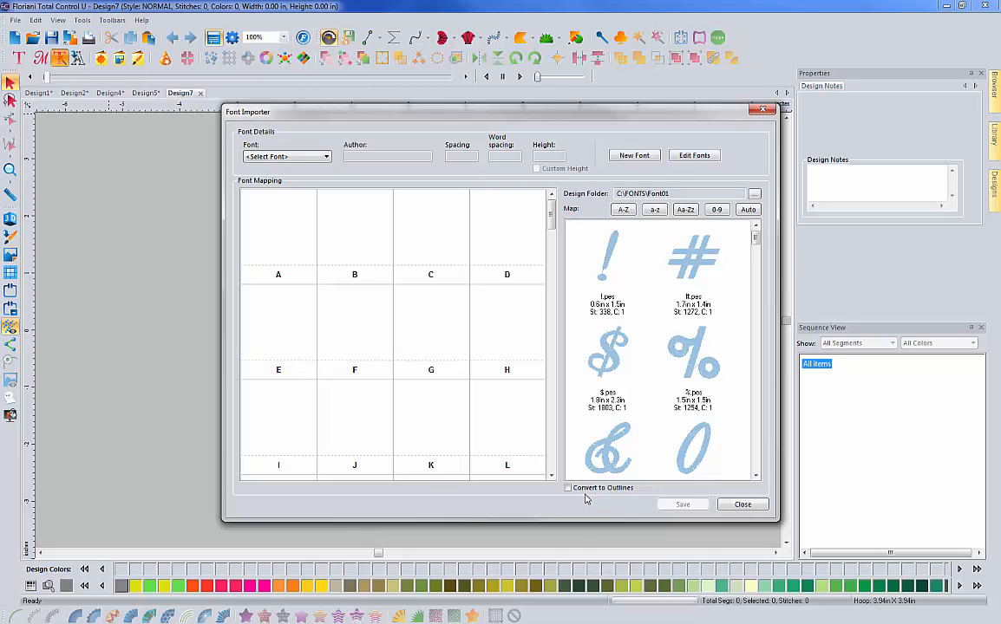
{"action": "mouse_move", "coordinate": [607, 350]}
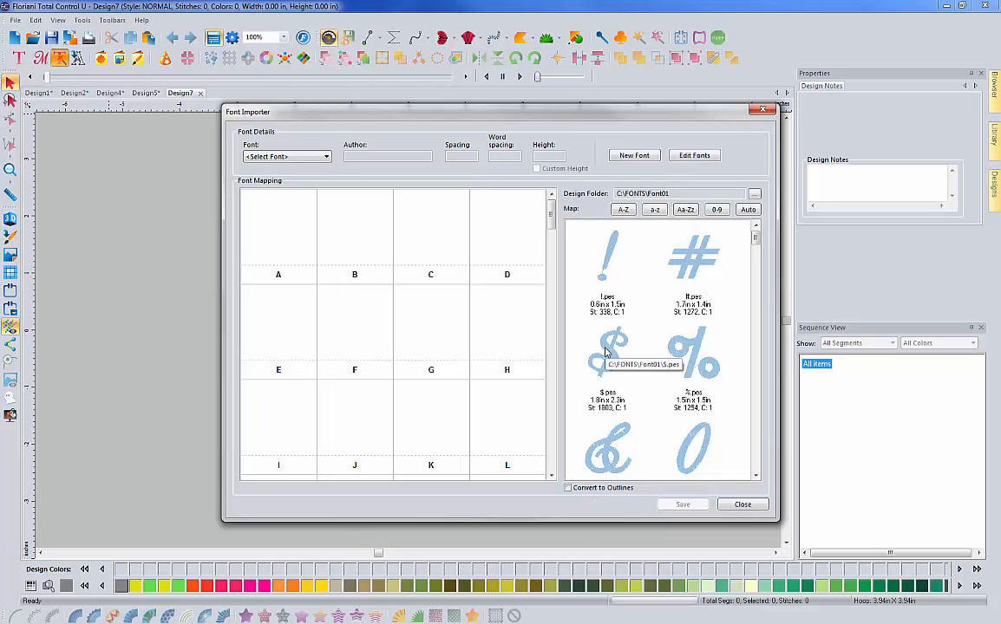
{"action": "mouse_move", "coordinate": [355, 167]}
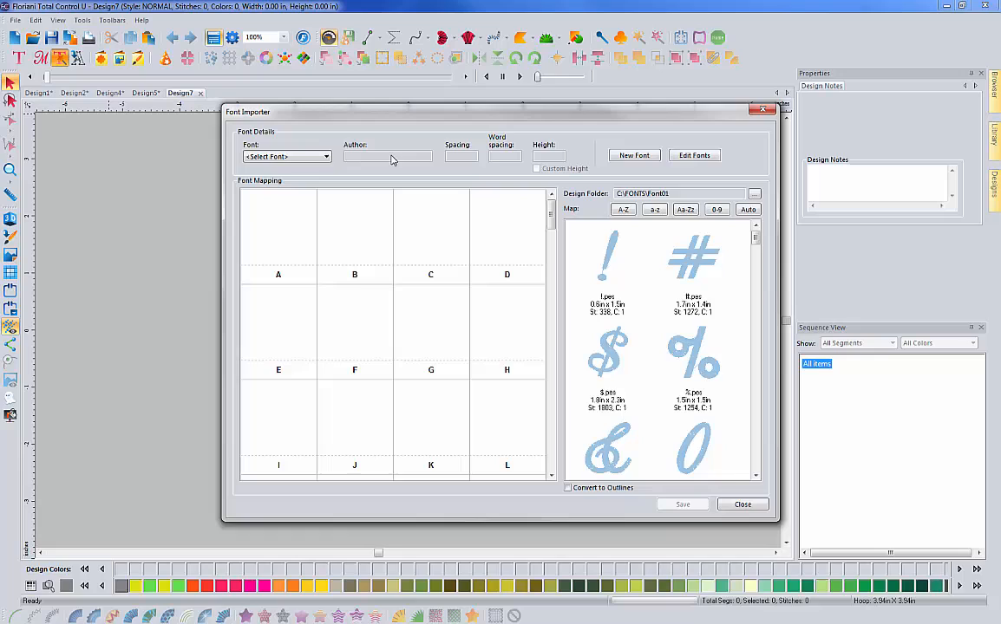
{"action": "mouse_move", "coordinate": [136, 171]}
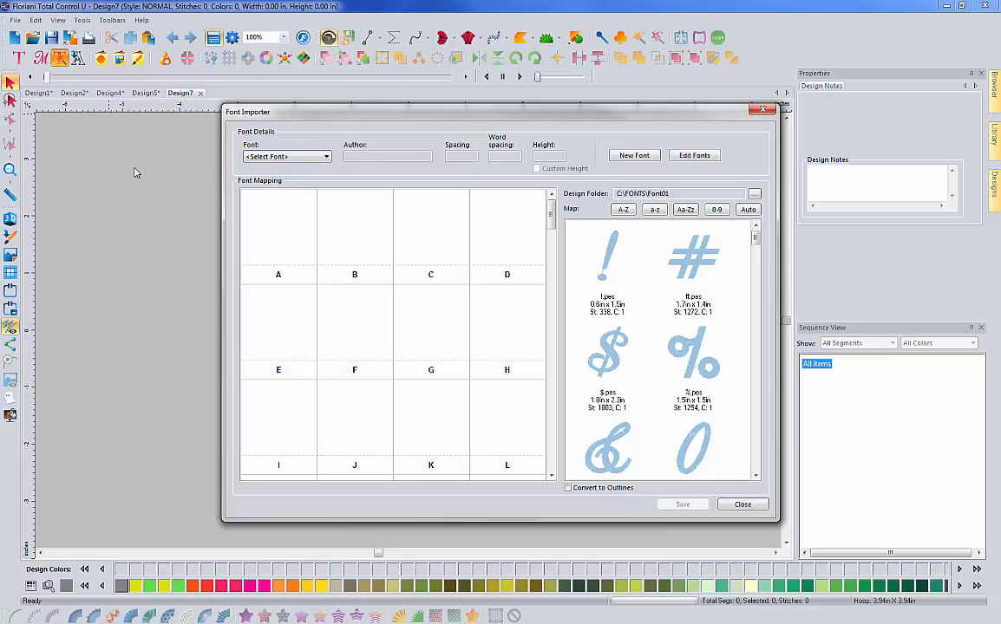
{"action": "mouse_move", "coordinate": [263, 165]}
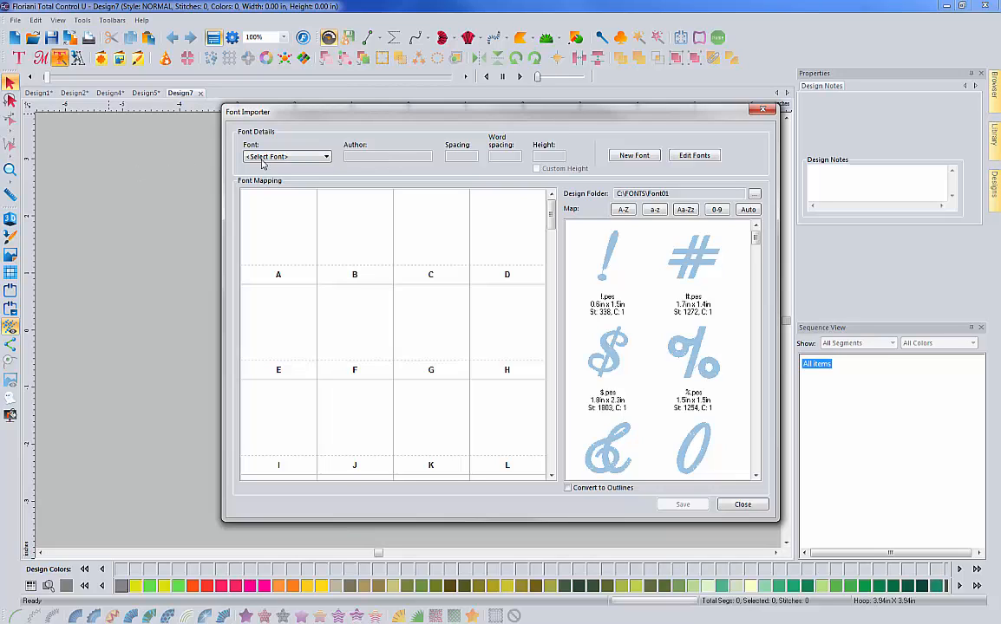
{"action": "mouse_move", "coordinate": [130, 163]}
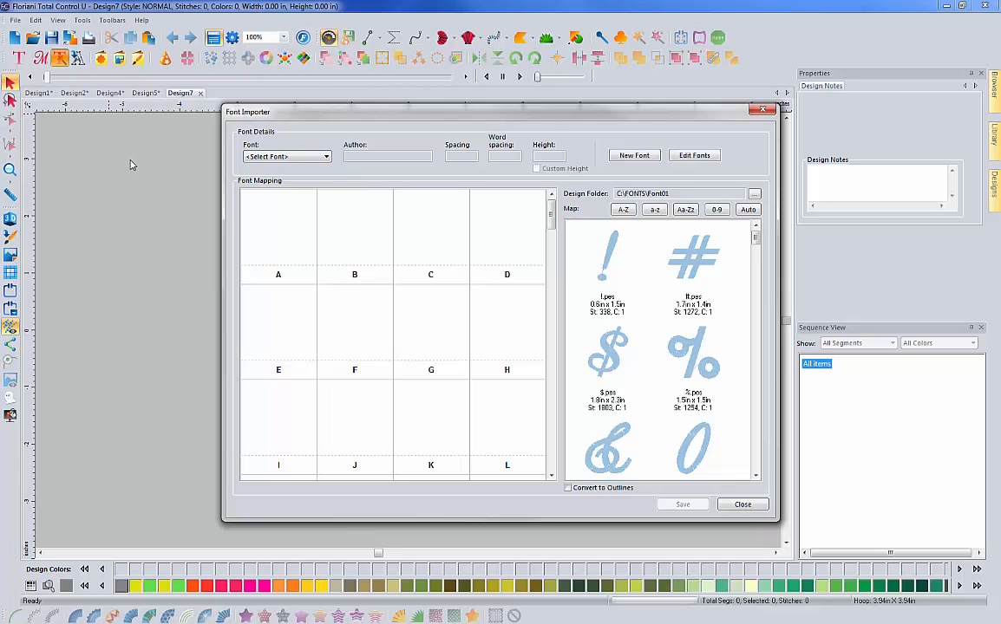
{"action": "mouse_move", "coordinate": [224, 130]}
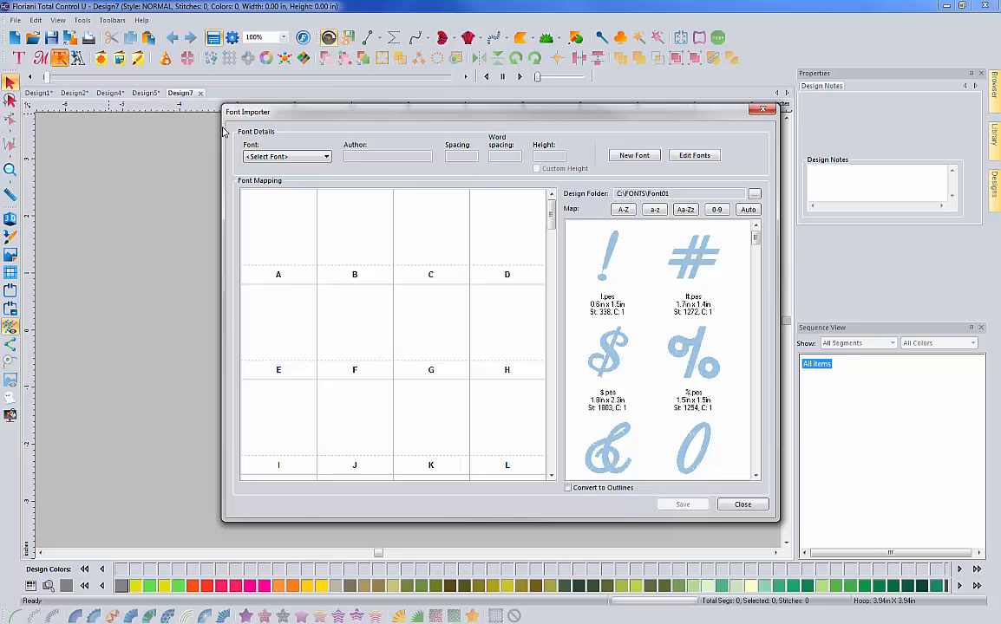
{"action": "mouse_move", "coordinate": [357, 160]}
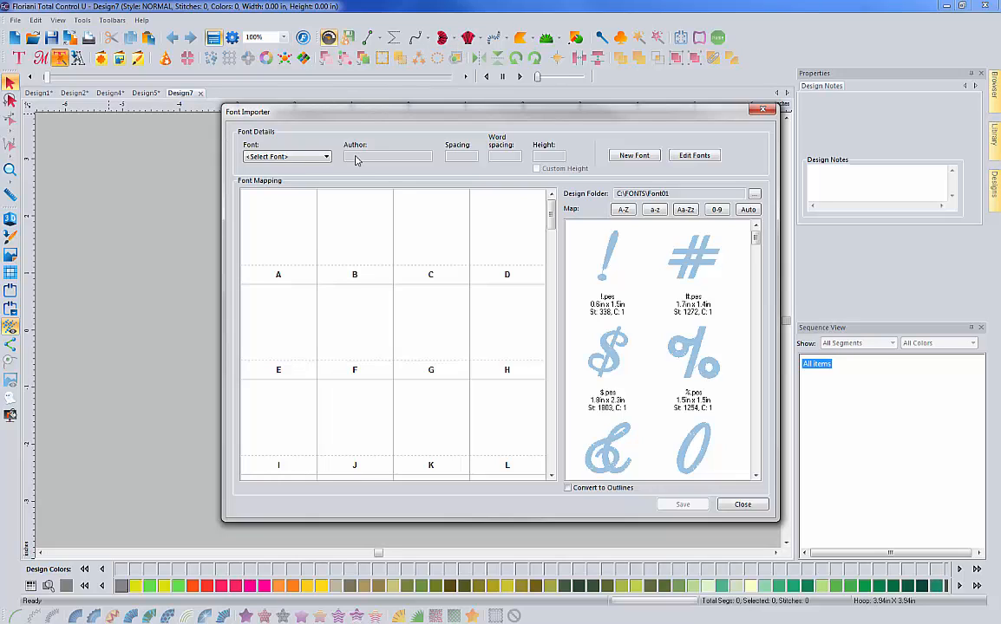
{"action": "mouse_move", "coordinate": [475, 46]}
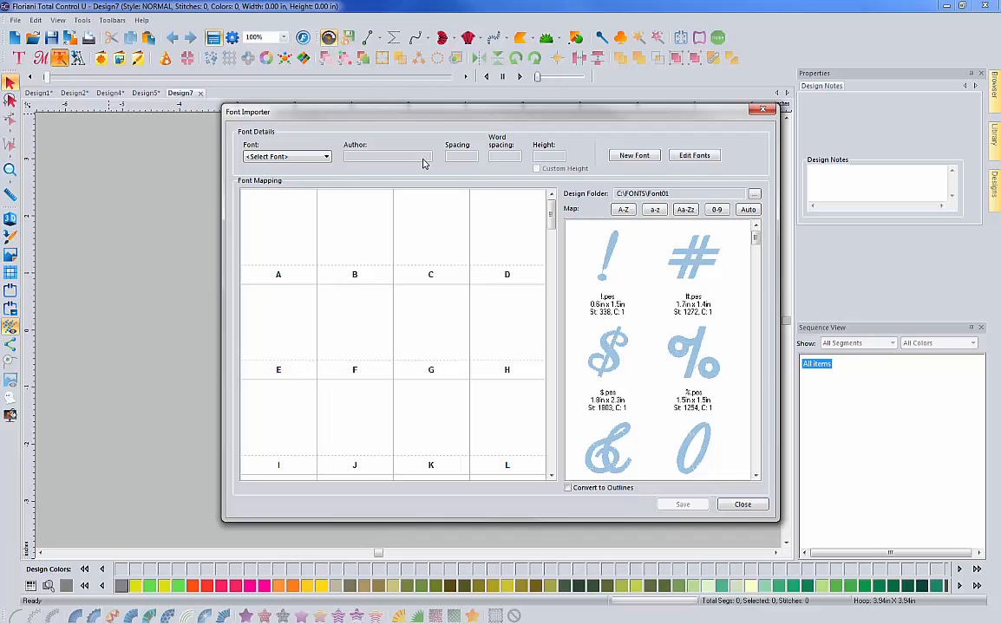
{"action": "mouse_move", "coordinate": [403, 186]}
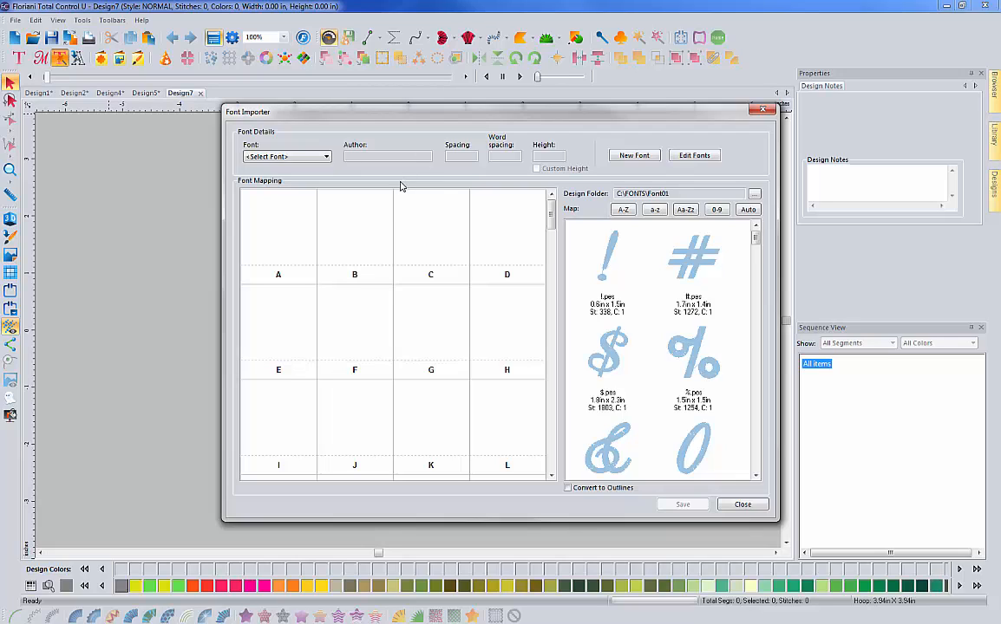
{"action": "mouse_move", "coordinate": [471, 290]}
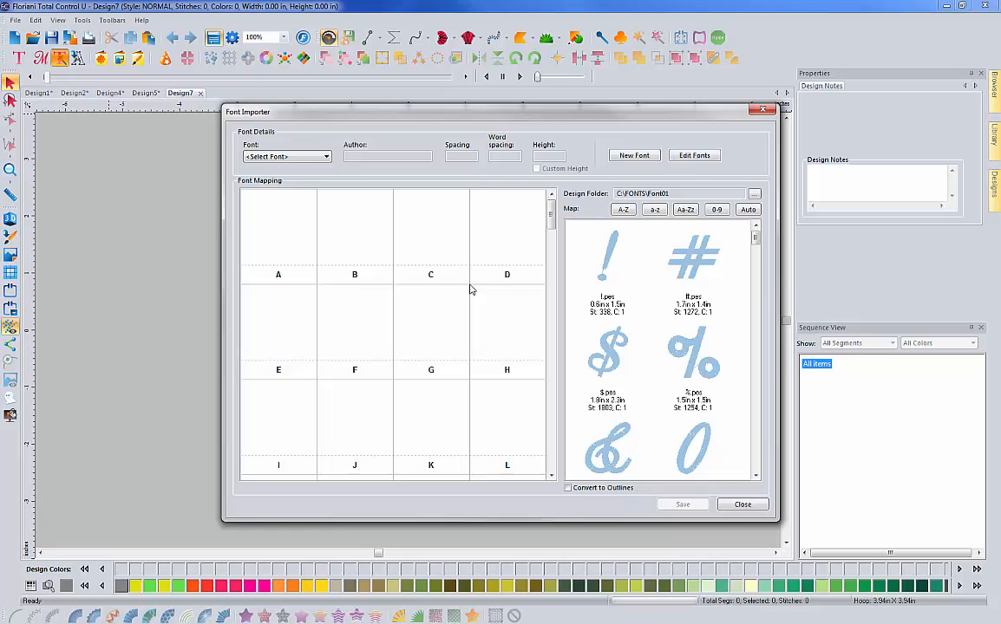
{"action": "mouse_move", "coordinate": [449, 362]}
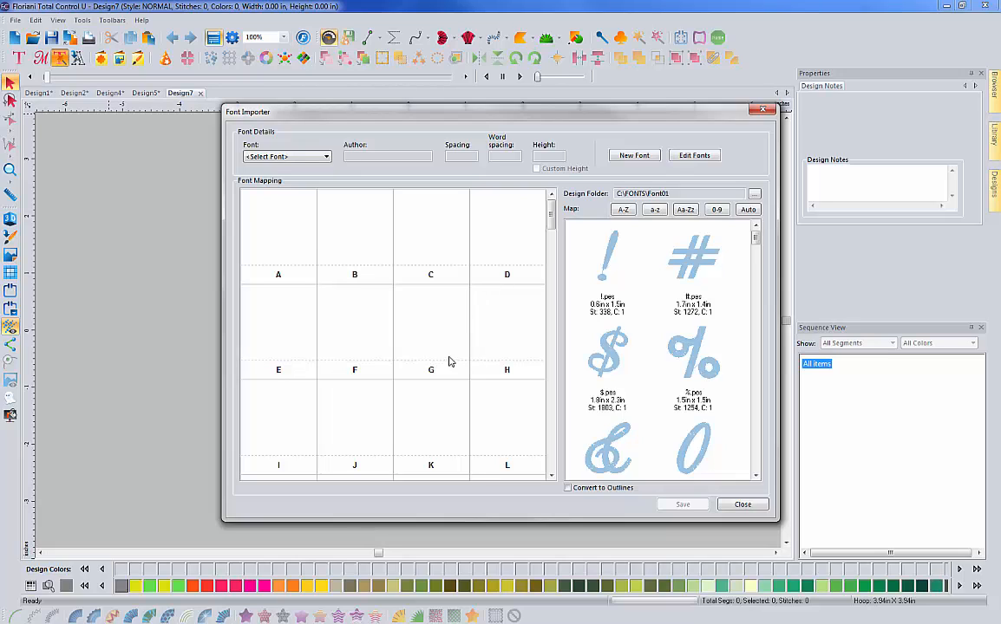
{"action": "mouse_move", "coordinate": [712, 264]}
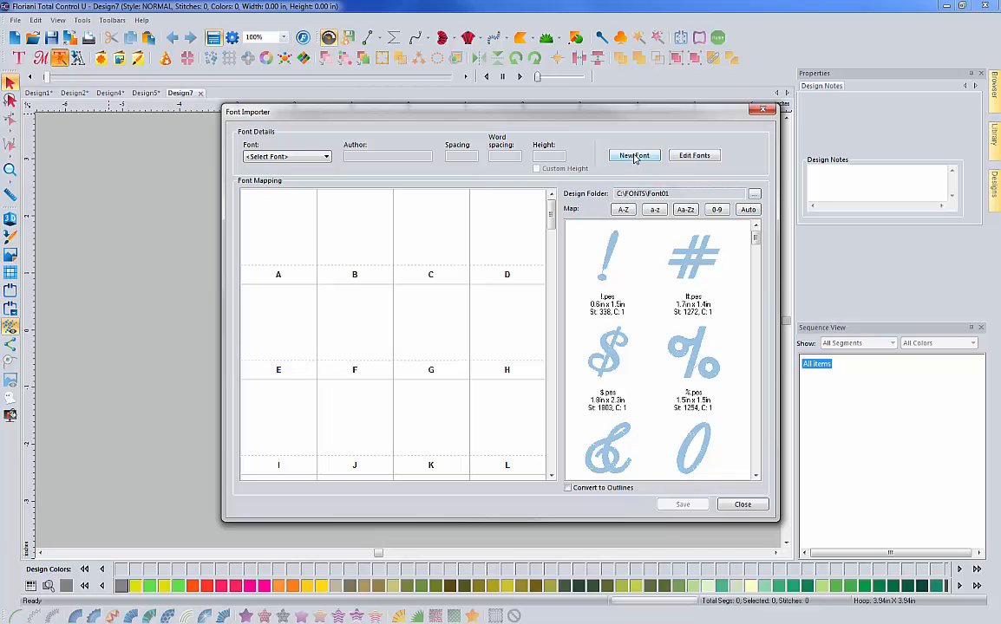
Start a new font and name it SP_Font01 in the New Font dialog
{"action": "left_click", "coordinate": [635, 157]}
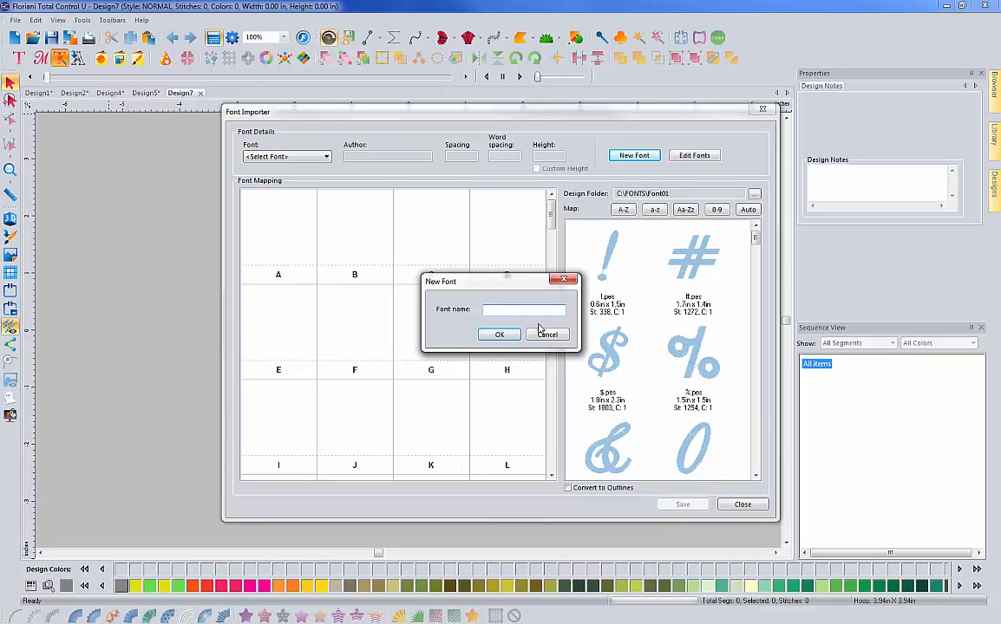
{"action": "type", "text": "Sap"}
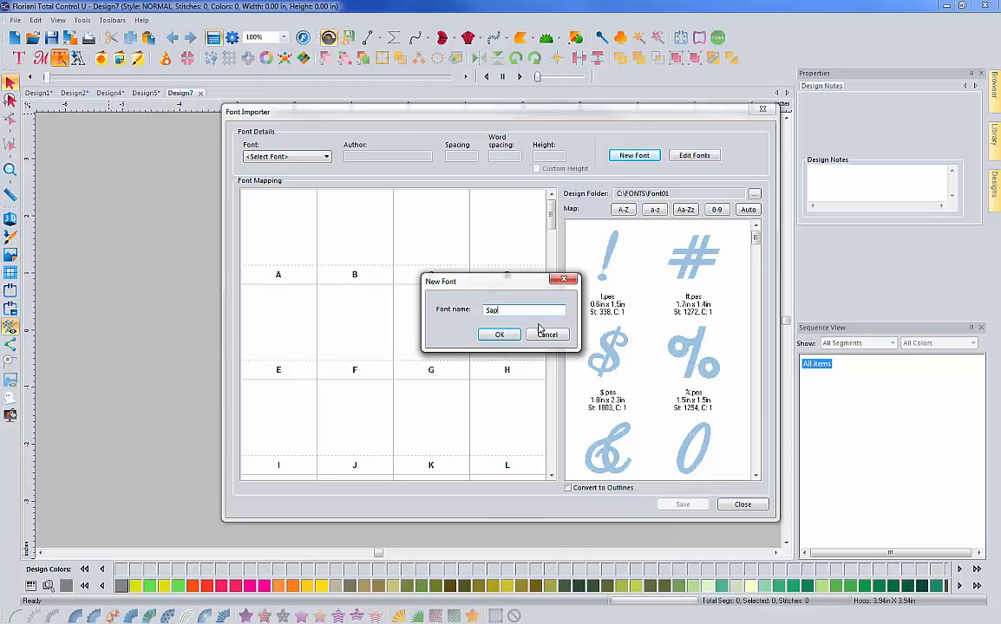
{"action": "key", "text": "BackSpace"}
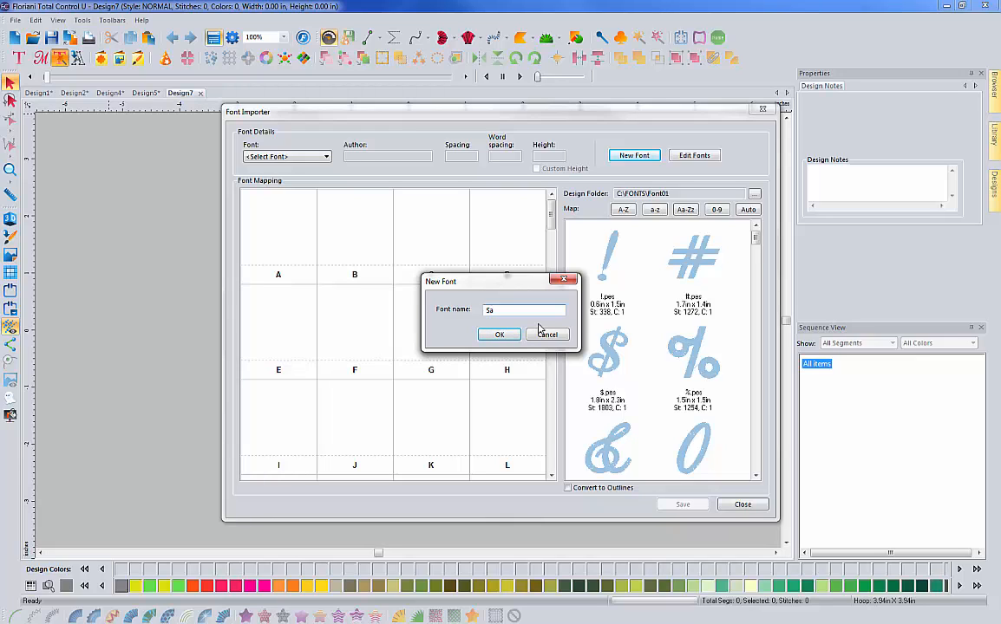
{"action": "type", "text": "l"}
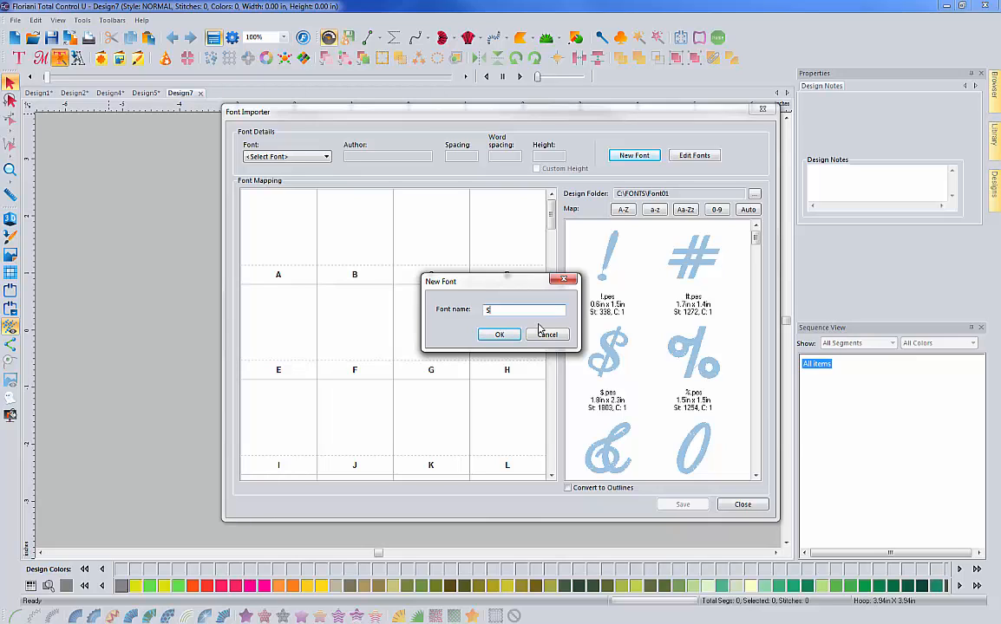
{"action": "type", "text": "P"}
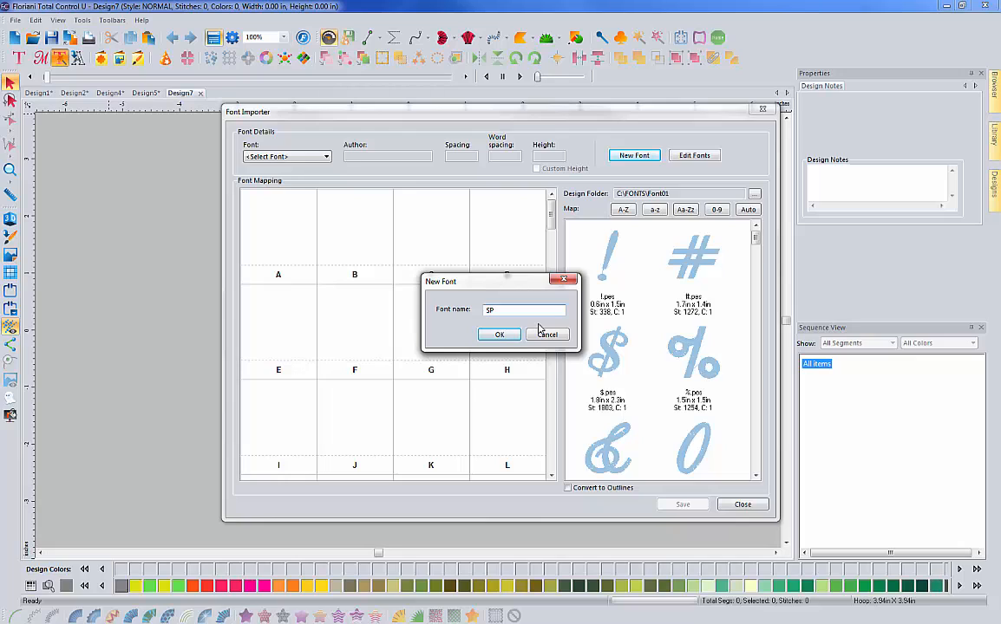
{"action": "type", "text": "_Fo"}
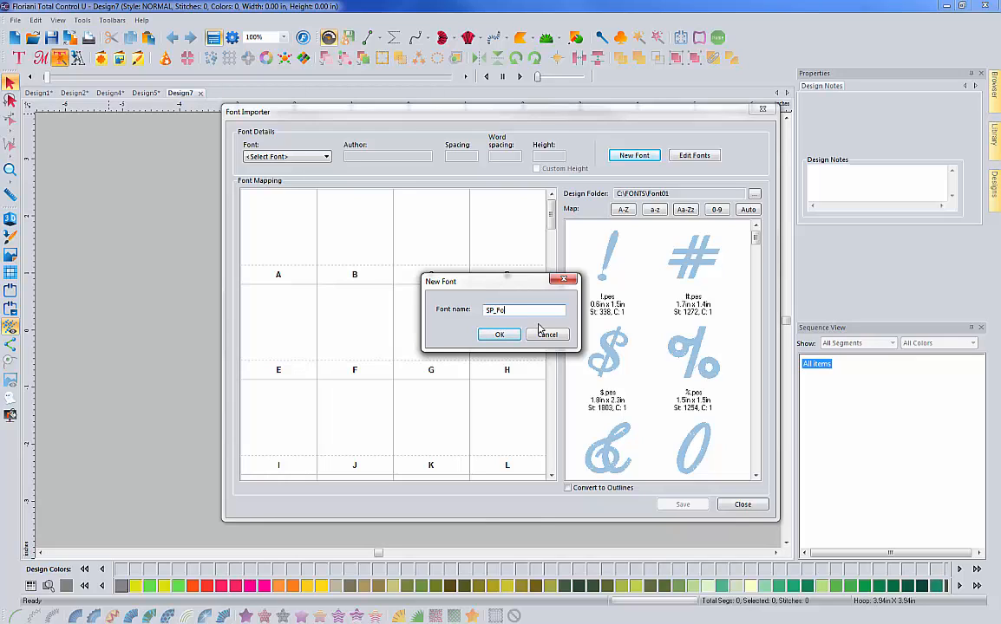
{"action": "type", "text": "nt01"}
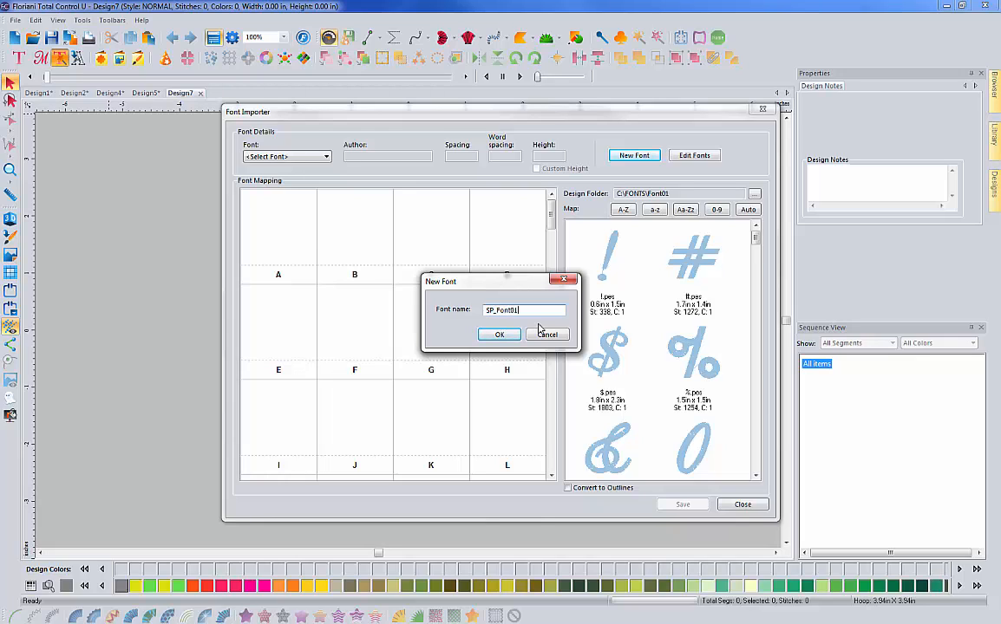
{"action": "left_click", "coordinate": [499, 334]}
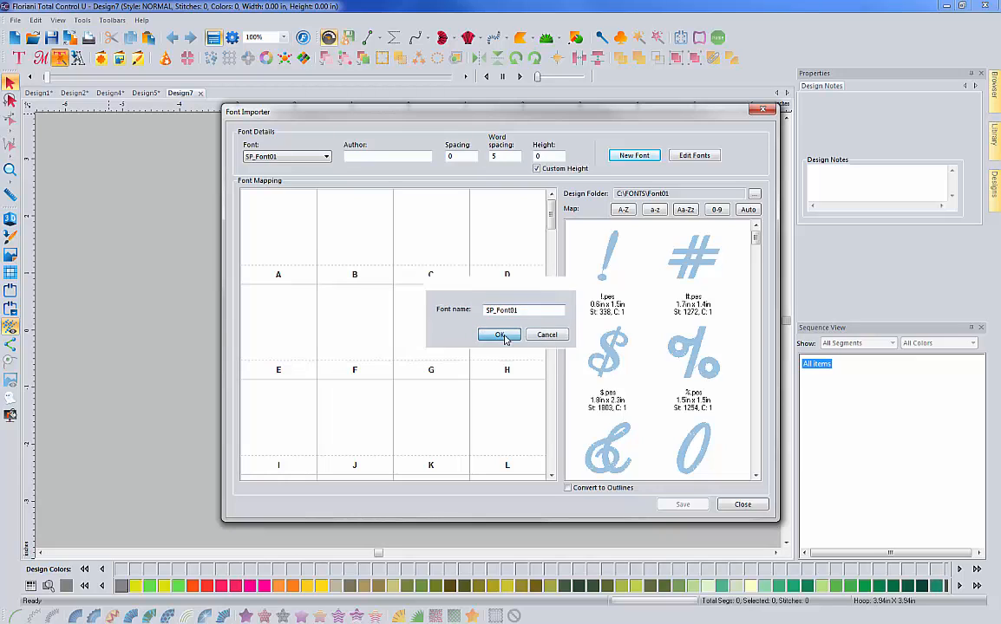
Finish creating SP_Font01 and bring up the Browse for Folder chooser for its design folder
{"action": "left_click", "coordinate": [500, 335]}
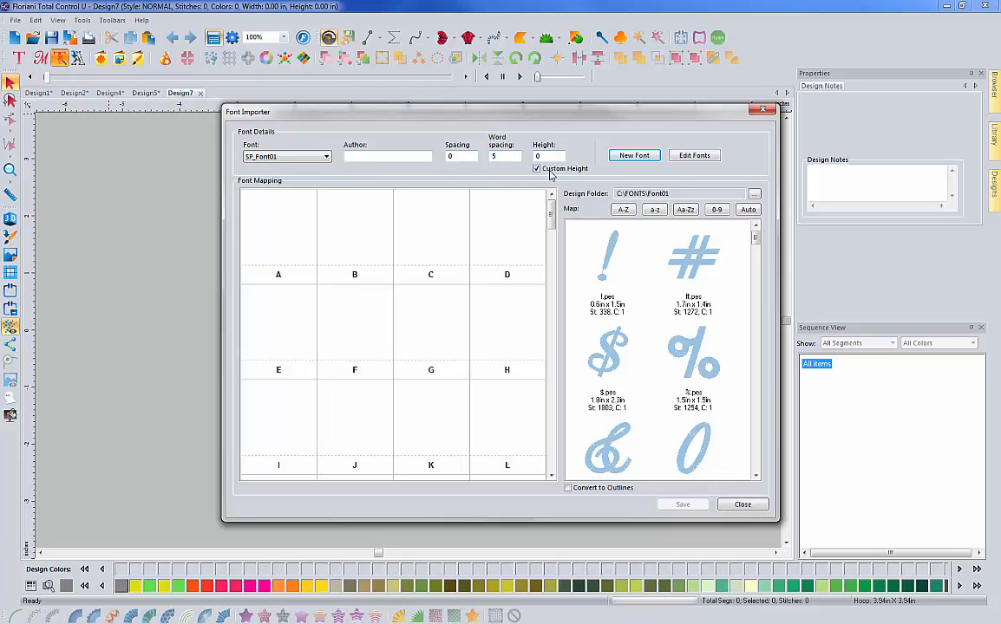
{"action": "mouse_move", "coordinate": [604, 263]}
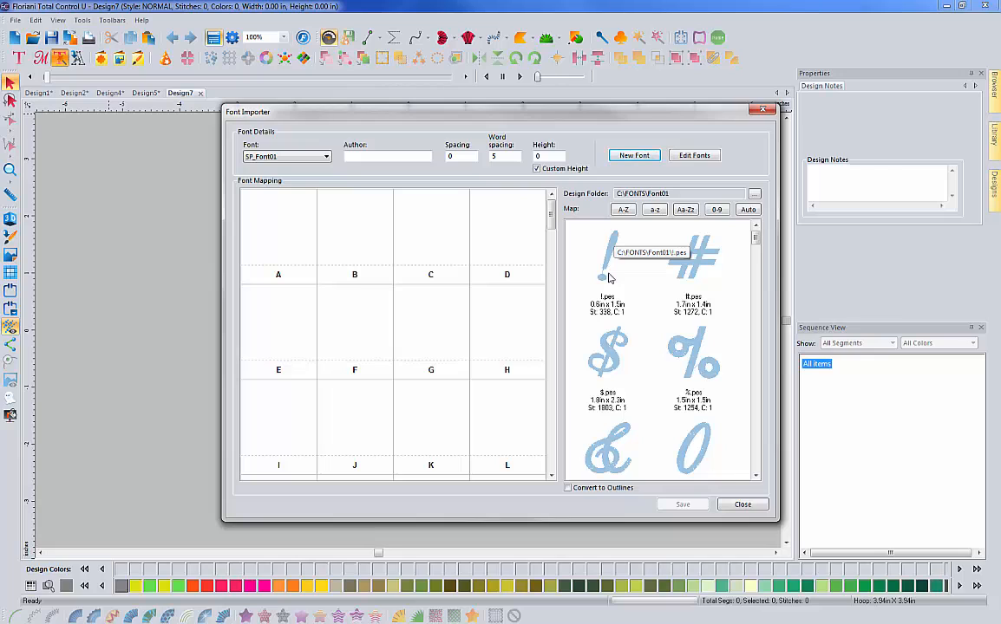
{"action": "mouse_move", "coordinate": [437, 279]}
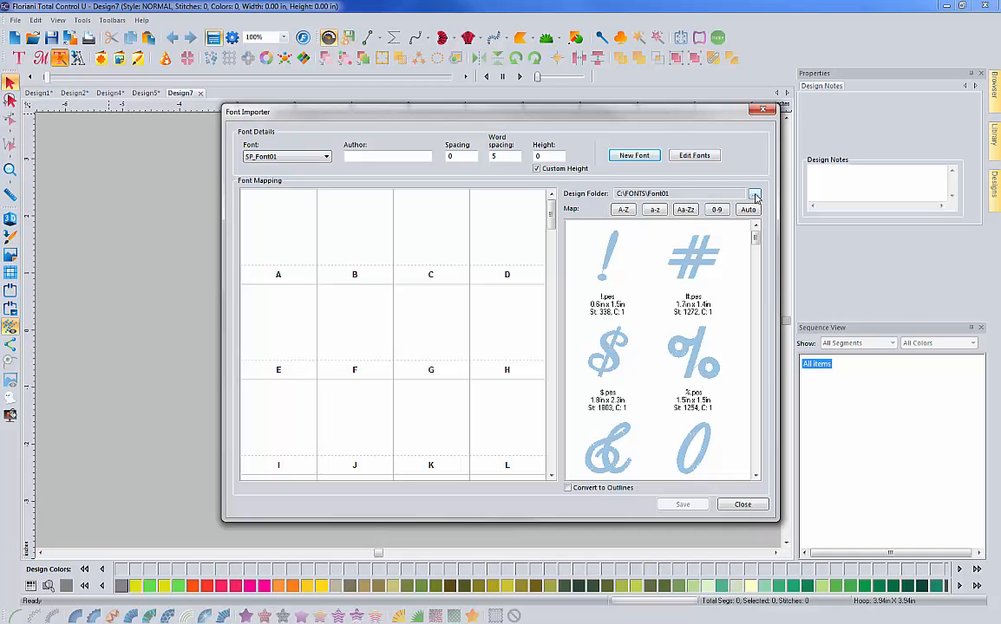
{"action": "left_click", "coordinate": [753, 194]}
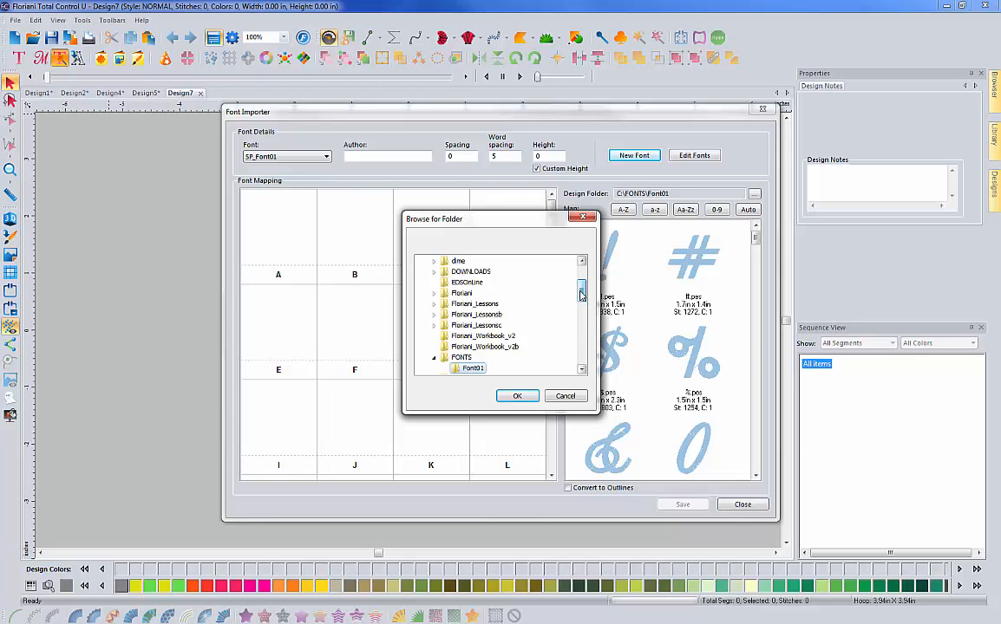
{"action": "mouse_move", "coordinate": [517, 347]}
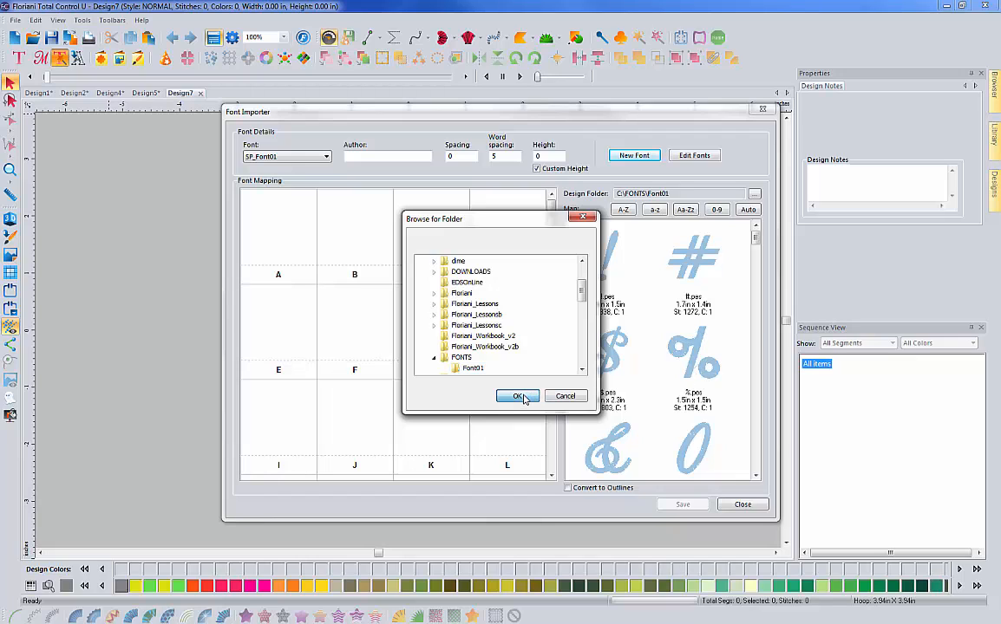
Confirm Font01 as the design folder and select the numeral .pes designs as a range
{"action": "left_click", "coordinate": [517, 395]}
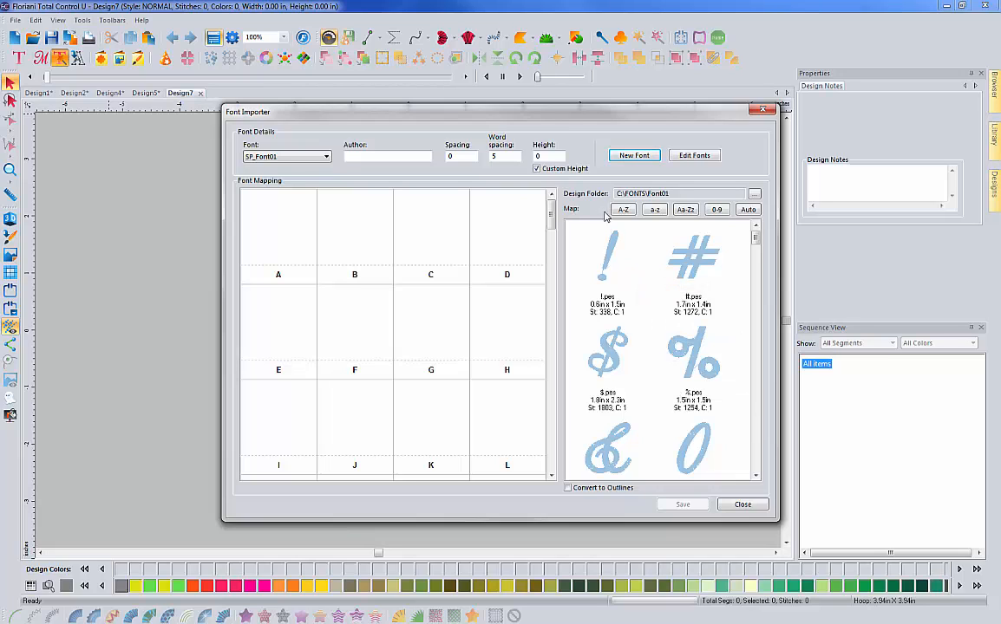
{"action": "left_click", "coordinate": [623, 208]}
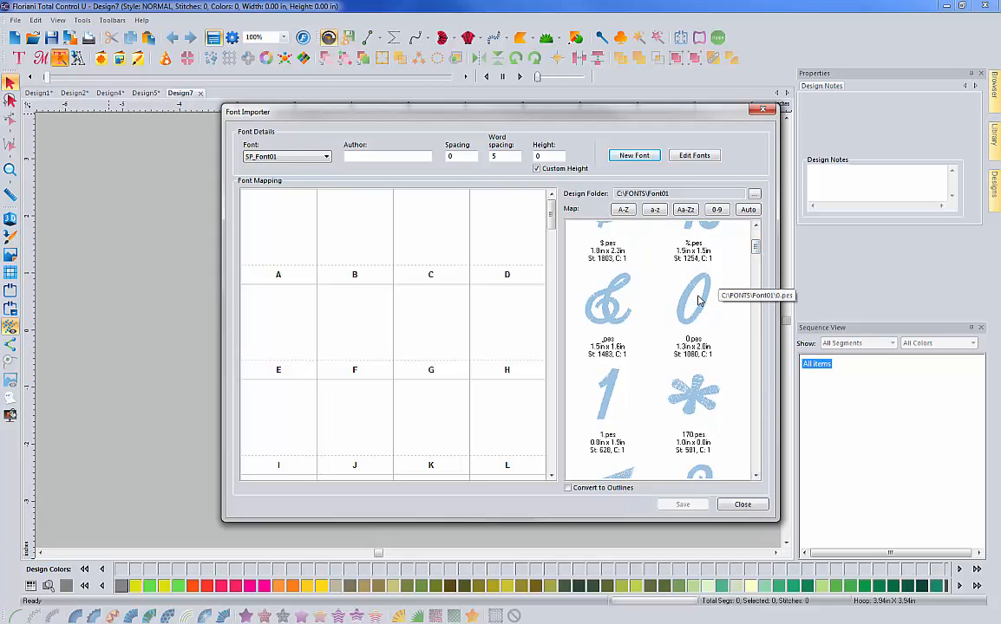
{"action": "left_click", "coordinate": [694, 298]}
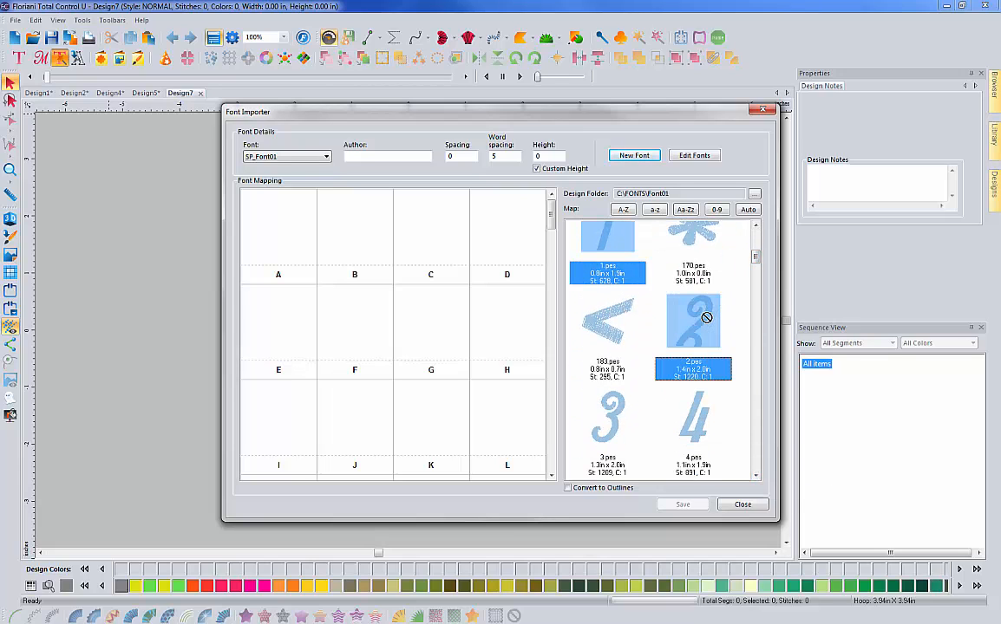
{"action": "left_click", "coordinate": [607, 416]}
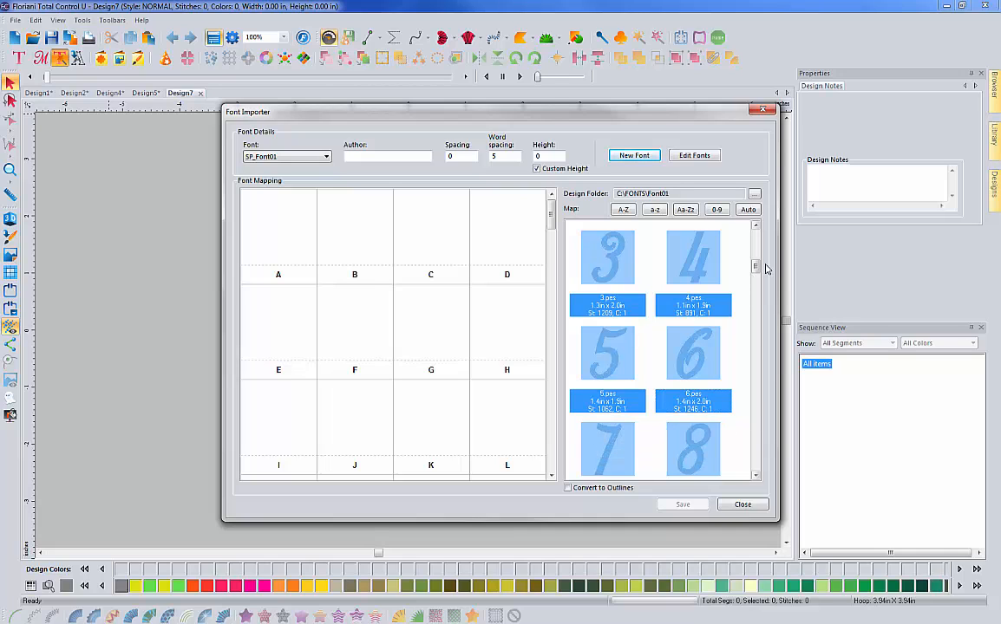
Scroll the Font Mapping grid down to the 0–9 digit row
{"action": "scroll", "scroll_direction": "down", "scroll_amount": 3}
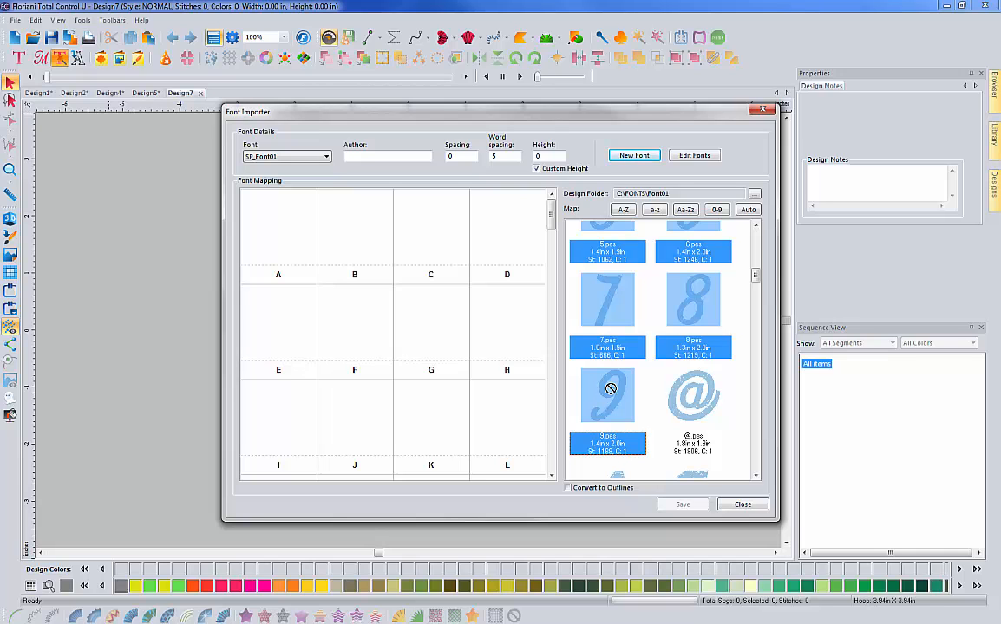
{"action": "scroll", "scroll_direction": "down", "scroll_amount": 3}
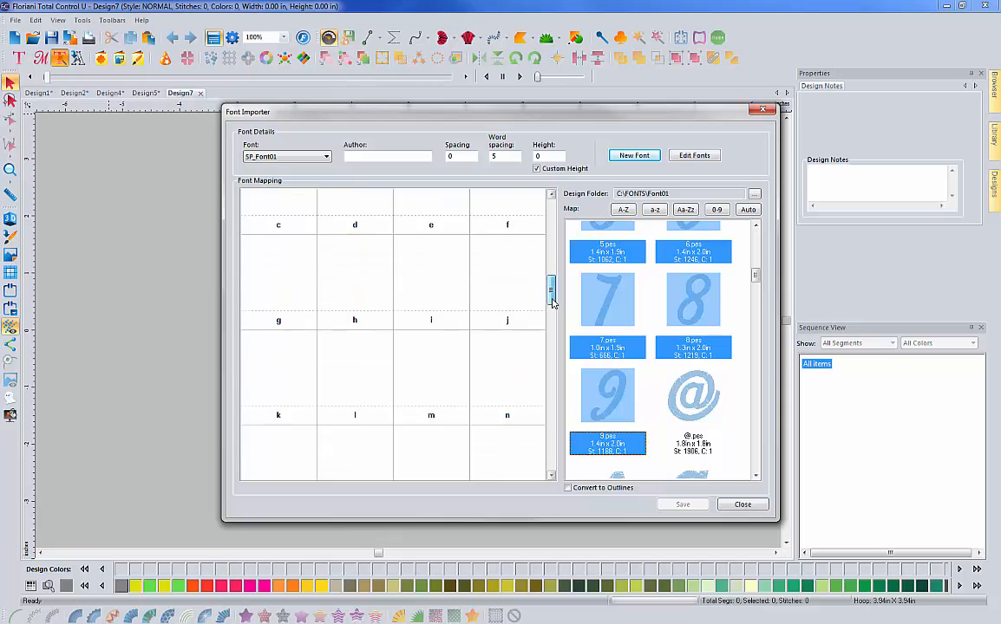
{"action": "scroll", "scroll_direction": "down", "scroll_amount": 3}
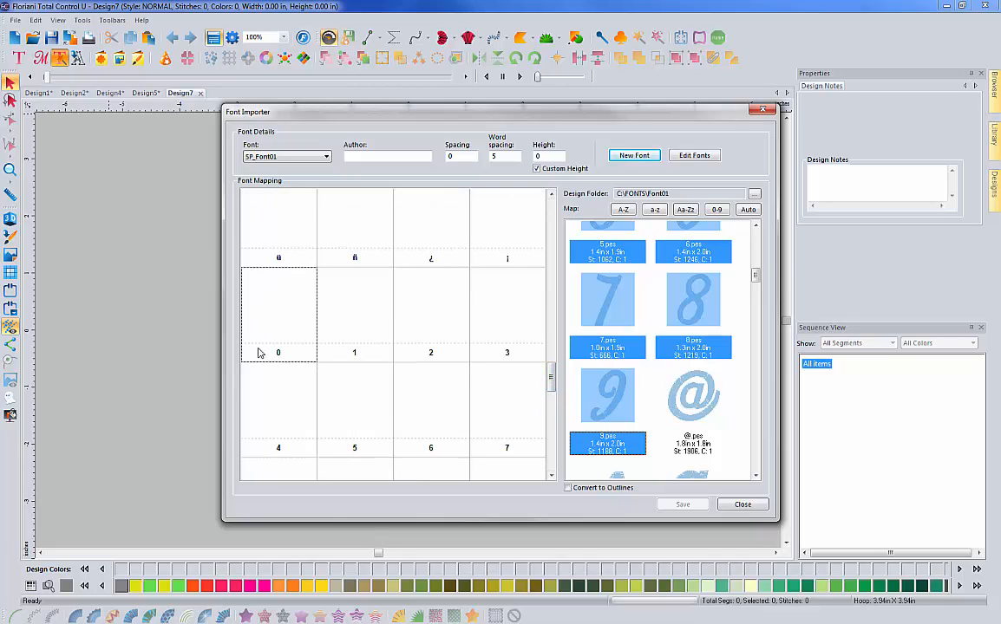
{"action": "mouse_move", "coordinate": [273, 326]}
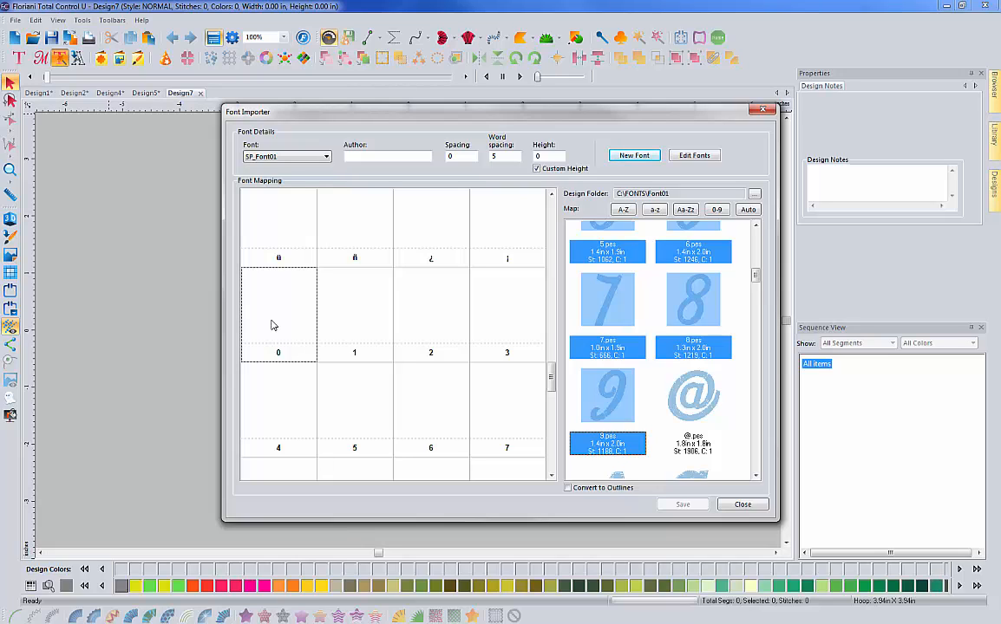
{"action": "mouse_move", "coordinate": [286, 302]}
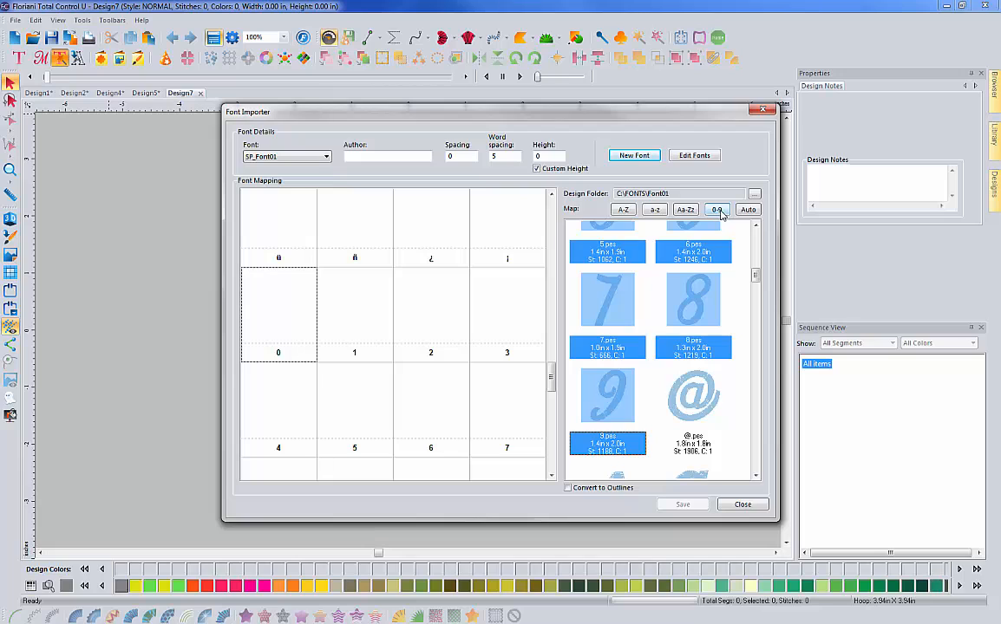
Map the selected designs to digits 0–9, accepting 0 as the reference letter
{"action": "left_click", "coordinate": [716, 208]}
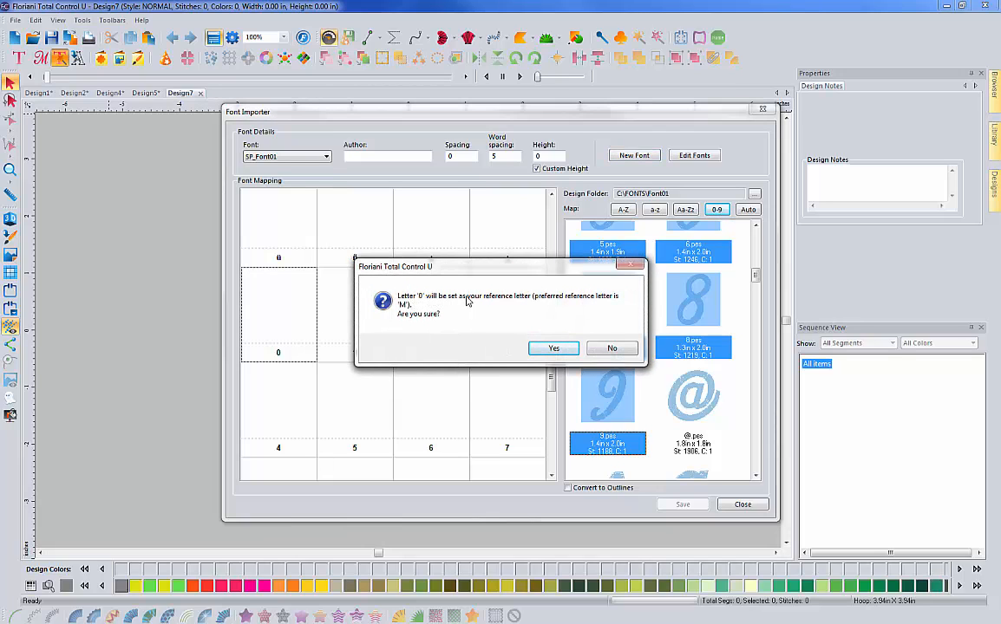
{"action": "mouse_move", "coordinate": [550, 304]}
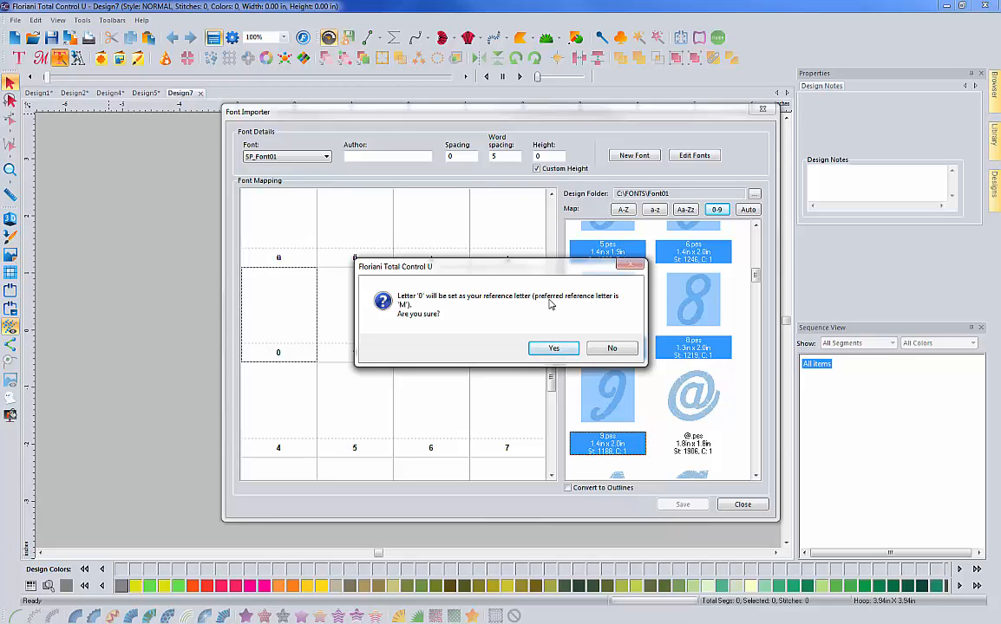
{"action": "mouse_move", "coordinate": [281, 284]}
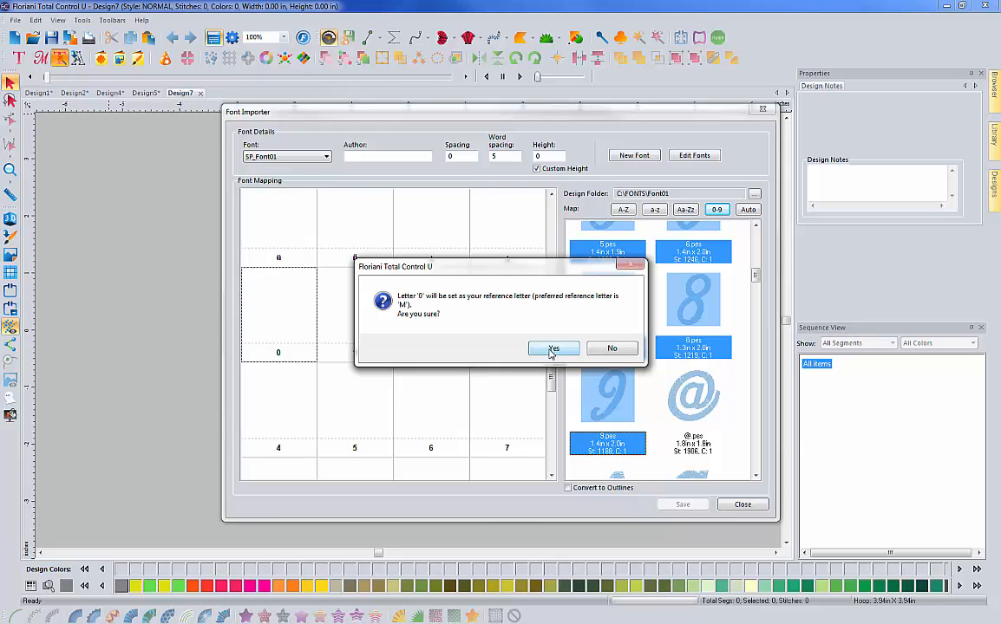
{"action": "left_click", "coordinate": [553, 347]}
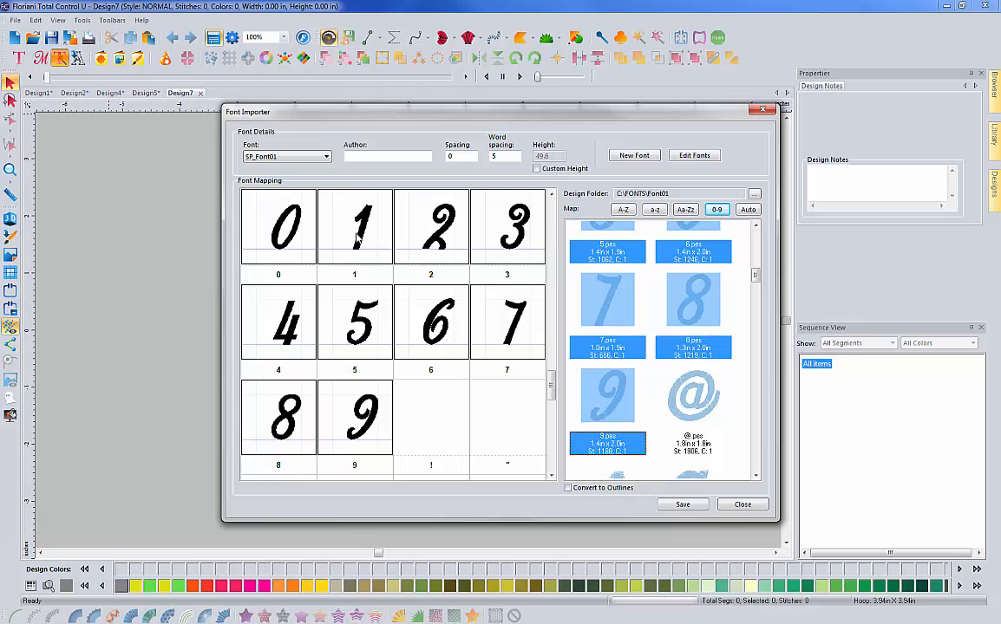
{"action": "mouse_move", "coordinate": [396, 328]}
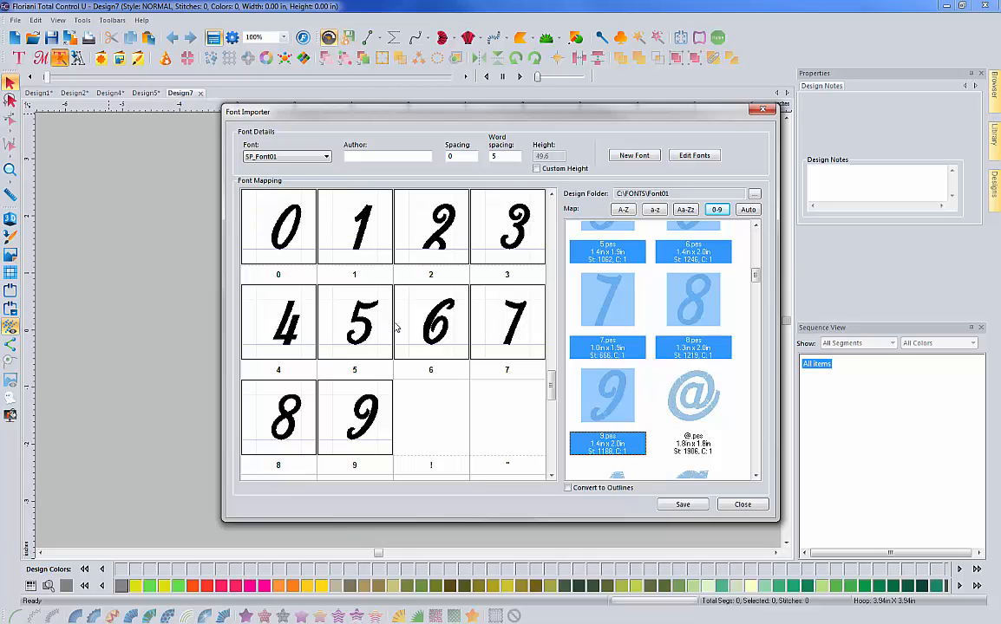
{"action": "mouse_move", "coordinate": [406, 305]}
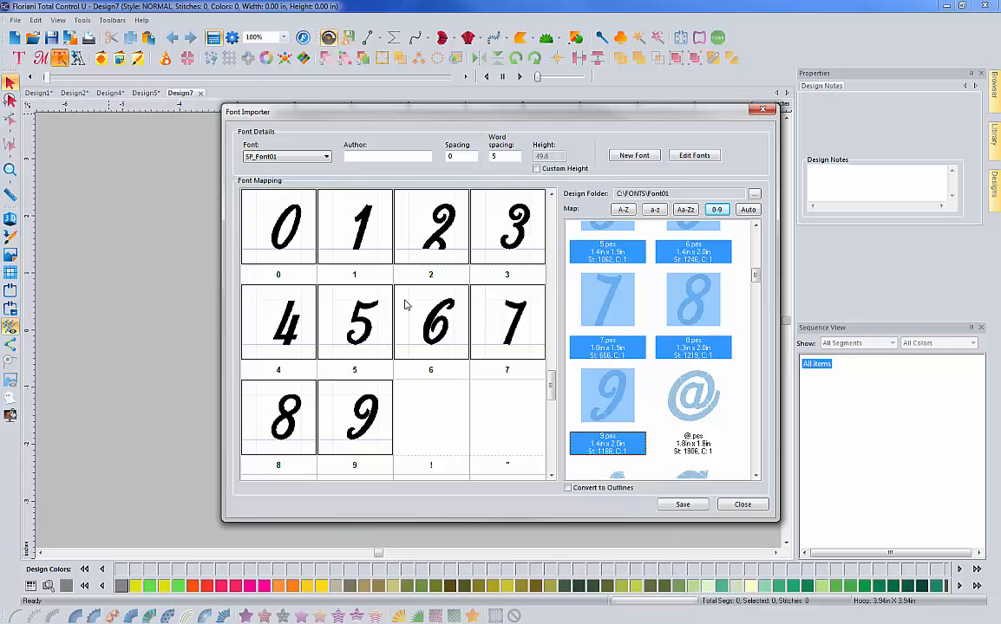
{"action": "mouse_move", "coordinate": [420, 380]}
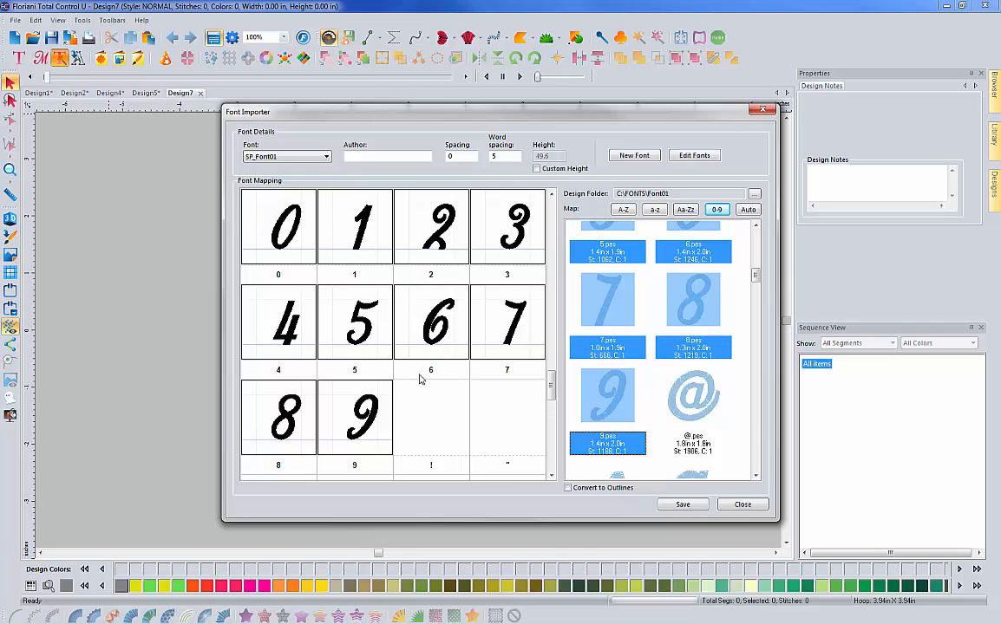
{"action": "mouse_move", "coordinate": [443, 388]}
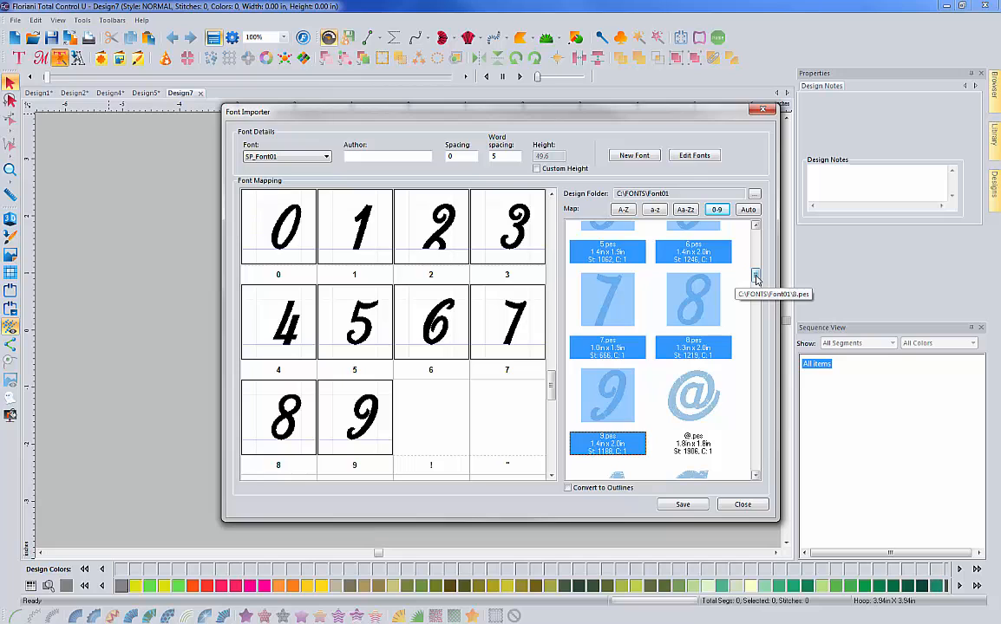
Pick the A slot, then add the capital B and M designs to the selection
{"action": "scroll", "scroll_direction": "down", "scroll_amount": 3}
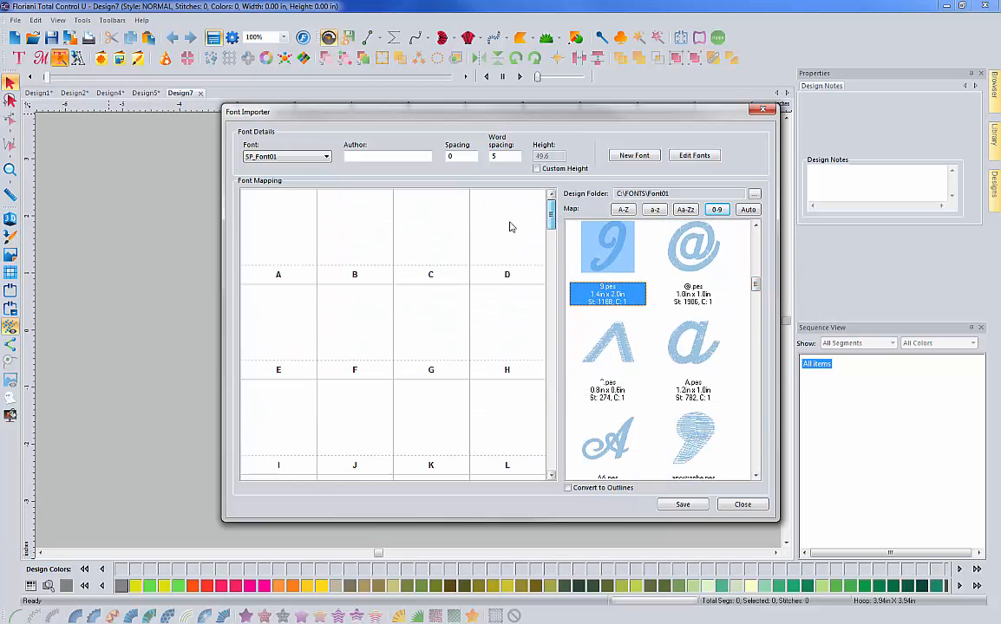
{"action": "left_click", "coordinate": [277, 234]}
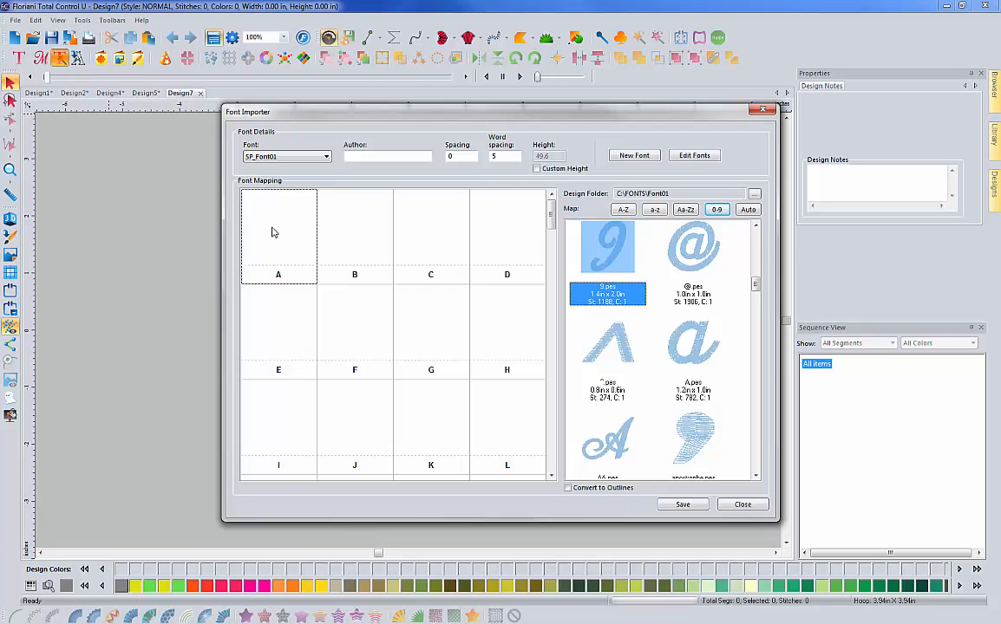
{"action": "mouse_move", "coordinate": [615, 437]}
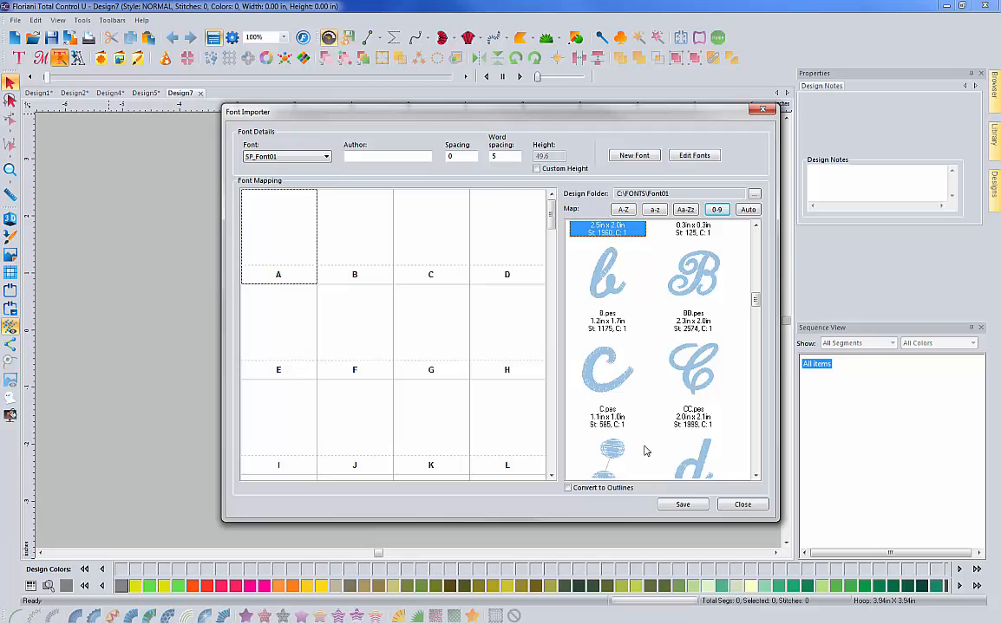
{"action": "left_click", "coordinate": [694, 274]}
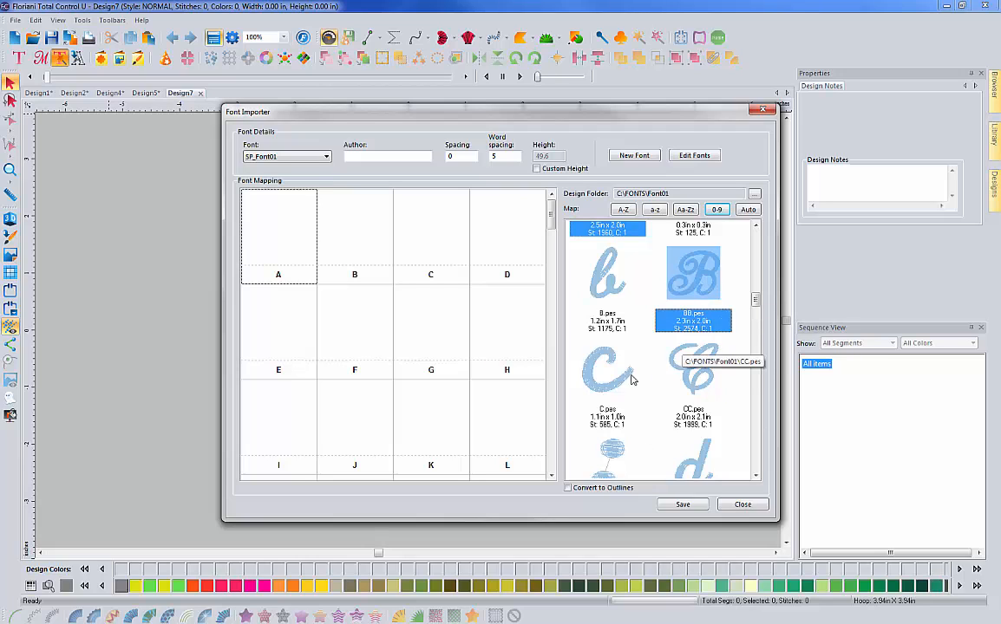
{"action": "scroll", "scroll_direction": "down", "scroll_amount": 3}
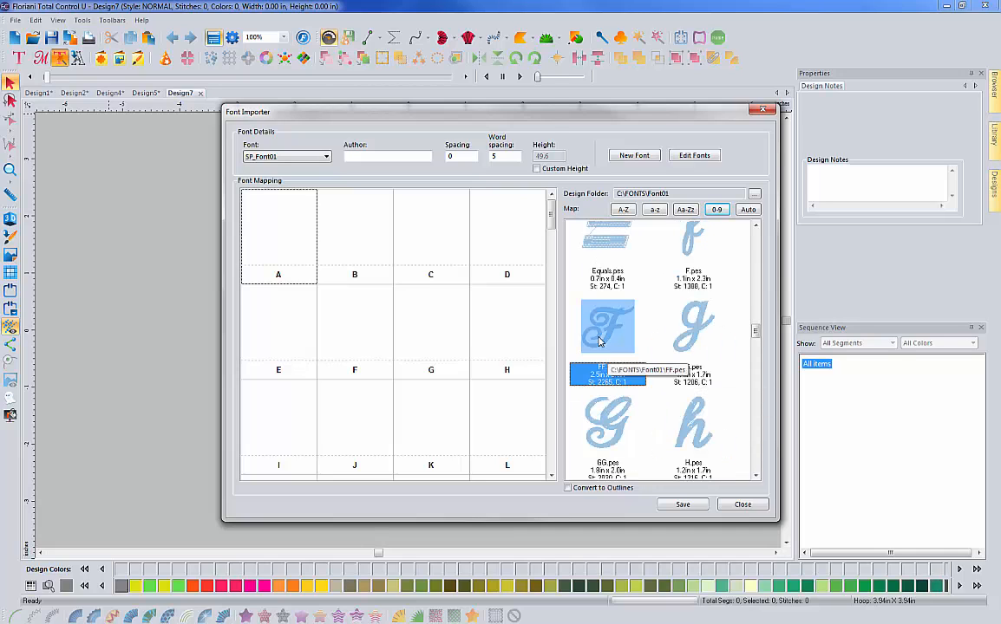
{"action": "scroll", "scroll_direction": "down", "scroll_amount": 3}
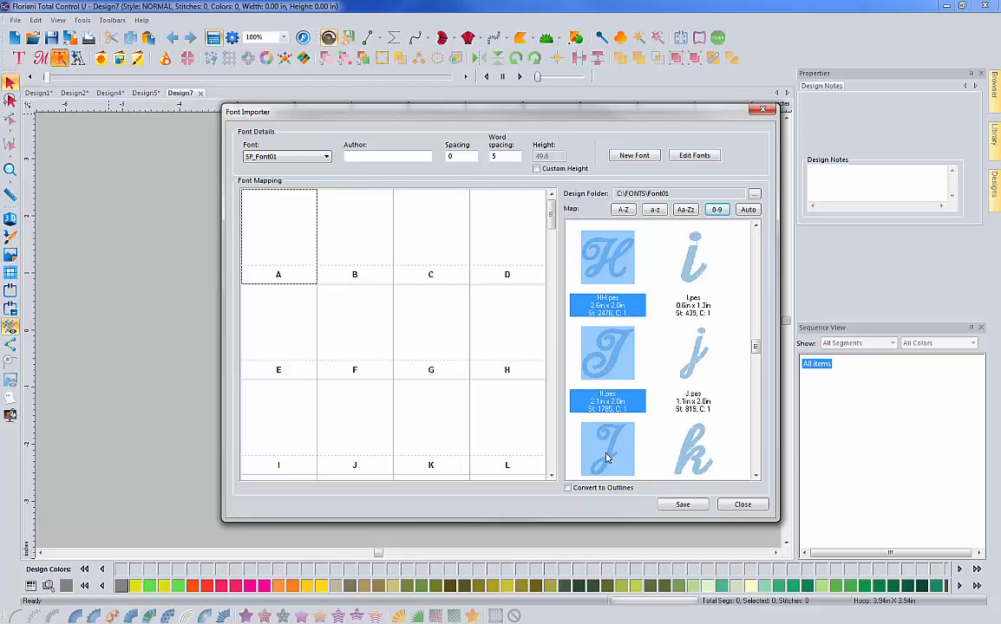
{"action": "scroll", "scroll_direction": "down", "scroll_amount": 3}
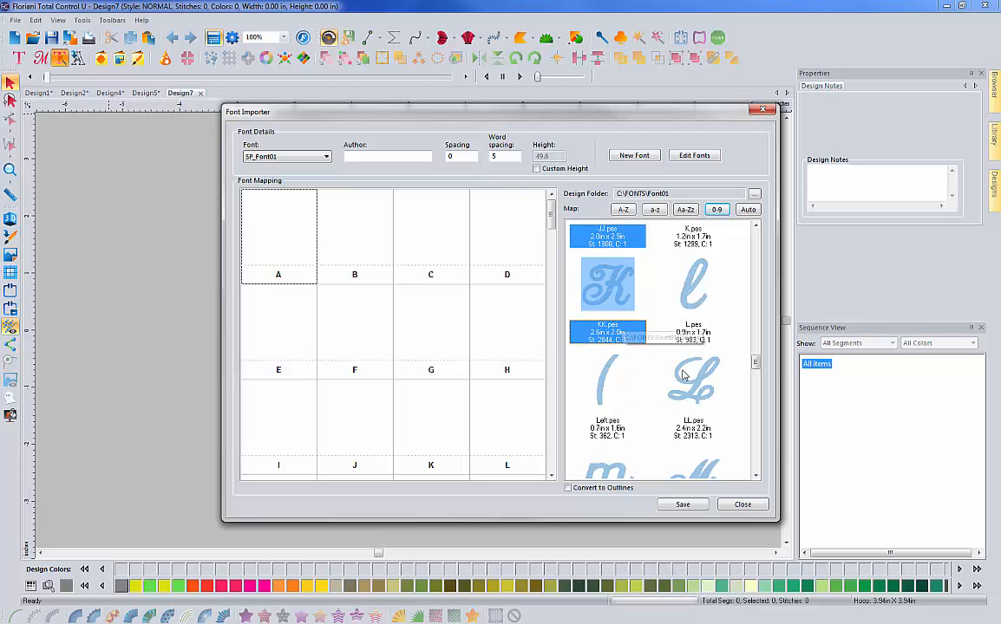
{"action": "scroll", "scroll_direction": "down", "scroll_amount": 3}
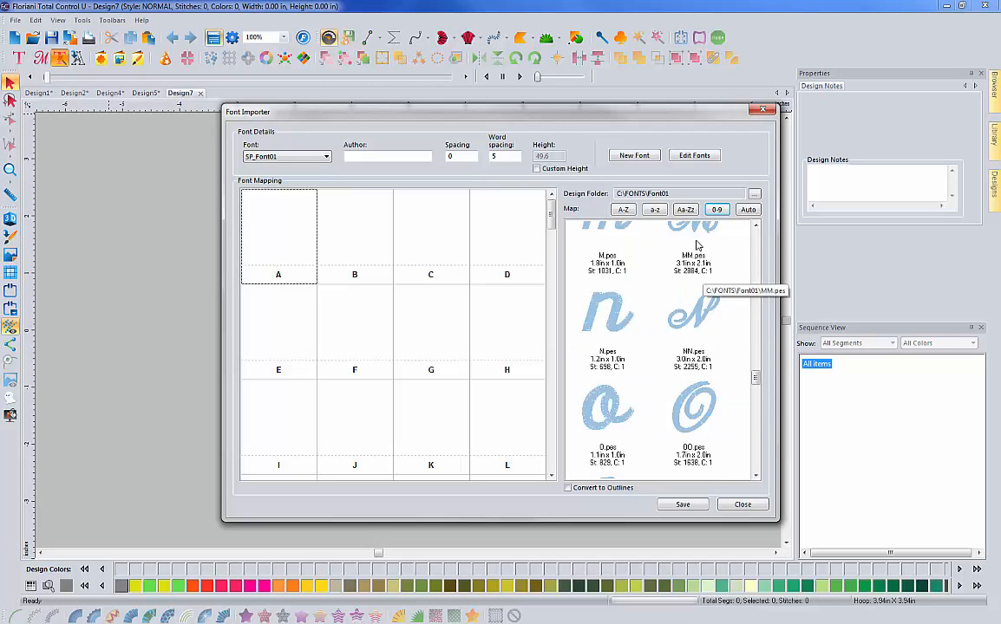
{"action": "left_click", "coordinate": [694, 312]}
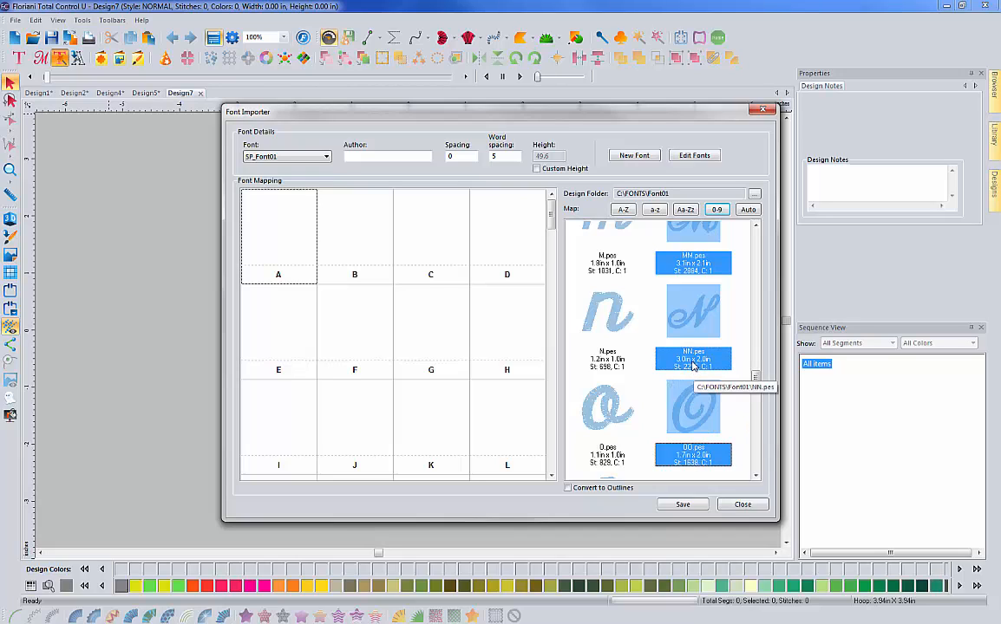
{"action": "mouse_move", "coordinate": [694, 262]}
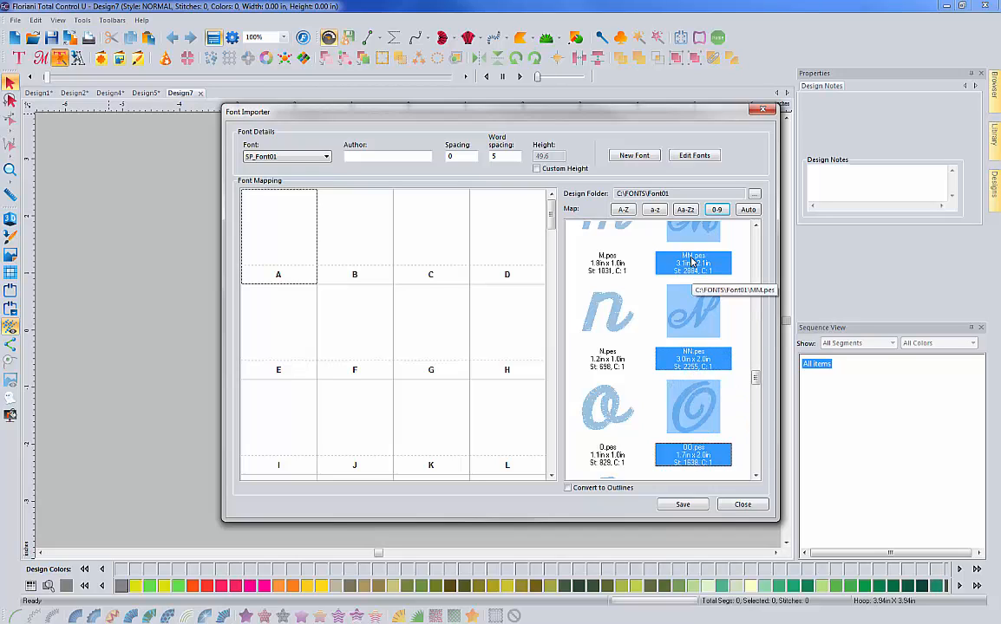
{"action": "mouse_move", "coordinate": [605, 358]}
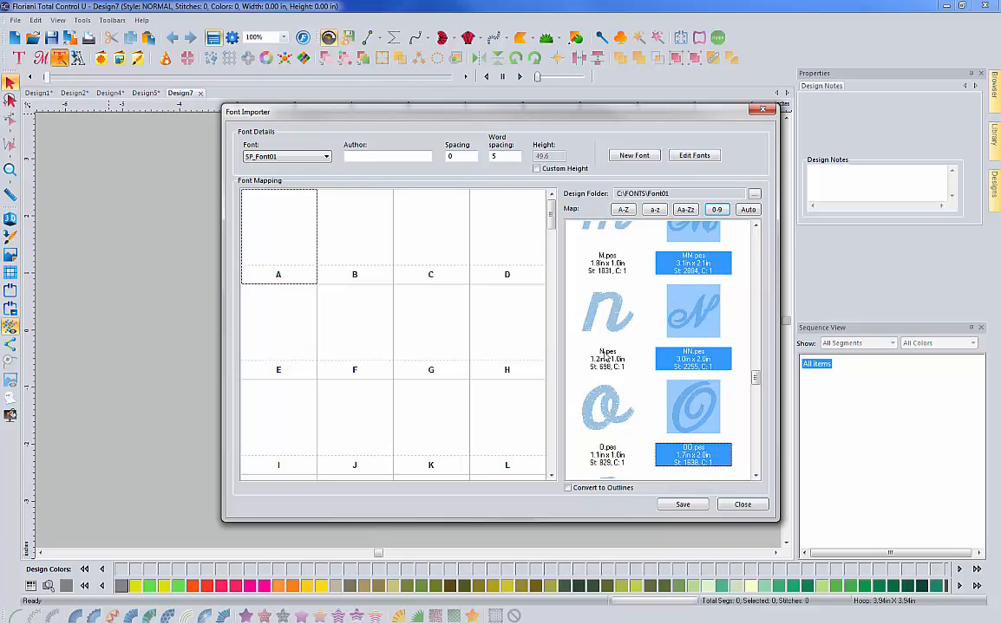
{"action": "mouse_move", "coordinate": [608, 358]}
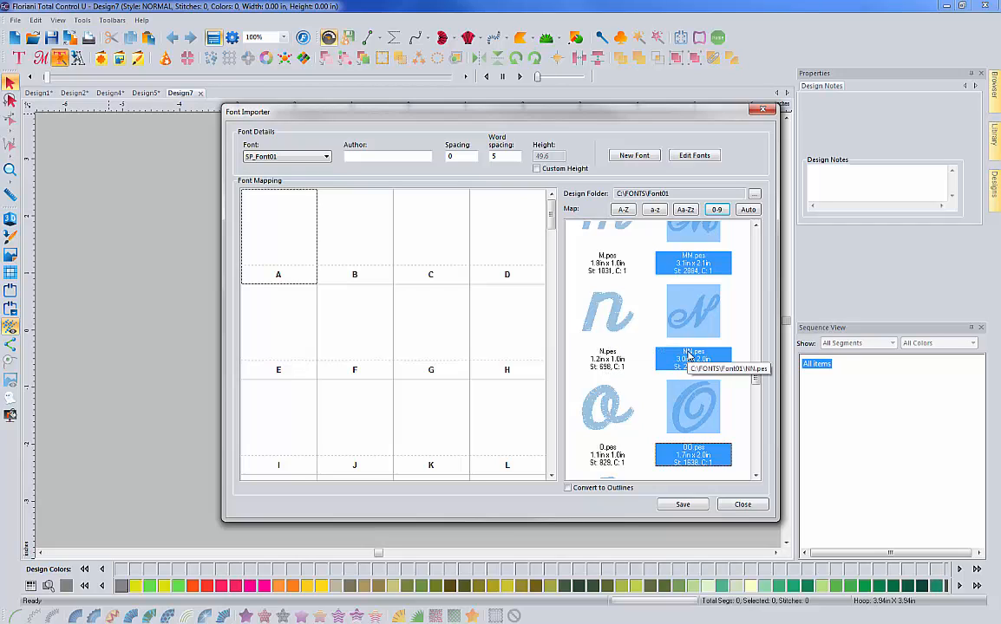
{"action": "mouse_move", "coordinate": [756, 479]}
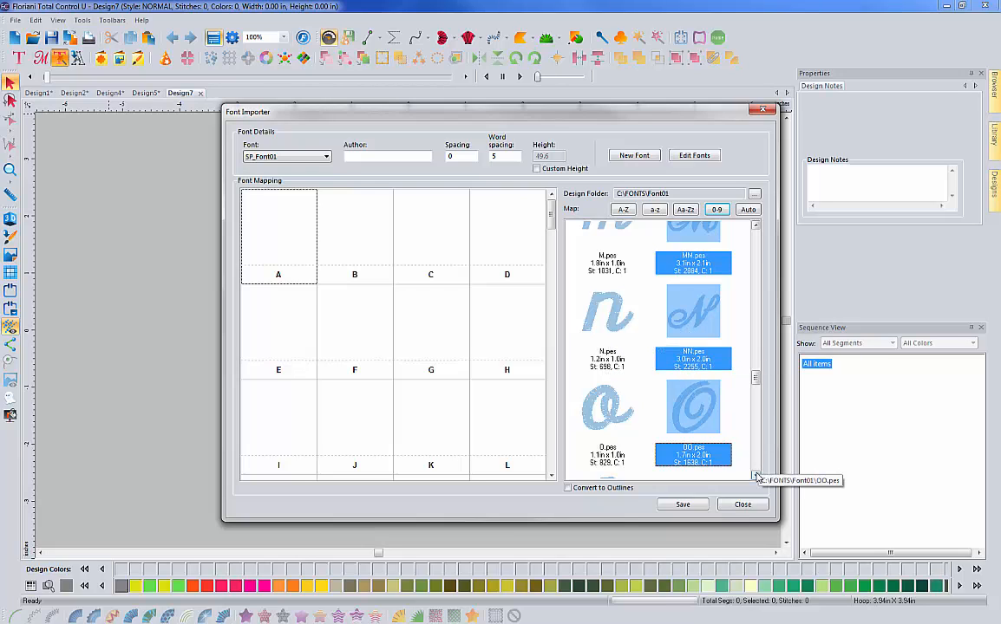
{"action": "mouse_move", "coordinate": [722, 442]}
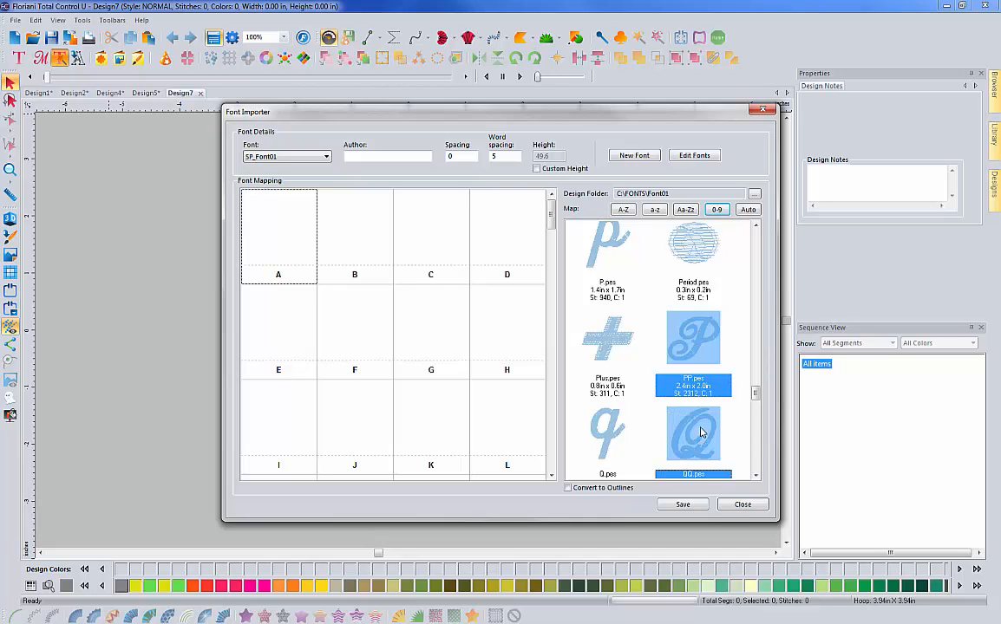
Add the capital U design and scroll through the remaining uppercase designs to Z
{"action": "scroll", "scroll_direction": "down", "scroll_amount": 3}
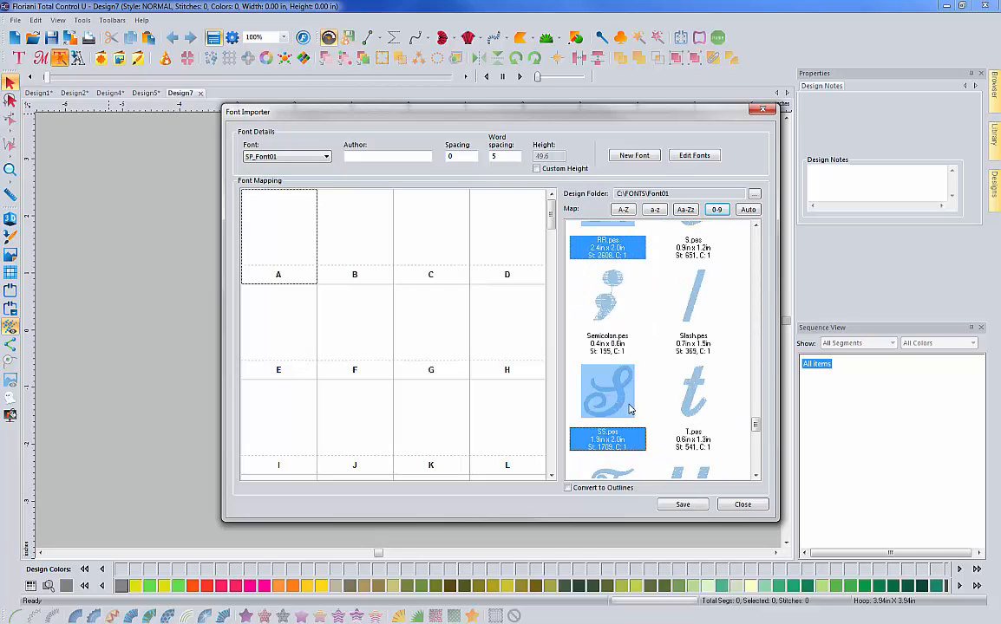
{"action": "scroll", "scroll_direction": "down", "scroll_amount": 3}
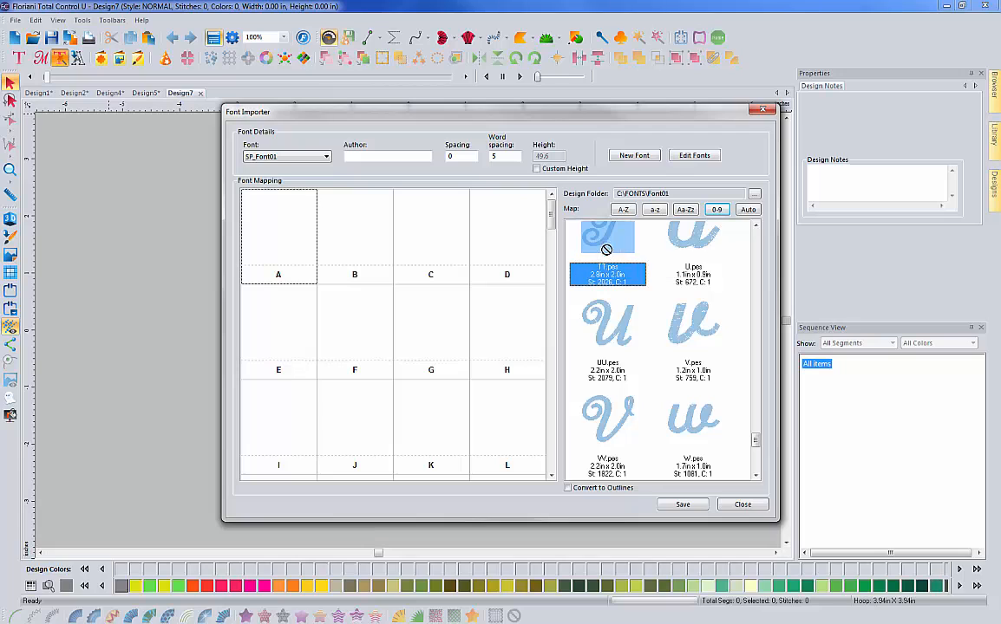
{"action": "left_click", "coordinate": [607, 418]}
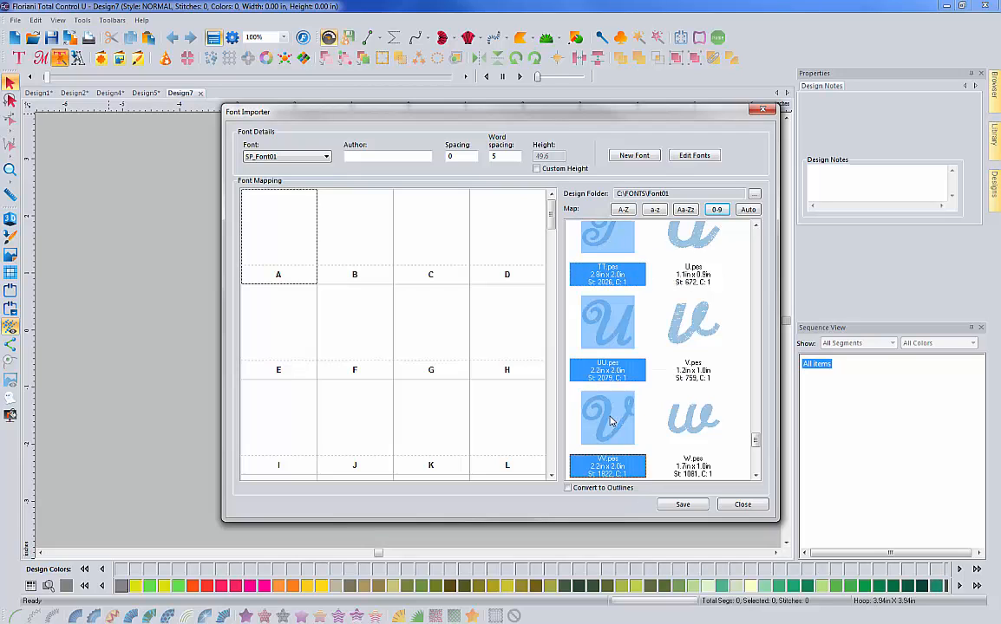
{"action": "mouse_move", "coordinate": [621, 333]}
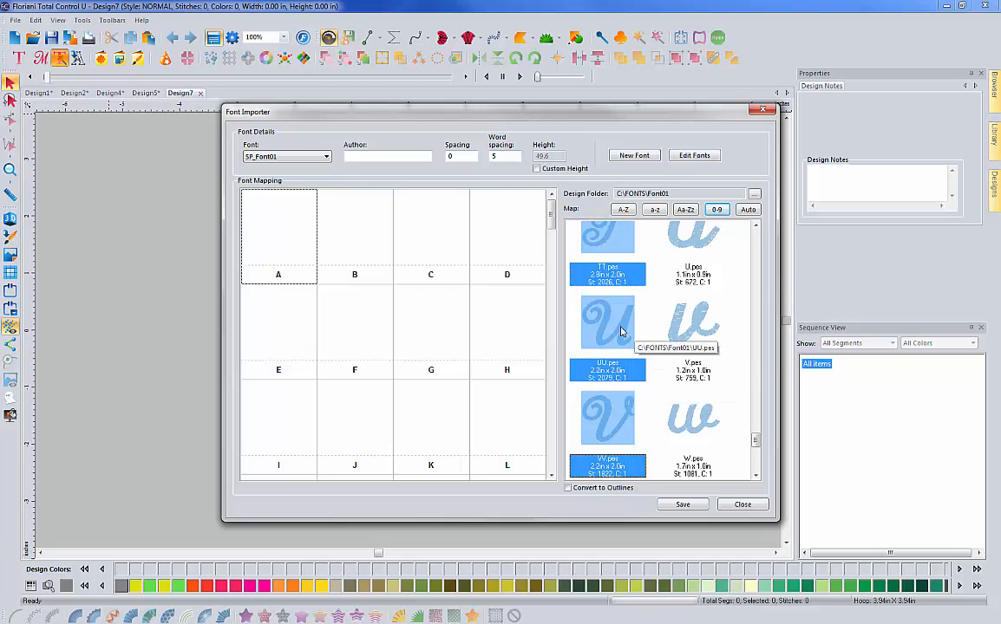
{"action": "mouse_move", "coordinate": [703, 409]}
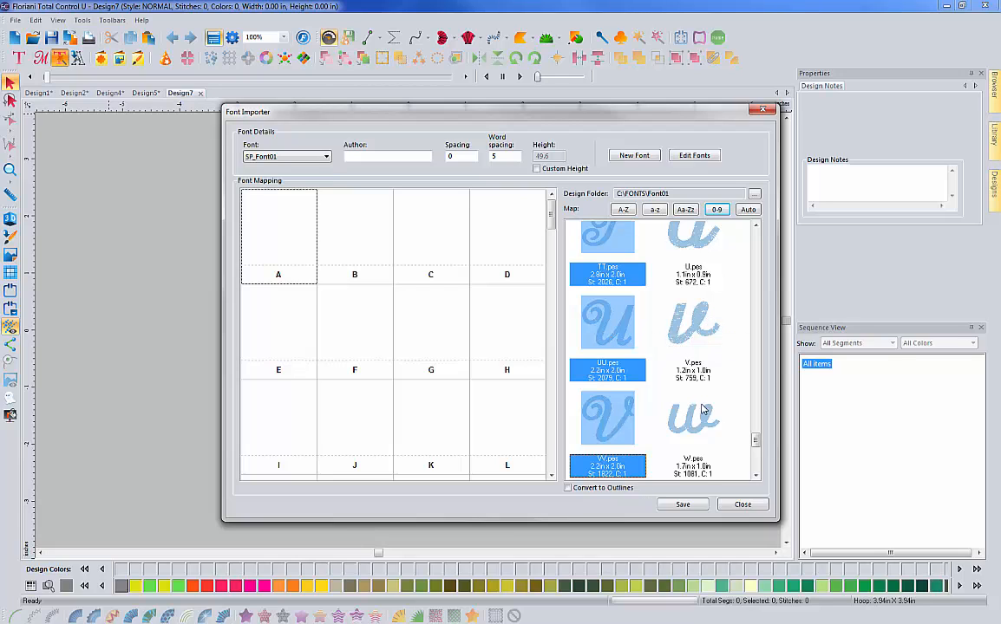
{"action": "mouse_move", "coordinate": [641, 462]}
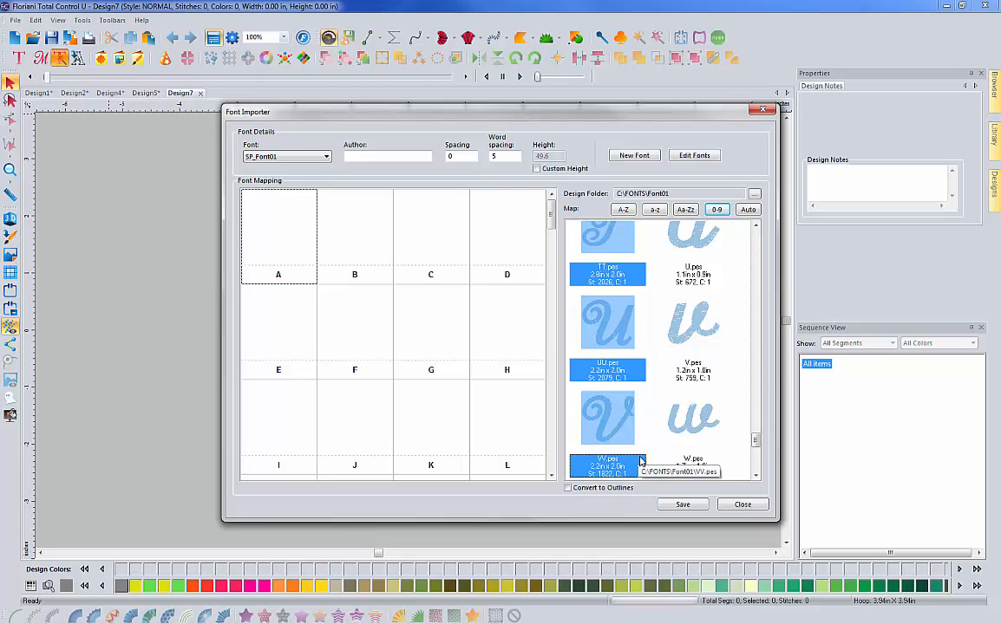
{"action": "scroll", "scroll_direction": "down", "scroll_amount": 3}
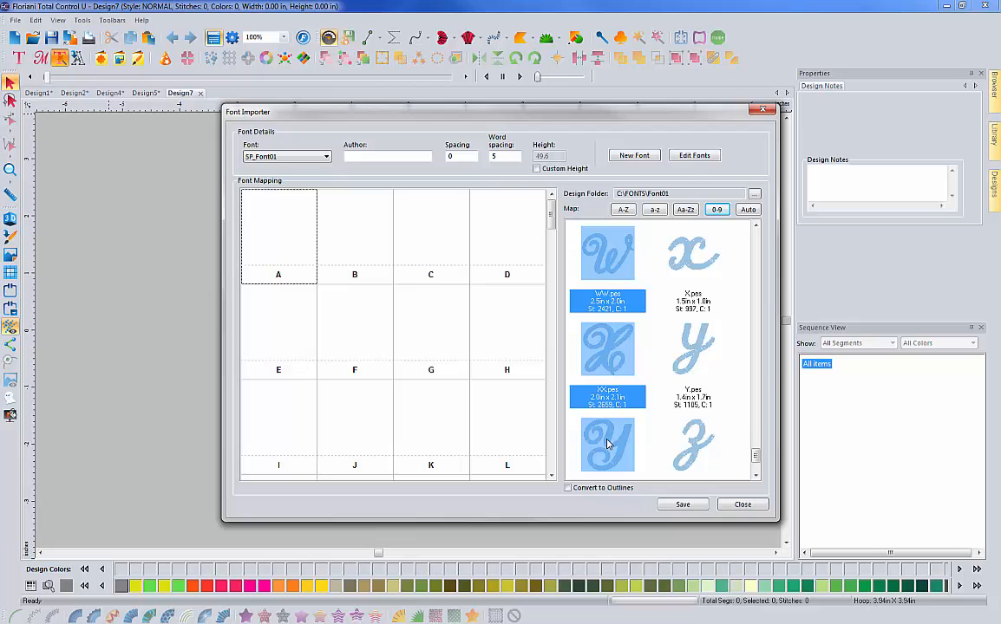
{"action": "scroll", "scroll_direction": "down", "scroll_amount": 3}
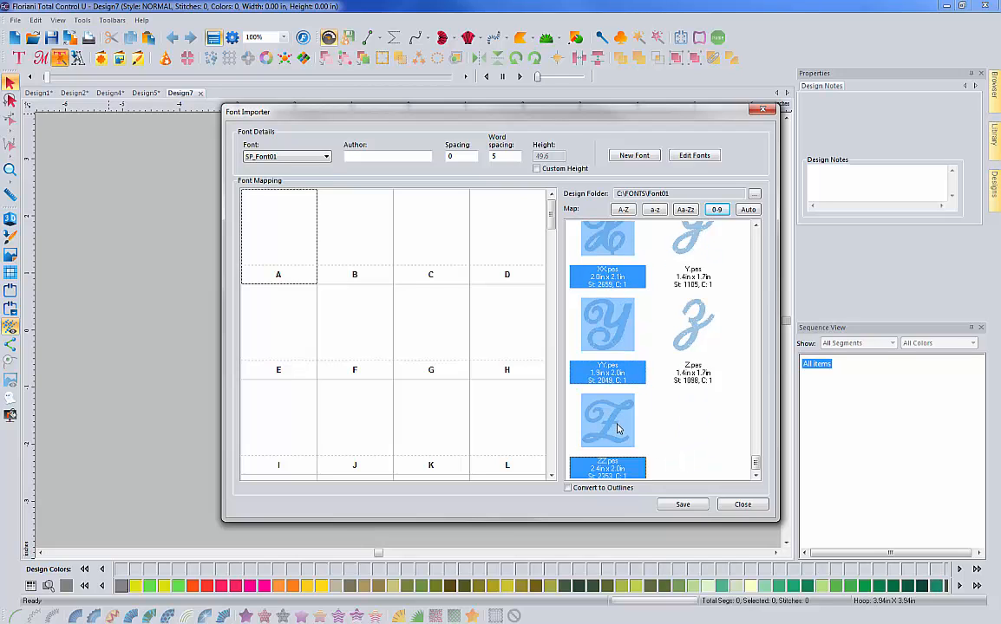
{"action": "scroll", "scroll_direction": "up", "scroll_amount": 3}
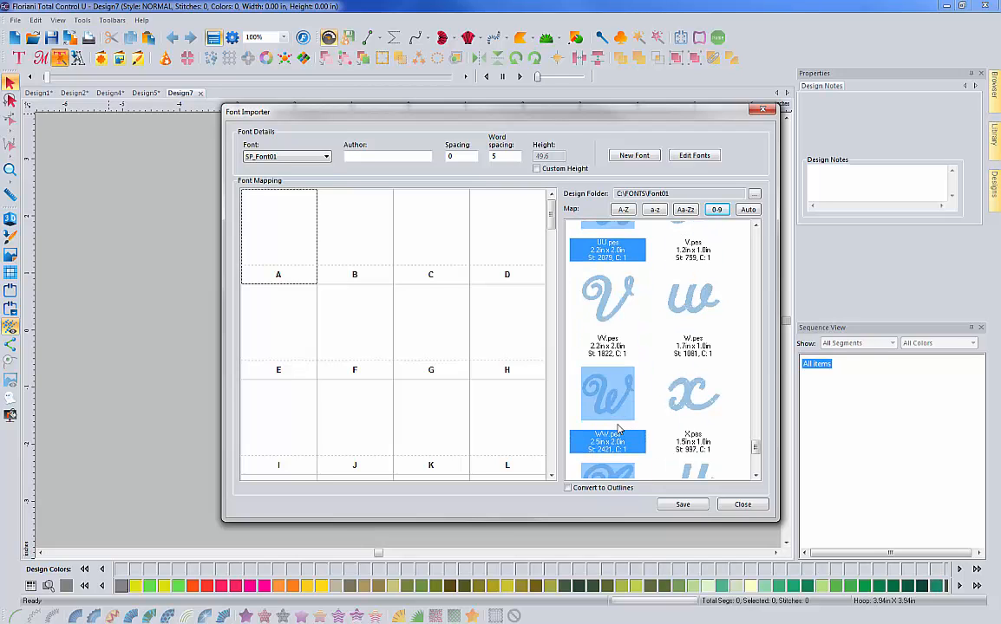
{"action": "mouse_move", "coordinate": [607, 295]}
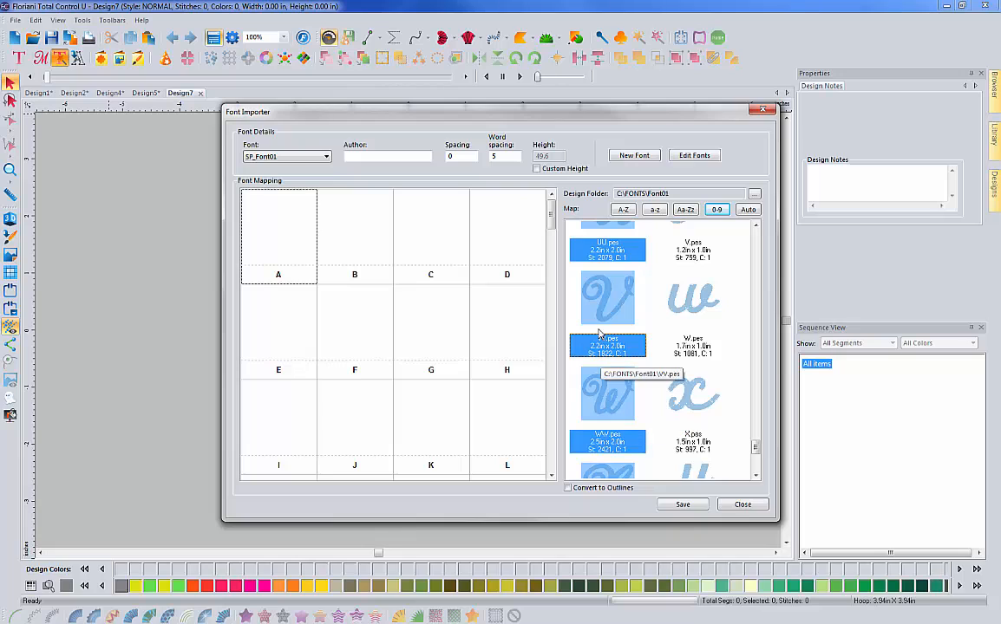
{"action": "mouse_move", "coordinate": [476, 312]}
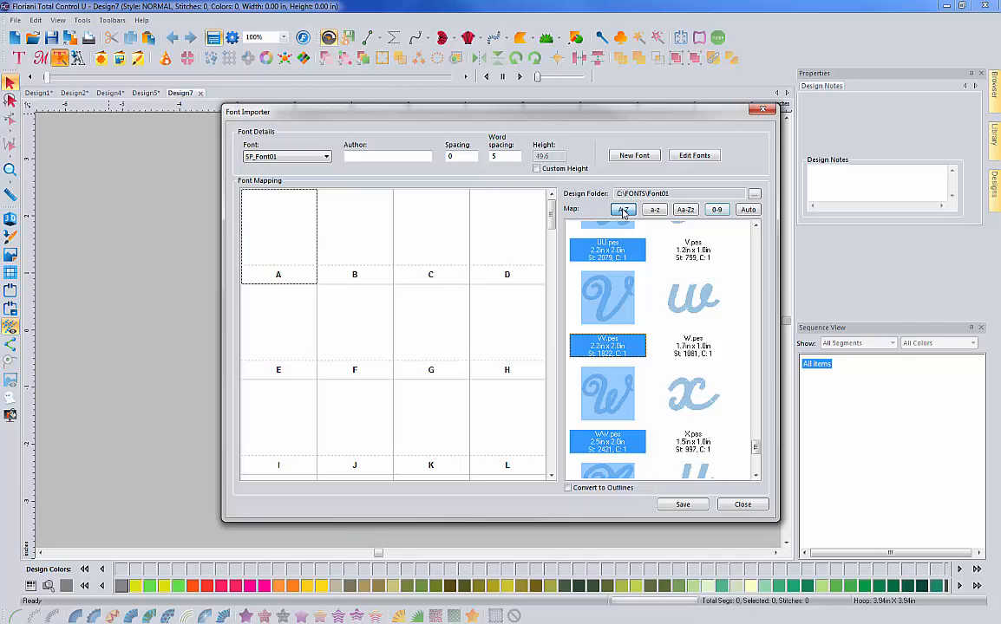
Auto-map the selected designs to uppercase A–Z with the A-Z button
{"action": "left_click", "coordinate": [622, 208]}
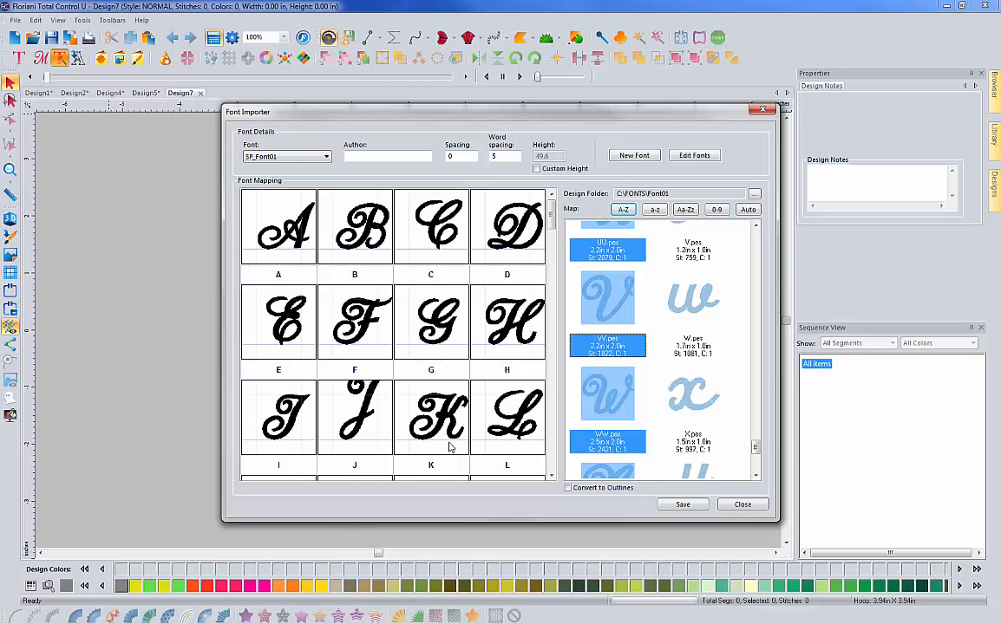
{"action": "scroll", "scroll_direction": "down", "scroll_amount": 3}
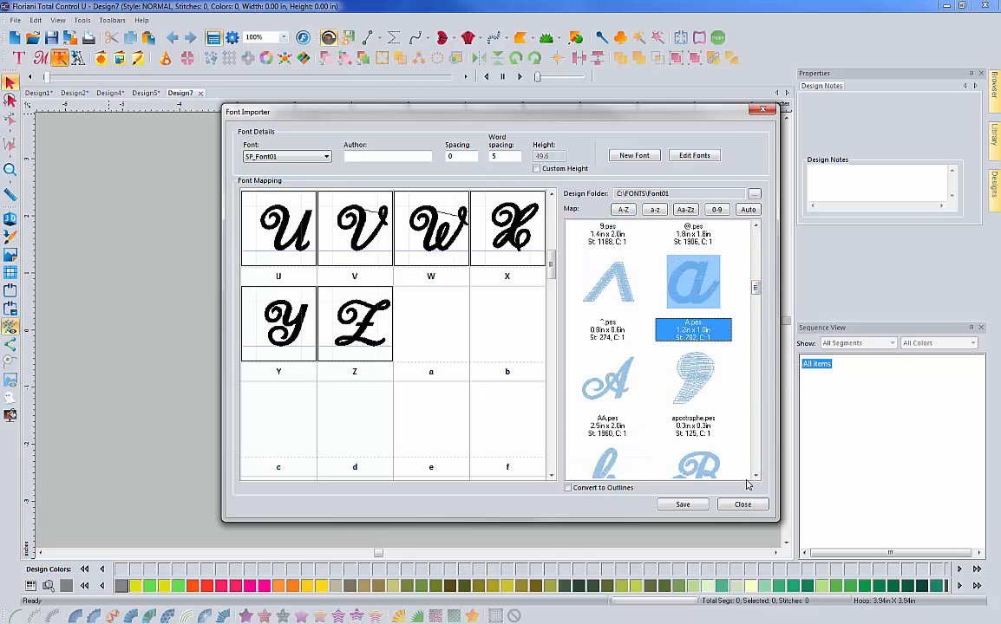
Scroll the design list to the U–Z script designs and pick the V design for mapping
{"action": "scroll", "scroll_direction": "down", "scroll_amount": 3}
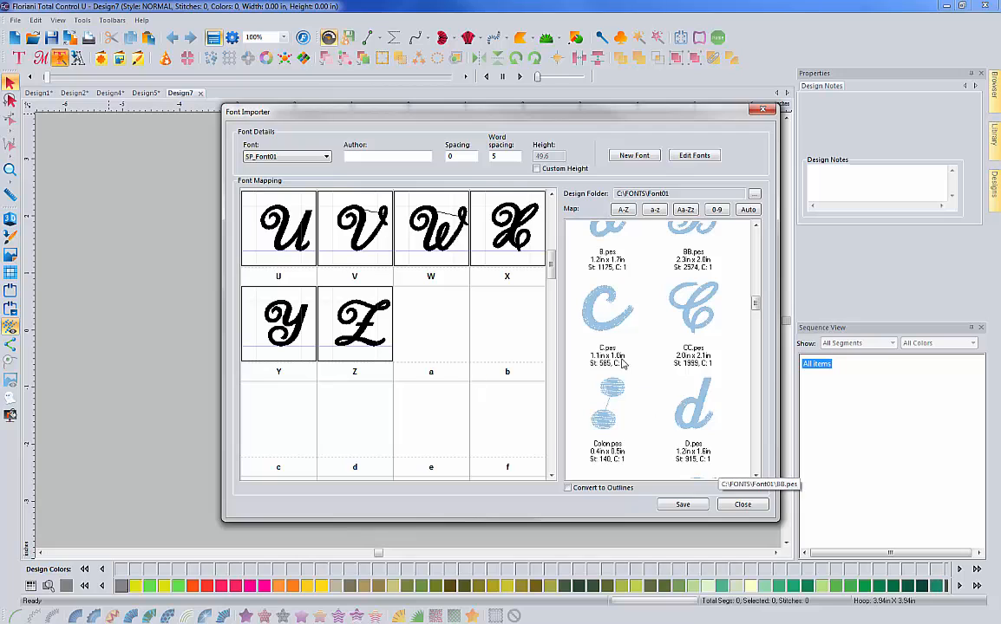
{"action": "mouse_move", "coordinate": [605, 246]}
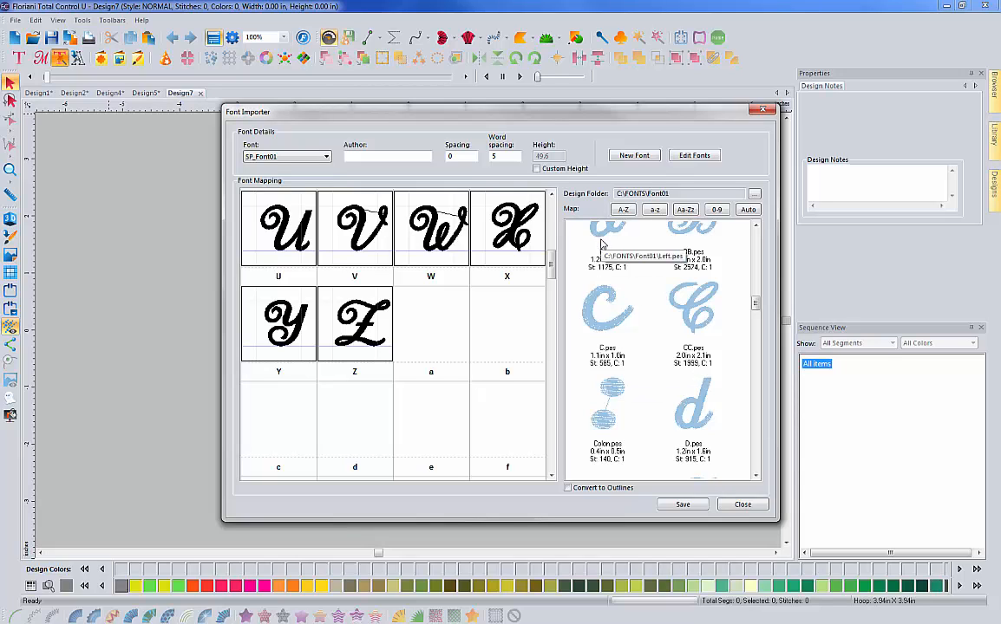
{"action": "scroll", "scroll_direction": "down", "scroll_amount": 3}
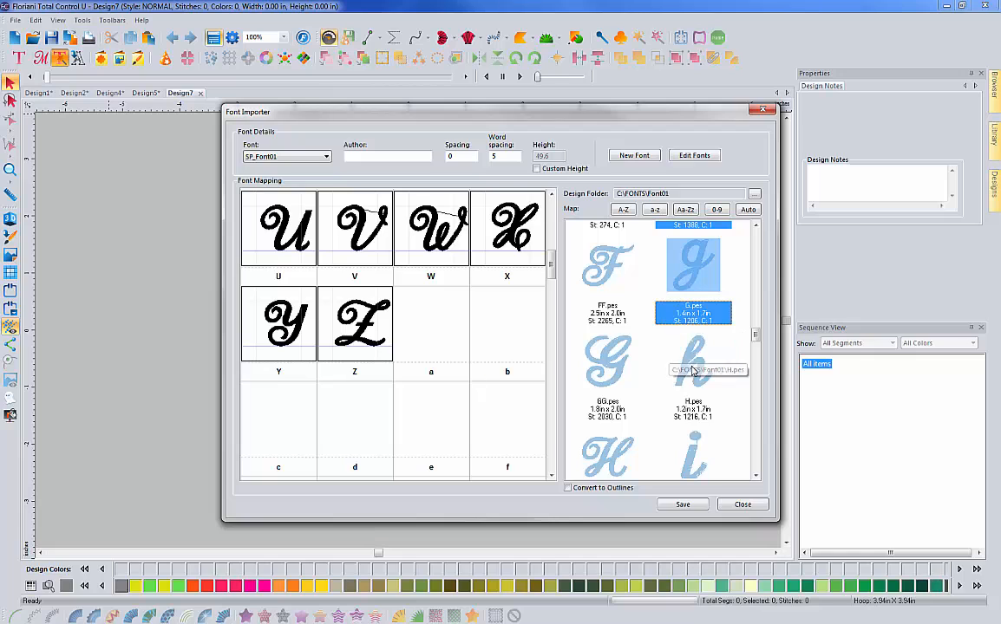
{"action": "scroll", "scroll_direction": "down", "scroll_amount": 3}
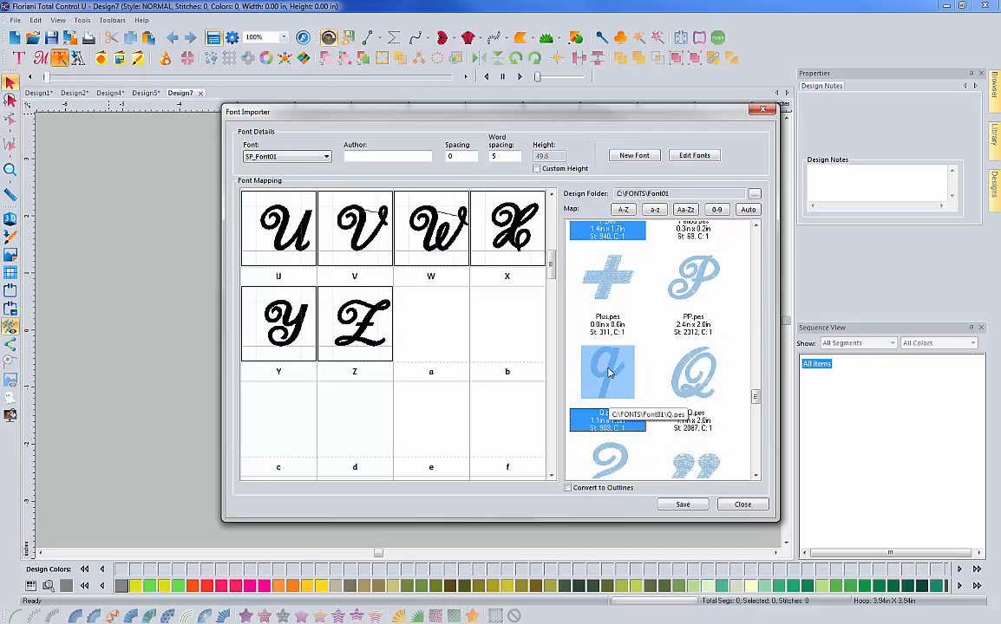
{"action": "scroll", "scroll_direction": "down", "scroll_amount": 3}
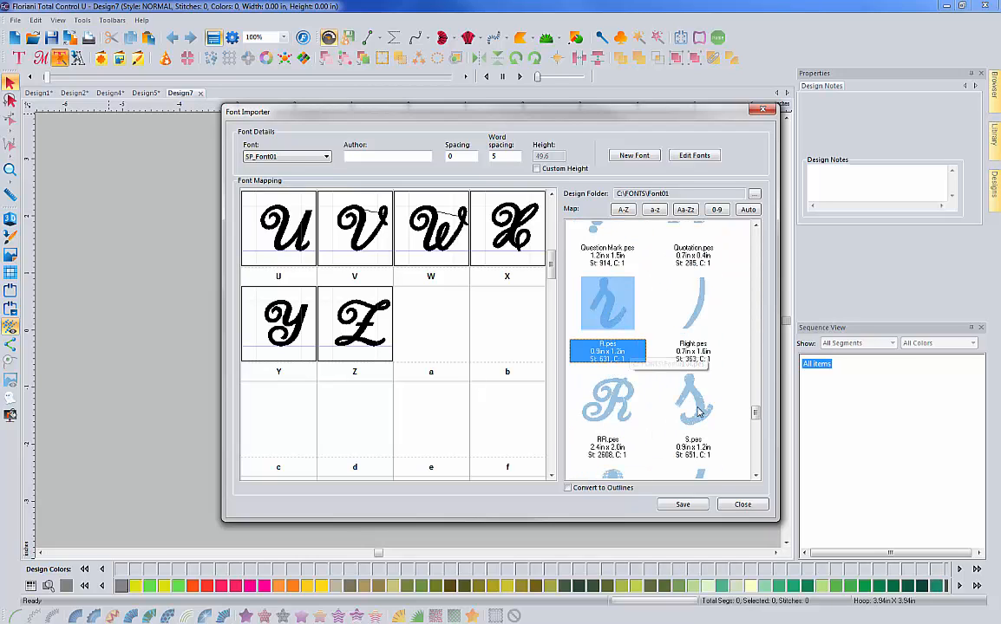
{"action": "scroll", "scroll_direction": "down", "scroll_amount": 3}
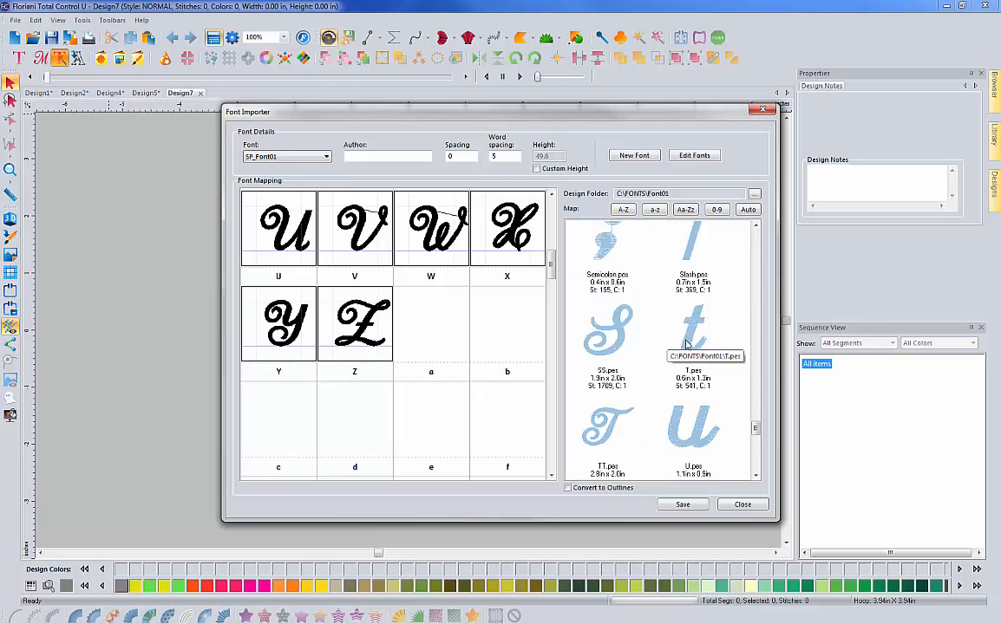
{"action": "scroll", "scroll_direction": "down", "scroll_amount": 3}
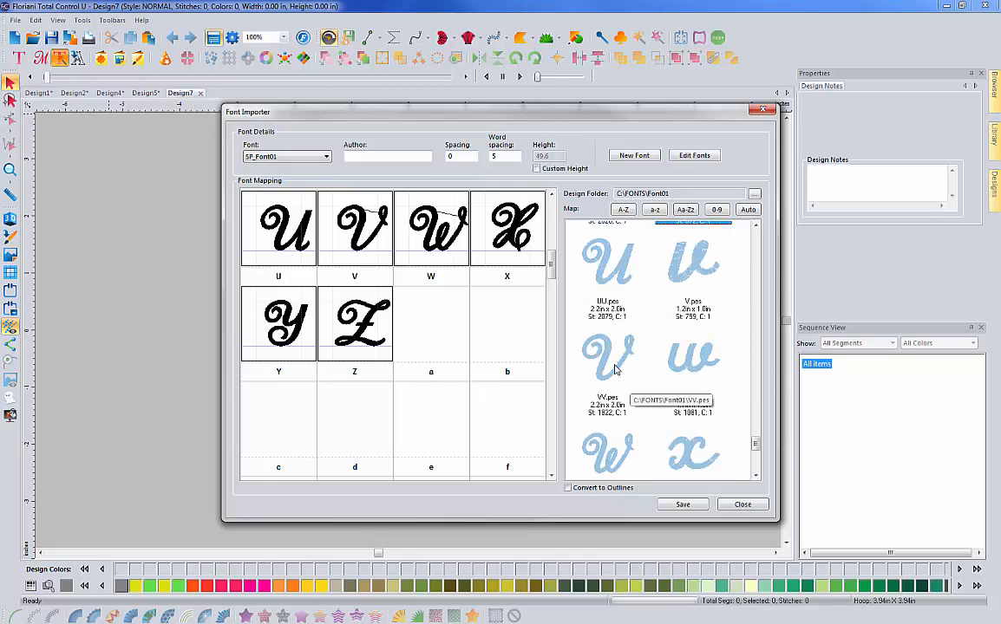
{"action": "left_click", "coordinate": [694, 261]}
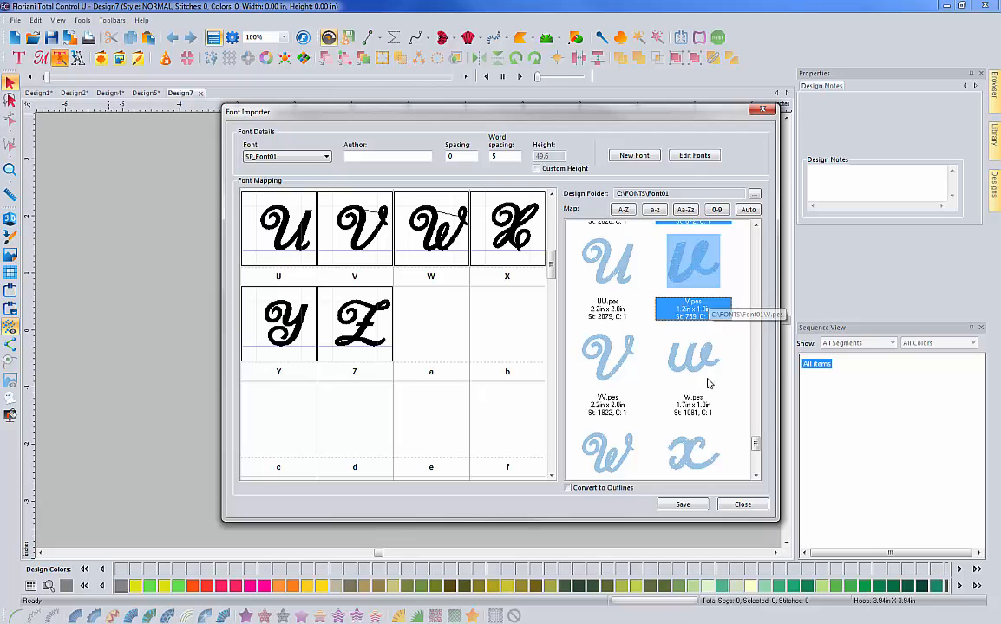
{"action": "scroll", "scroll_direction": "down", "scroll_amount": 3}
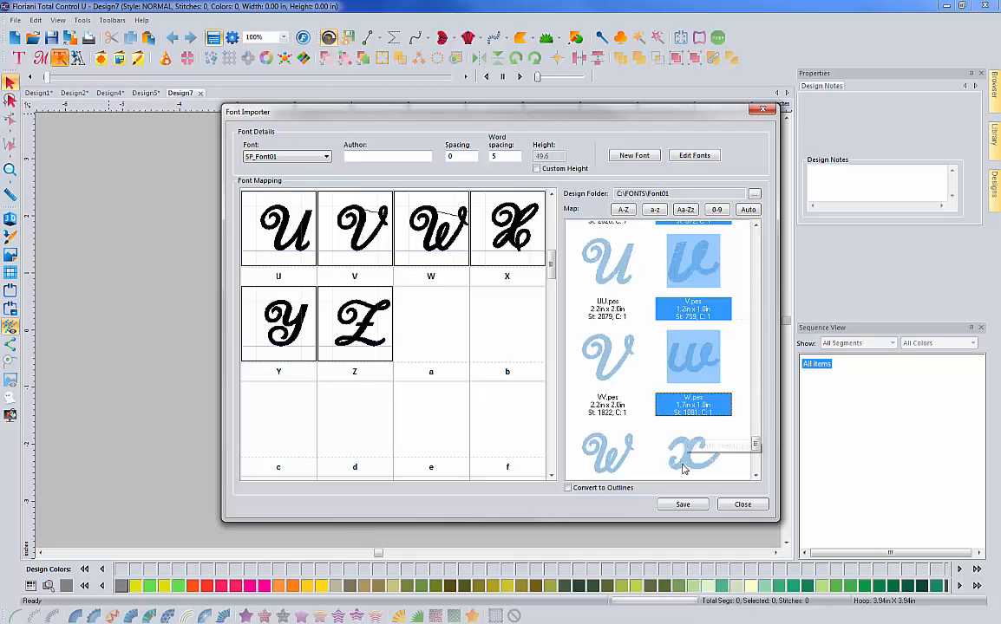
{"action": "scroll", "scroll_direction": "down", "scroll_amount": 3}
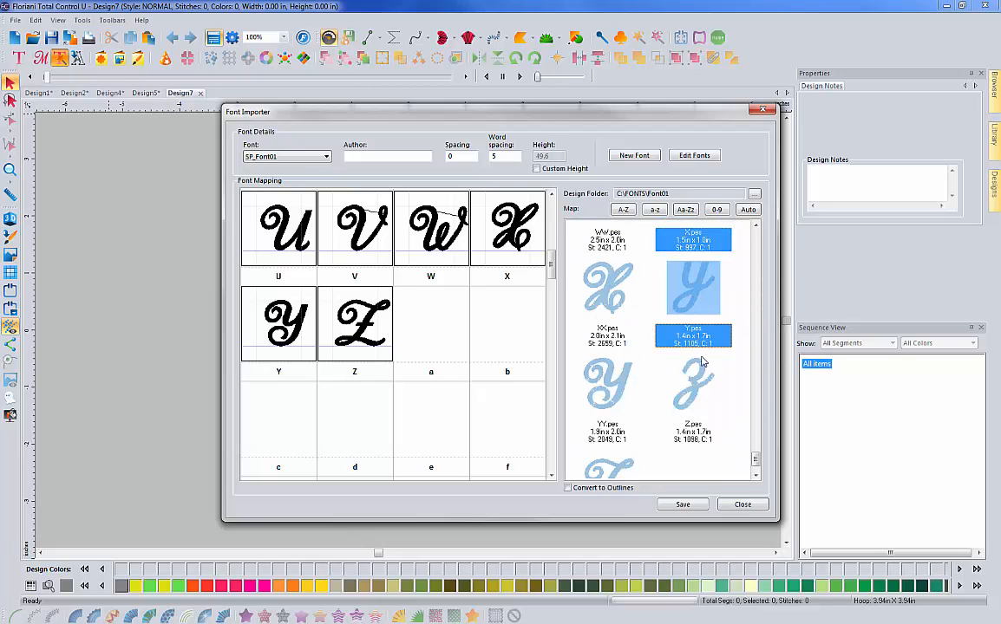
{"action": "mouse_move", "coordinate": [694, 390]}
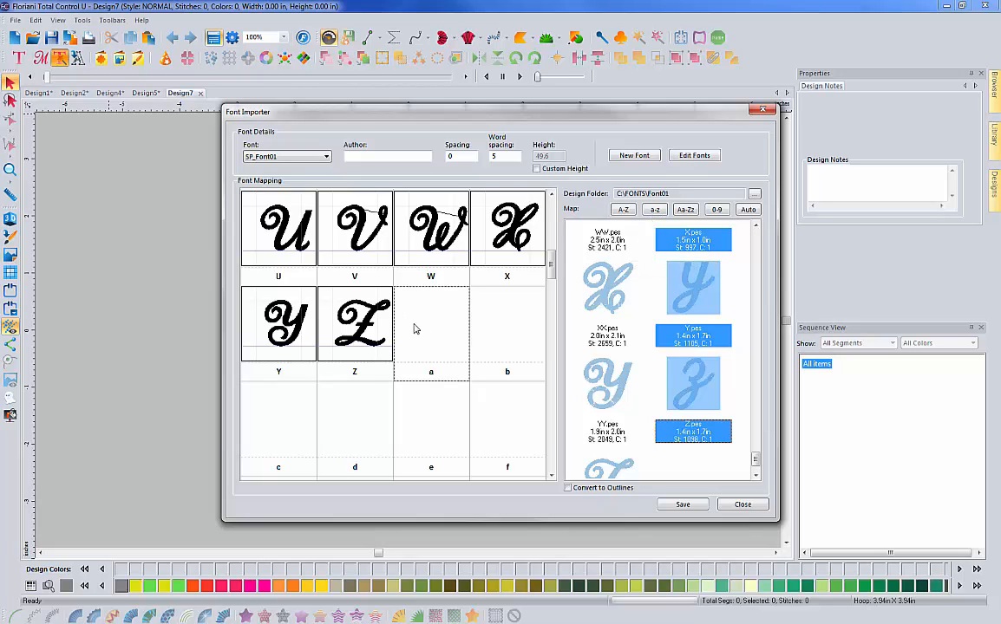
{"action": "mouse_move", "coordinate": [427, 340]}
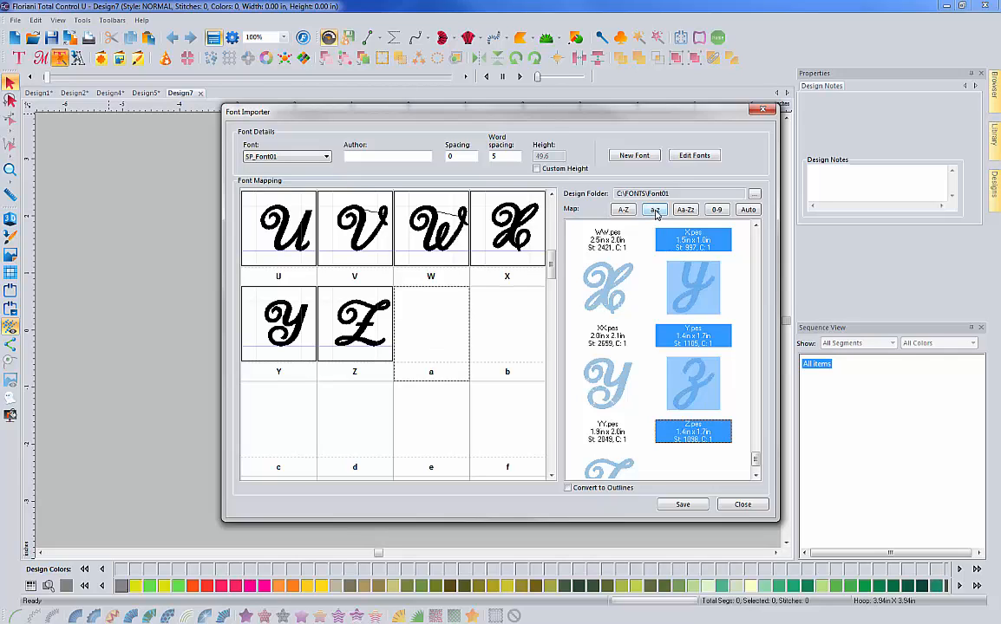
Map lowercase a–z with the a-z button, then review the grid and scroll the folder list to punctuation designs
{"action": "left_click", "coordinate": [656, 208]}
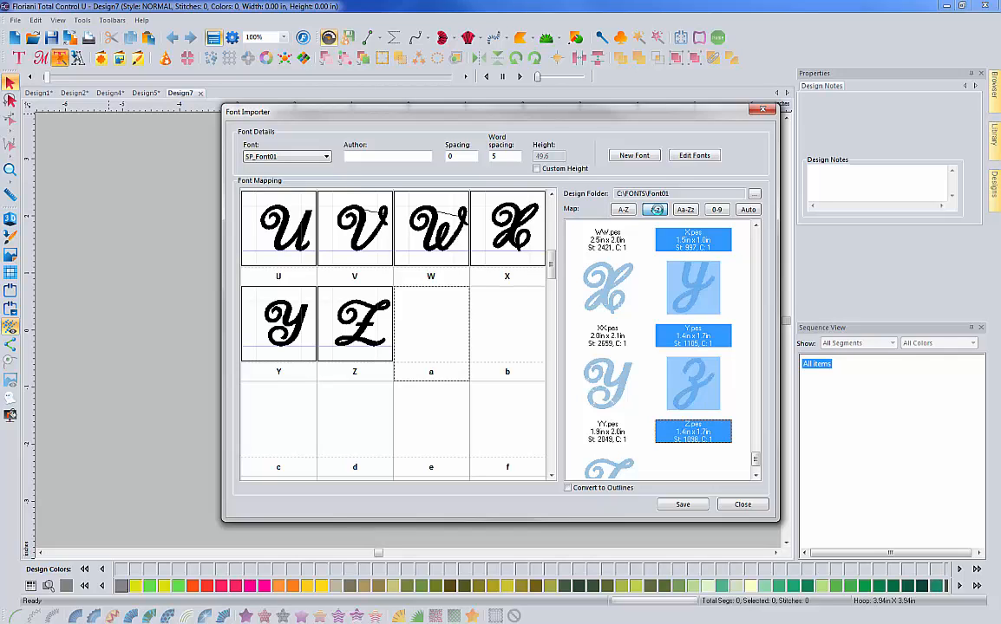
{"action": "scroll", "scroll_direction": "down", "scroll_amount": 3}
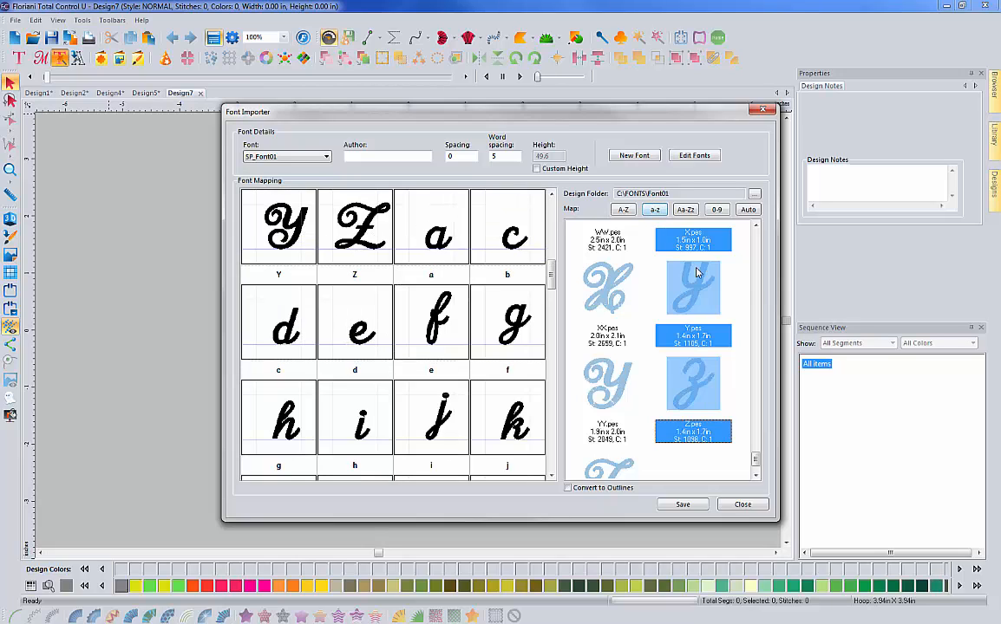
{"action": "scroll", "scroll_direction": "up", "scroll_amount": 3}
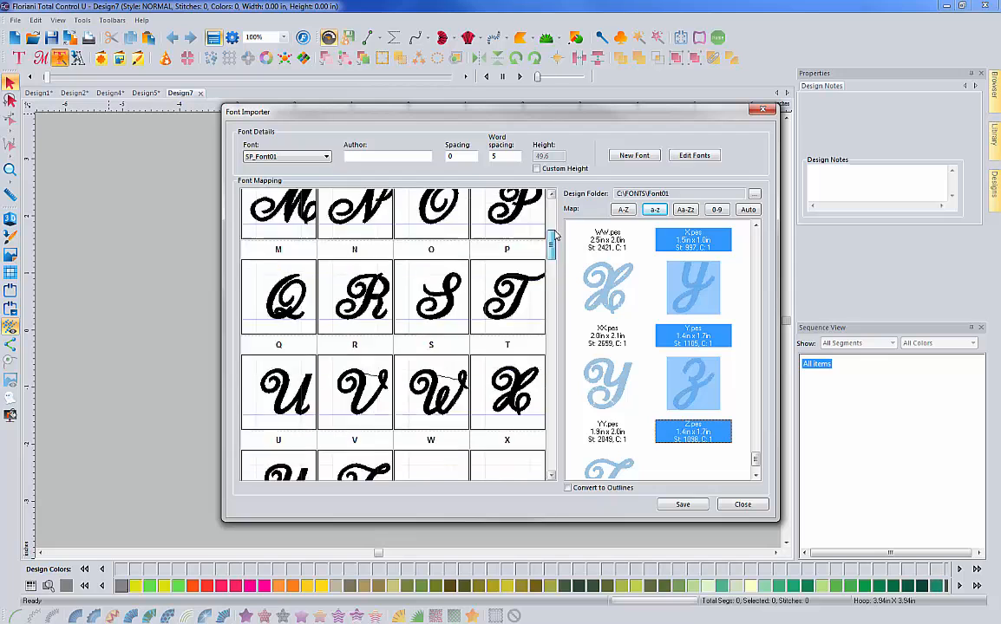
{"action": "scroll", "scroll_direction": "down", "scroll_amount": 3}
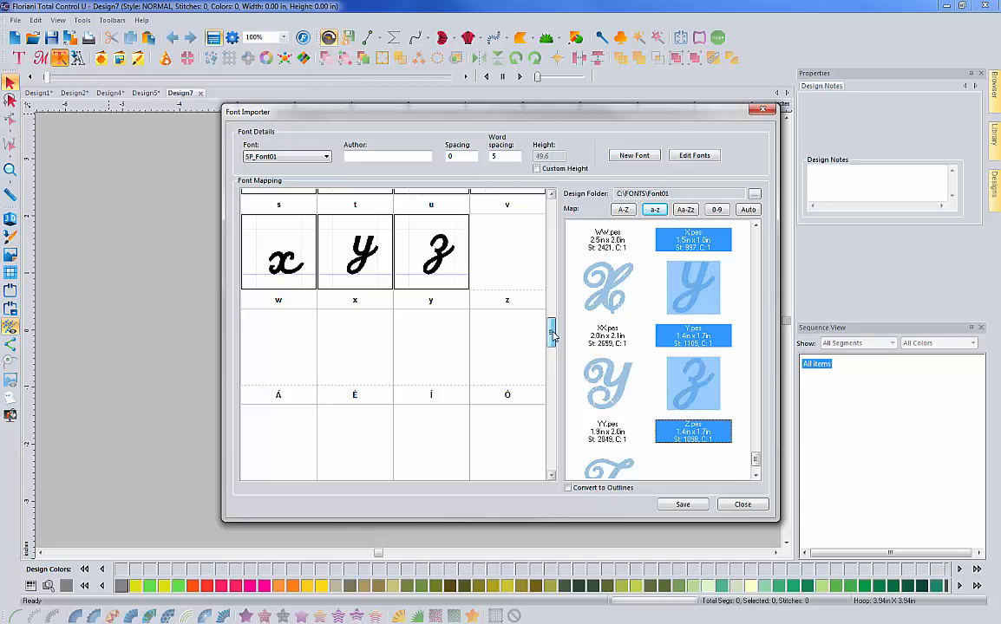
{"action": "scroll", "scroll_direction": "down", "scroll_amount": 3}
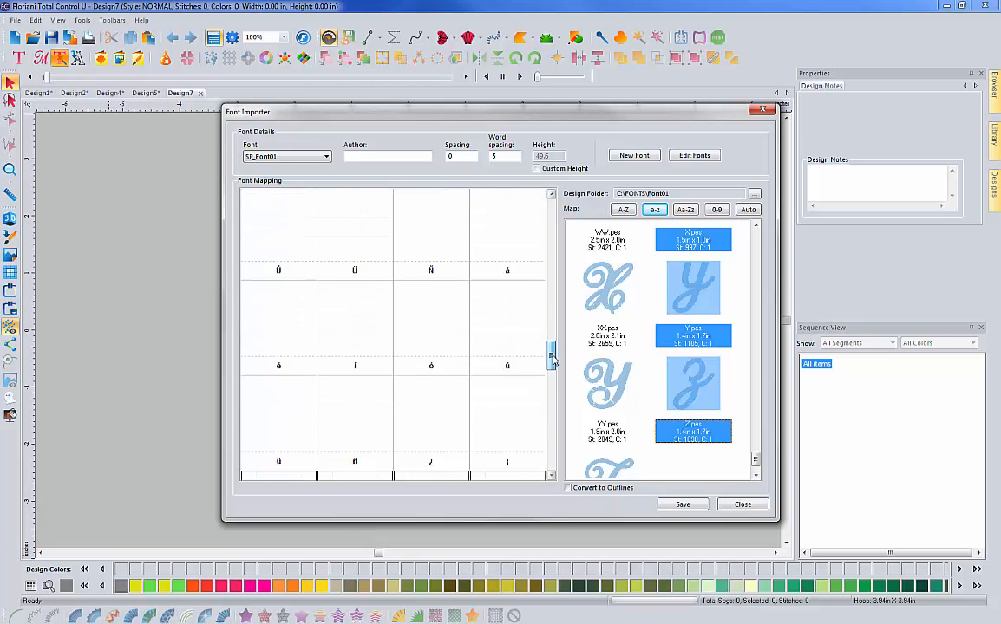
{"action": "scroll", "scroll_direction": "down", "scroll_amount": 3}
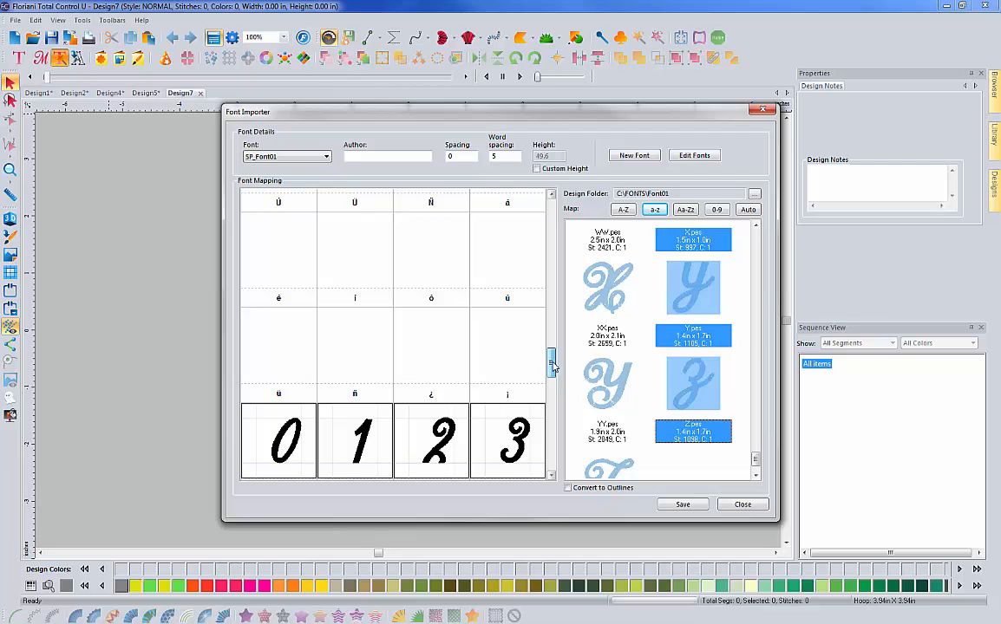
{"action": "scroll", "scroll_direction": "down", "scroll_amount": 3}
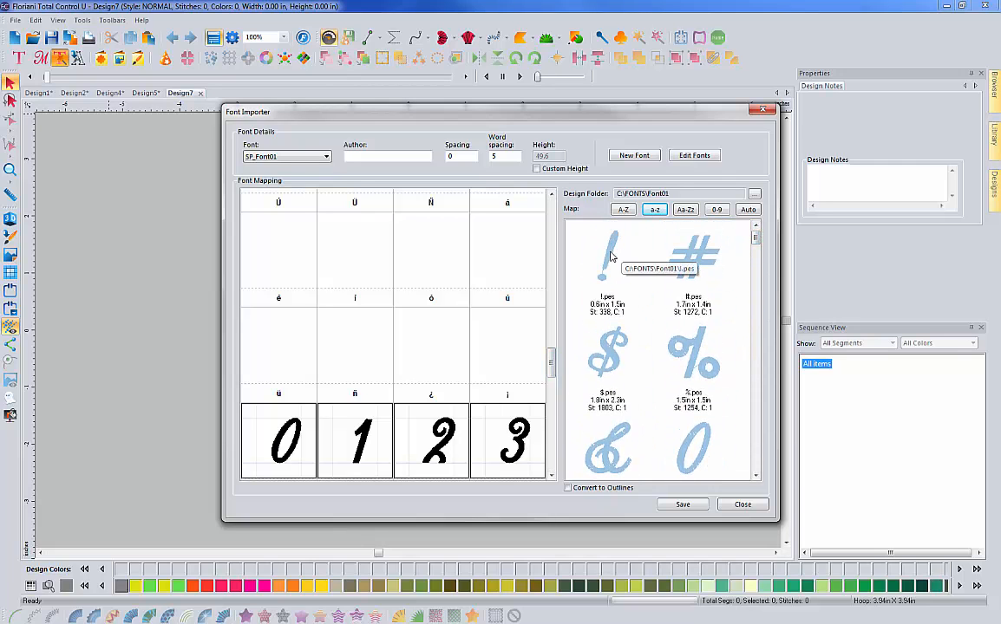
{"action": "mouse_move", "coordinate": [562, 354]}
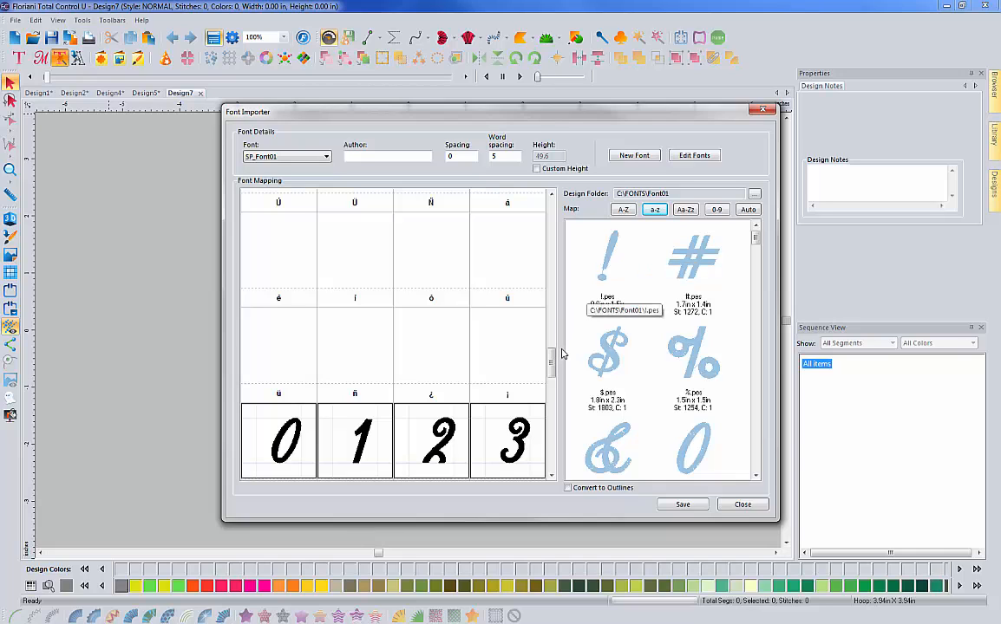
Assign the & and # designs, among the !, $, % symbols, to their matching font cells
{"action": "scroll", "scroll_direction": "down", "scroll_amount": 3}
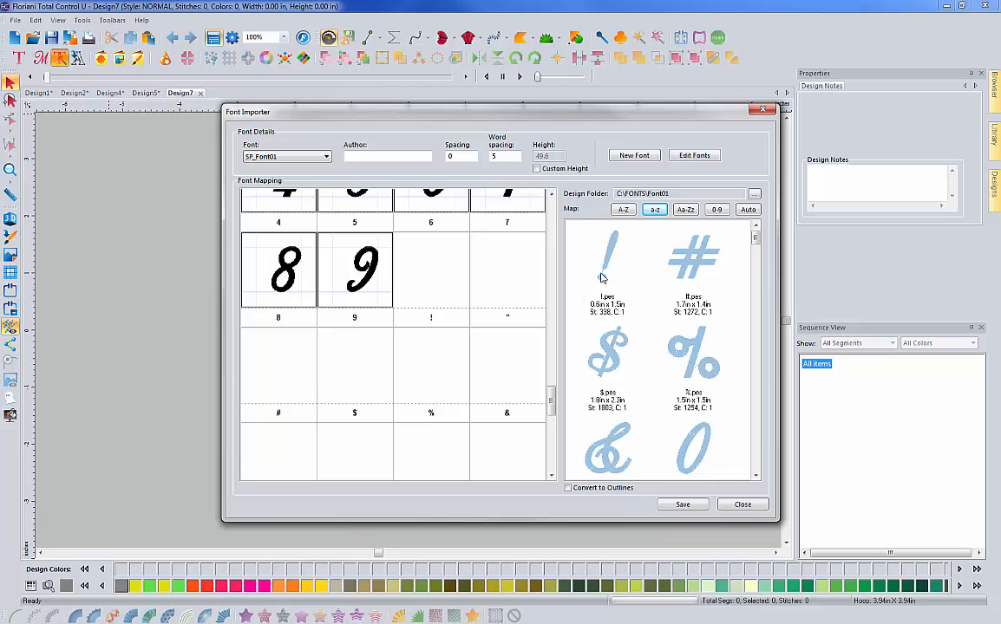
{"action": "mouse_move", "coordinate": [465, 312]}
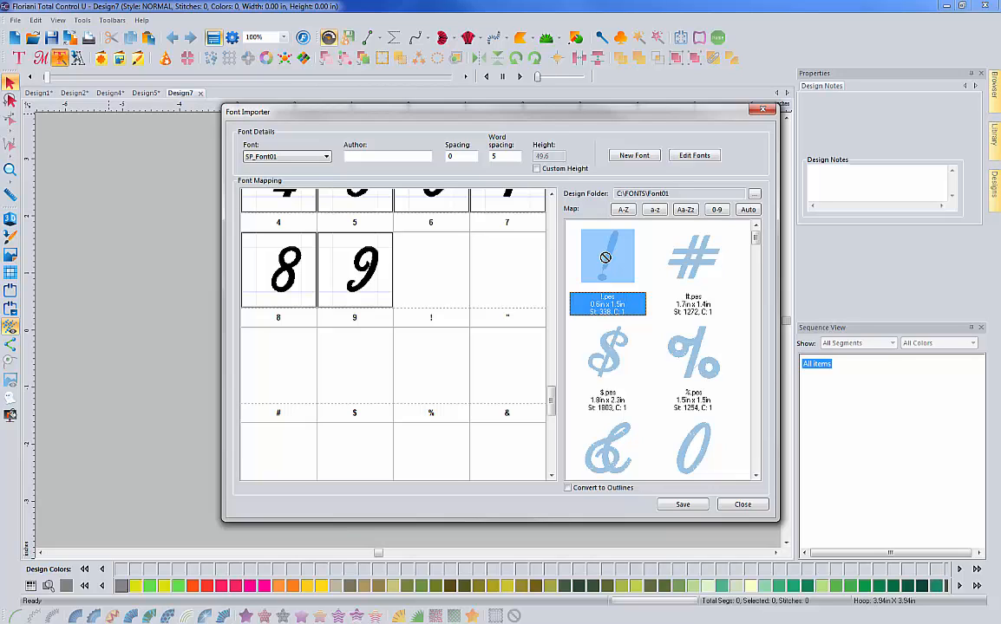
{"action": "mouse_move", "coordinate": [562, 267]}
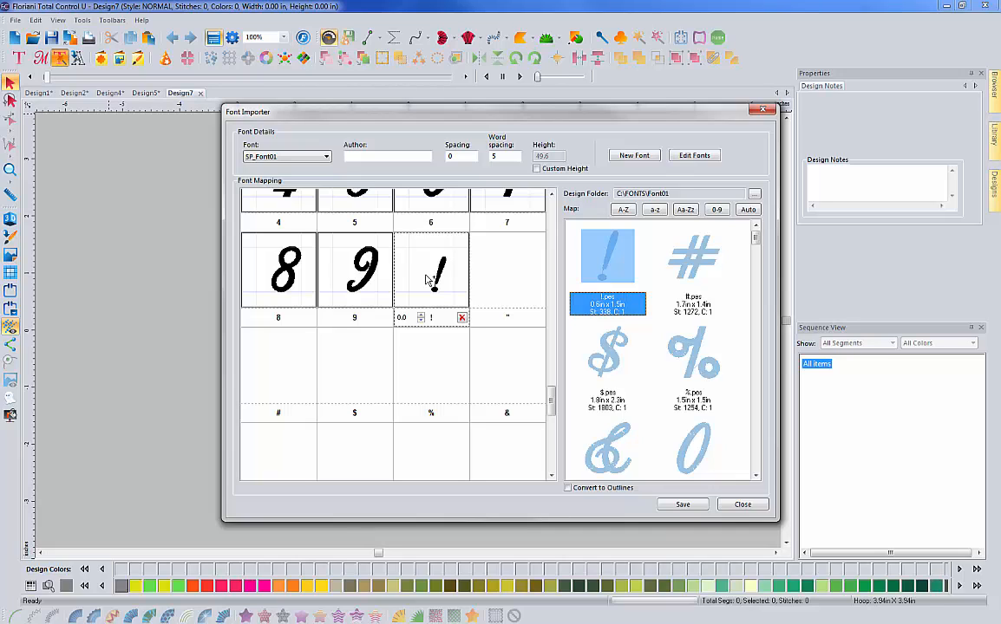
{"action": "mouse_move", "coordinate": [610, 358]}
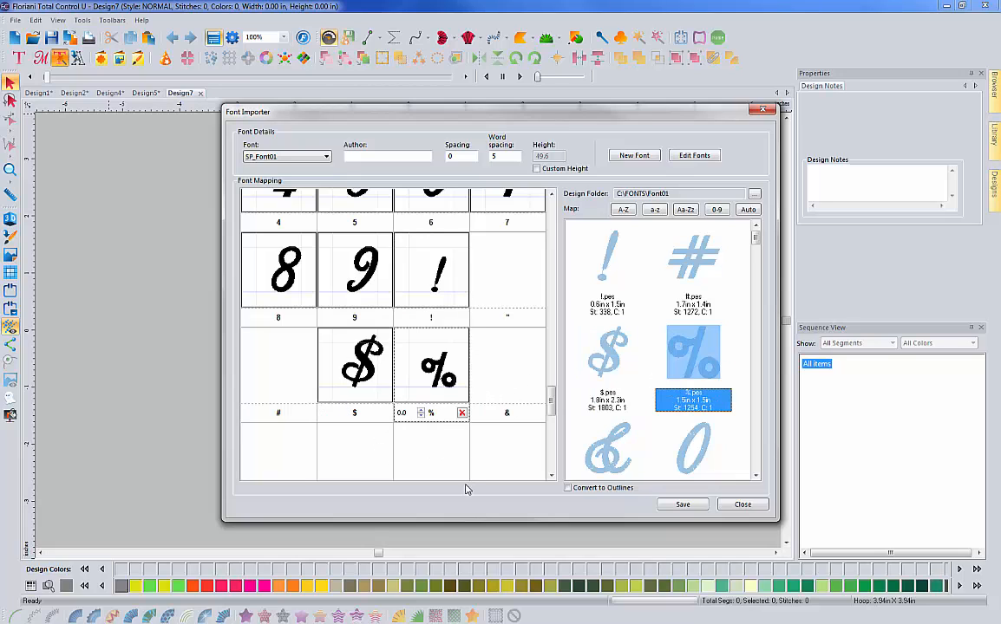
{"action": "left_click", "coordinate": [607, 448]}
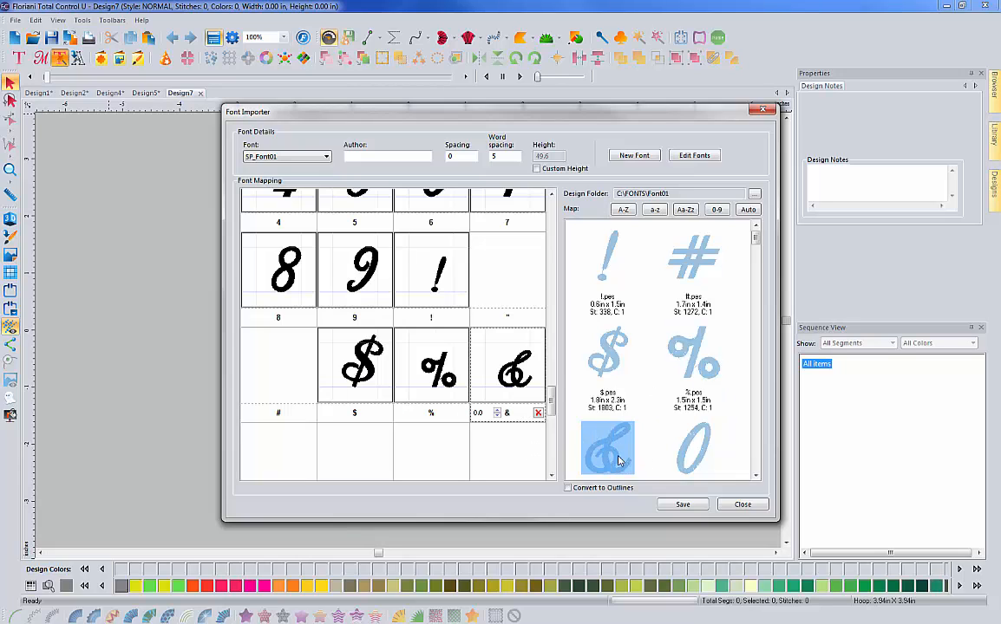
{"action": "left_click", "coordinate": [693, 255]}
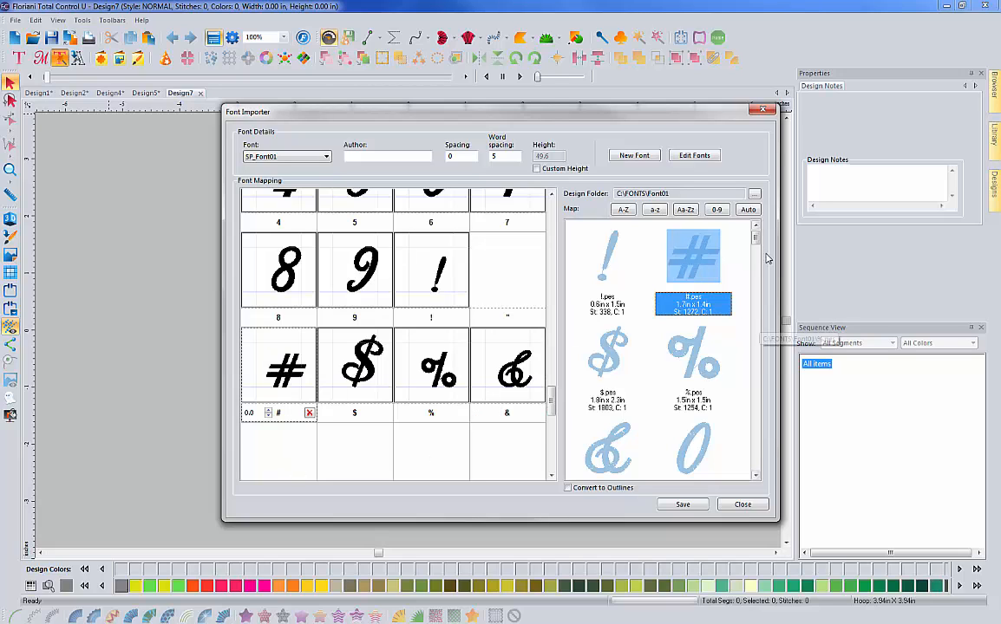
{"action": "scroll", "scroll_direction": "down", "scroll_amount": 3}
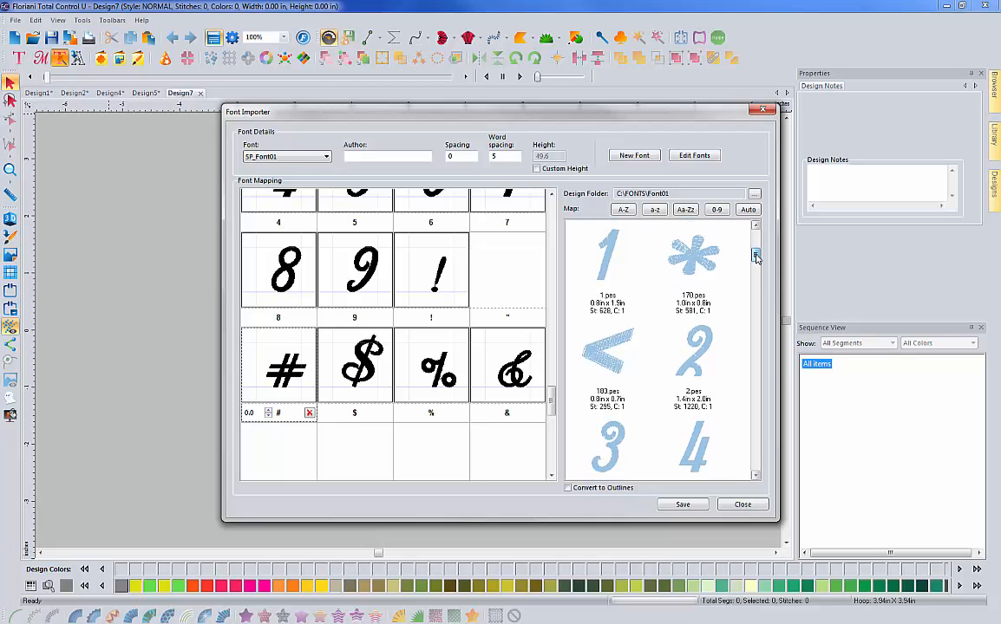
{"action": "left_click", "coordinate": [693, 251]}
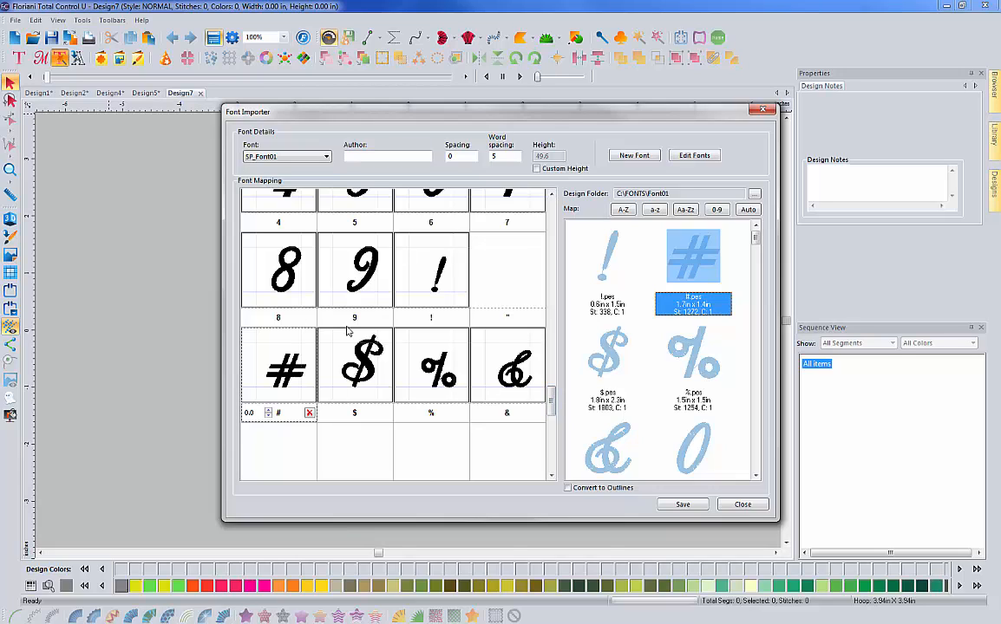
{"action": "mouse_move", "coordinate": [387, 237]}
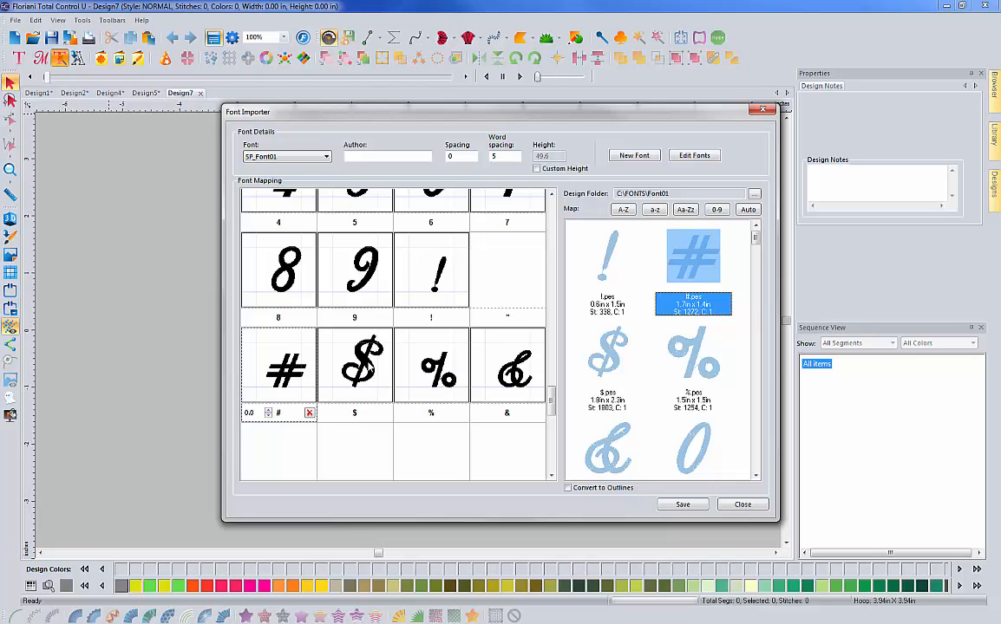
{"action": "mouse_move", "coordinate": [354, 392]}
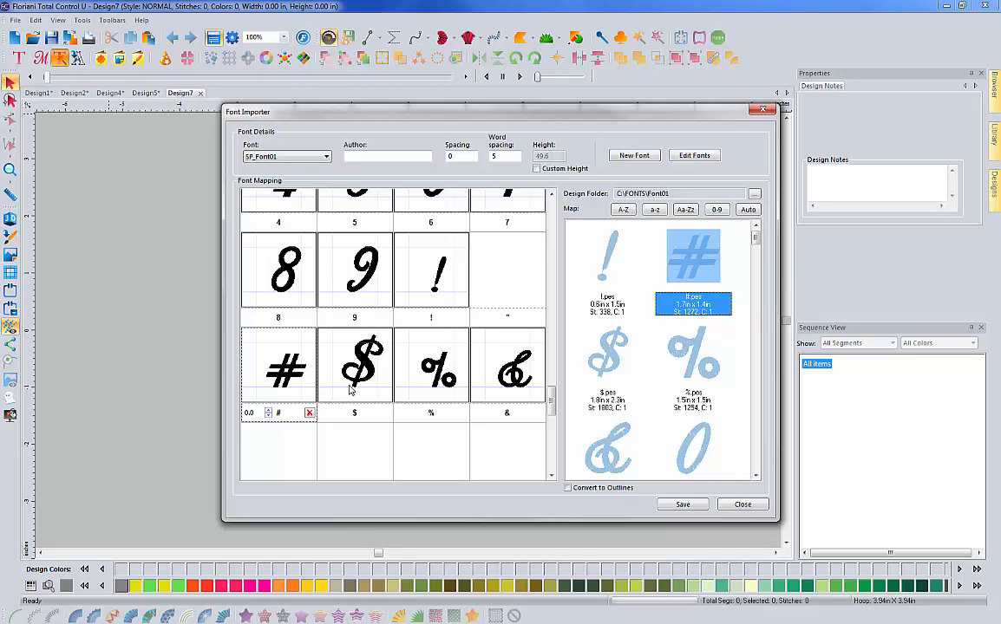
{"action": "mouse_move", "coordinate": [362, 392]}
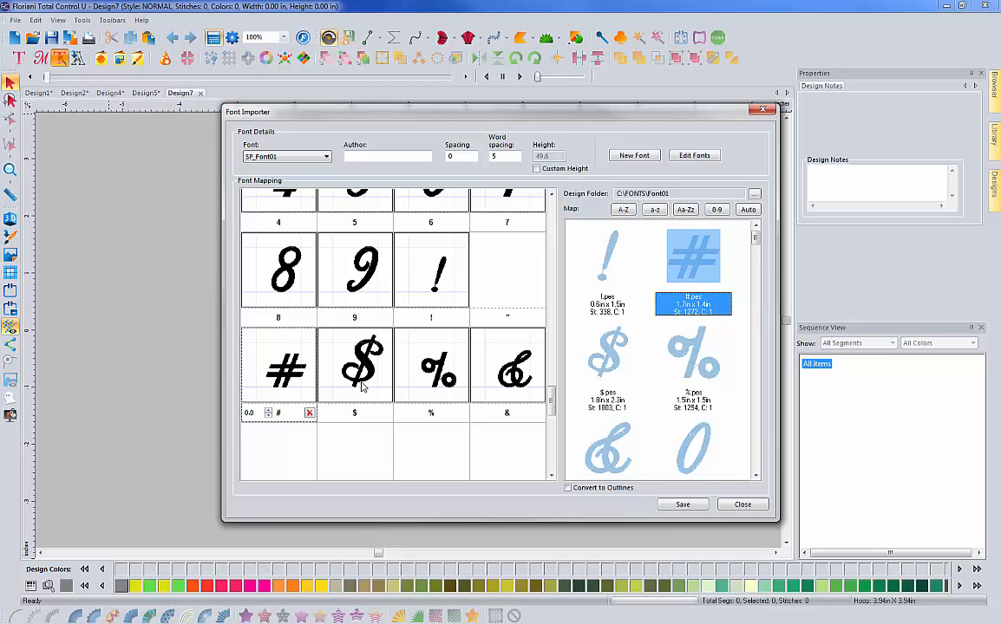
{"action": "mouse_move", "coordinate": [336, 392]}
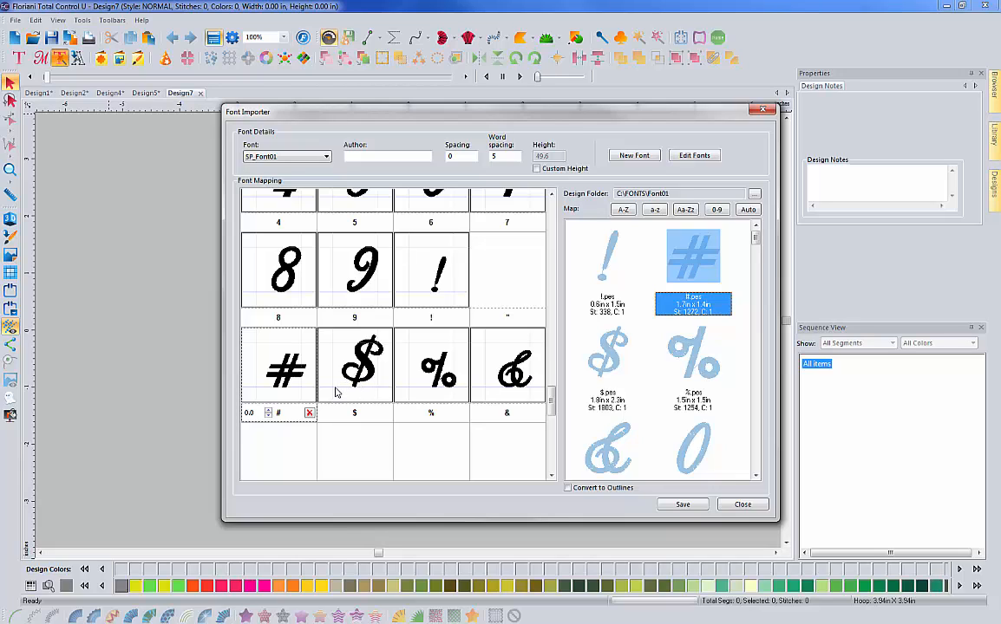
{"action": "mouse_move", "coordinate": [354, 388]}
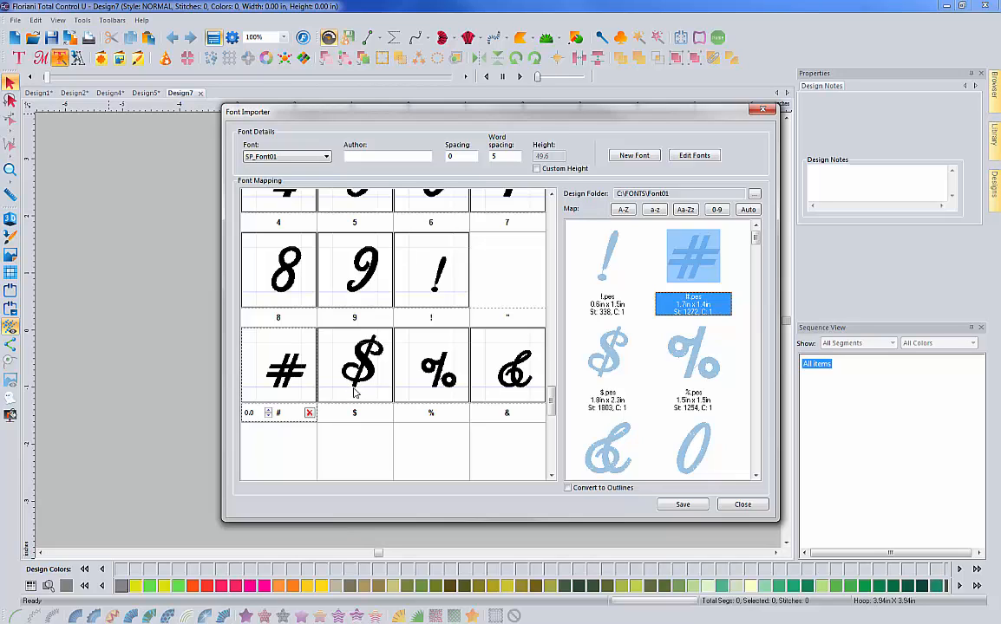
{"action": "mouse_move", "coordinate": [352, 406]}
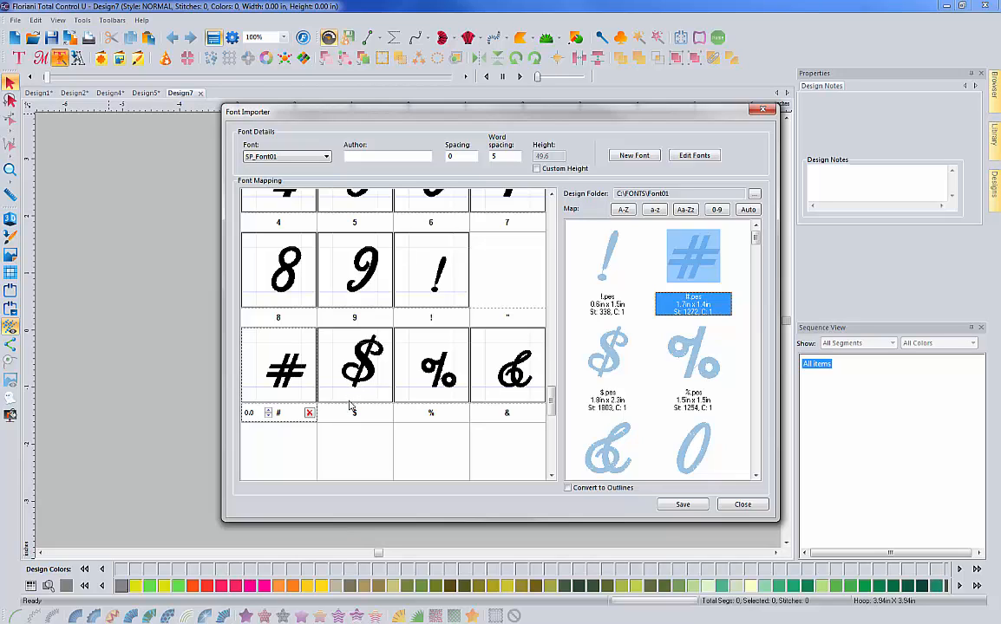
Give the $ glyph in SP_Font01 a -518 offset in the Font Mapping grid
{"action": "left_click", "coordinate": [354, 365]}
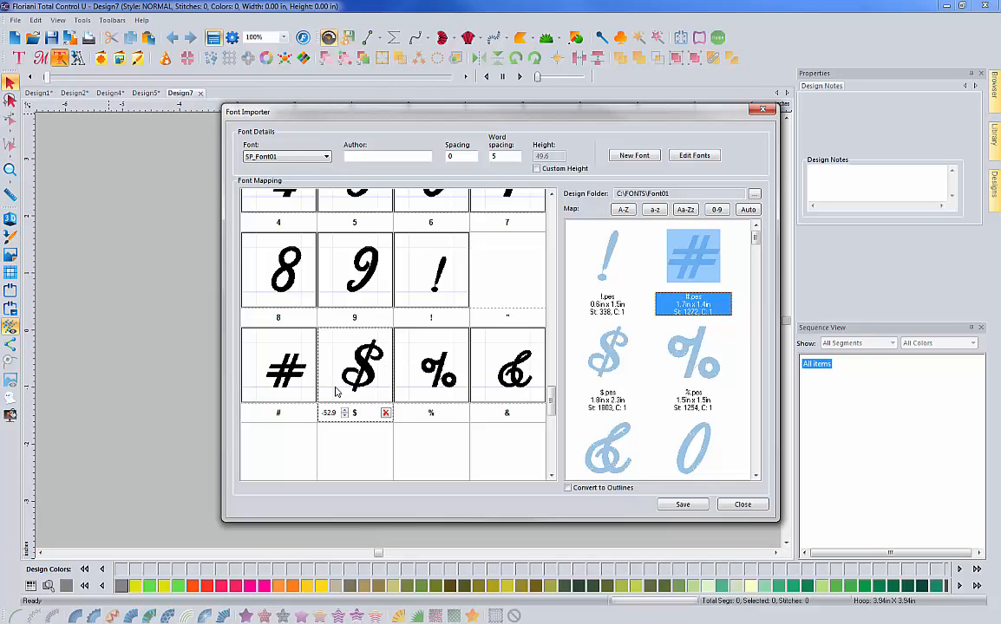
{"action": "mouse_move", "coordinate": [378, 392]}
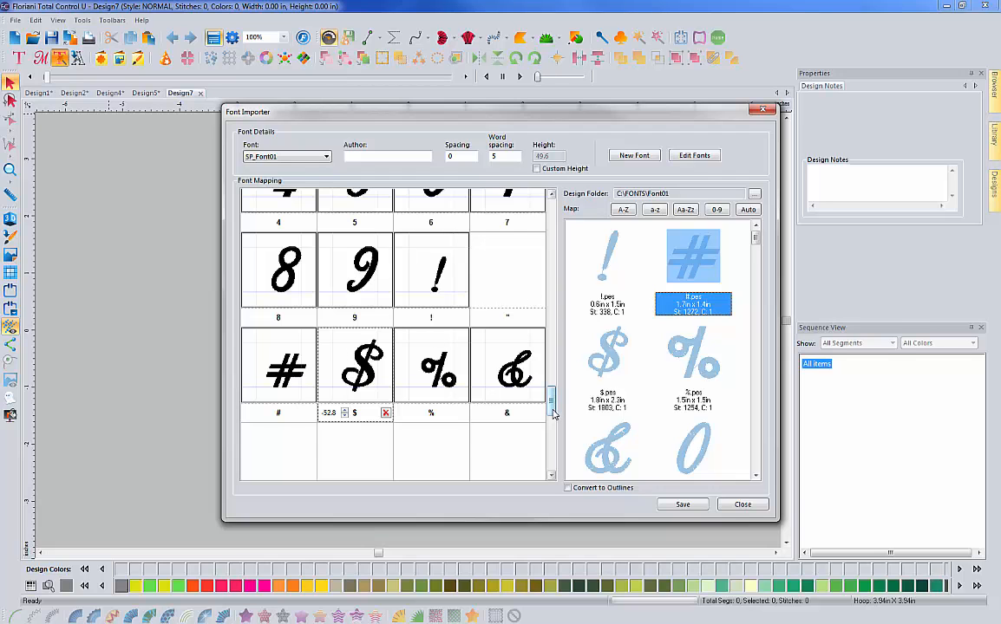
{"action": "scroll", "scroll_direction": "down", "scroll_amount": 3}
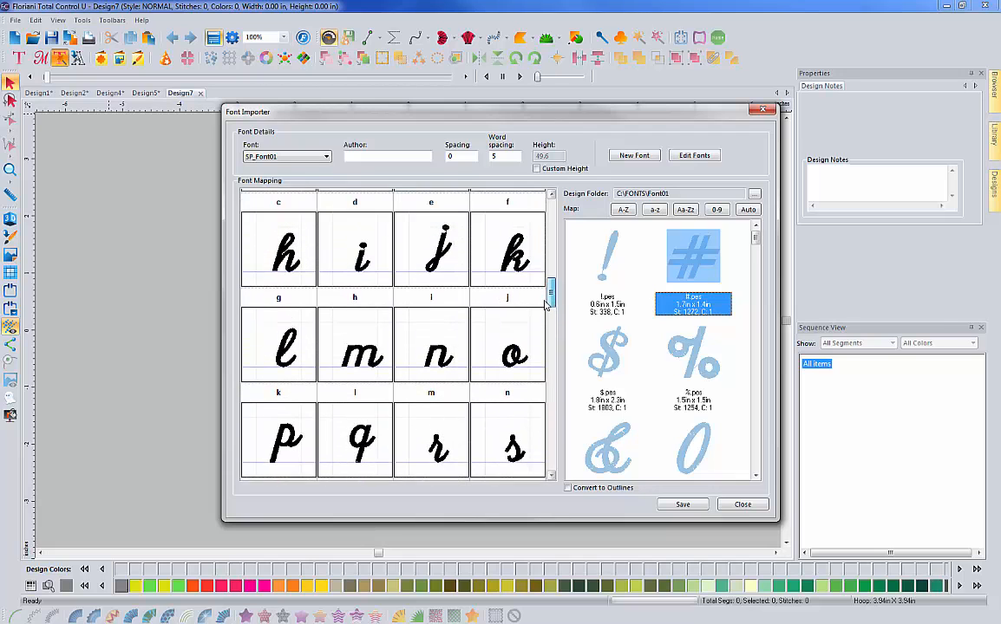
Correct the offset values of the f and X glyphs in the mapping grid
{"action": "scroll", "scroll_direction": "up", "scroll_amount": 3}
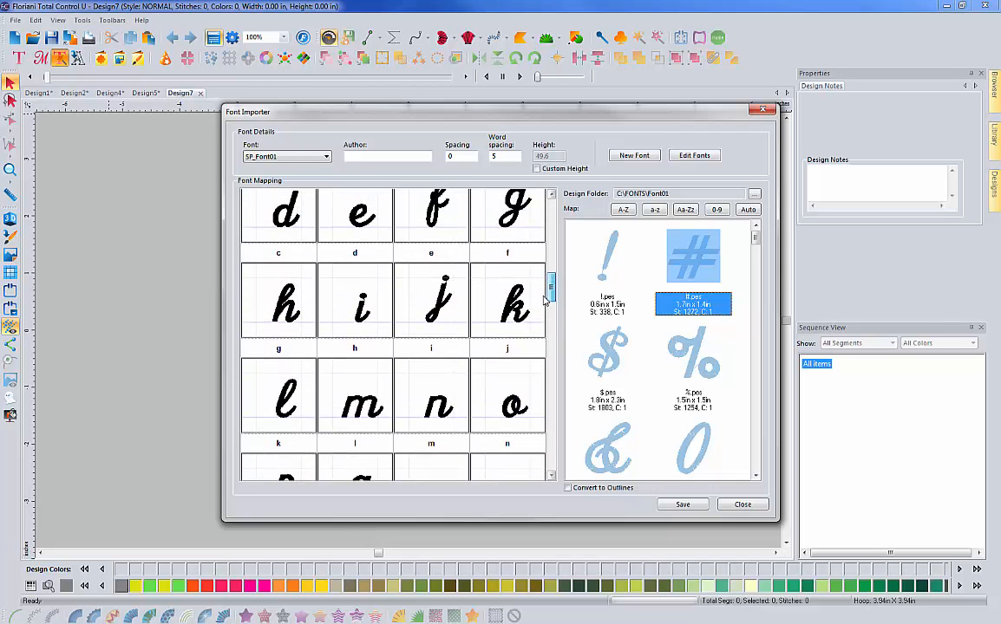
{"action": "scroll", "scroll_direction": "up", "scroll_amount": 3}
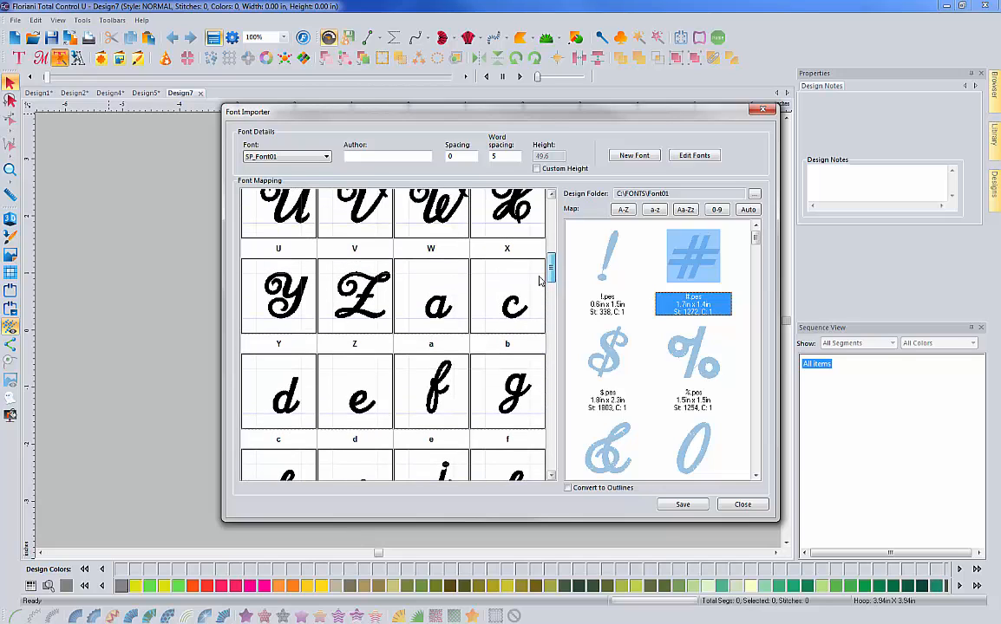
{"action": "scroll", "scroll_direction": "down", "scroll_amount": 3}
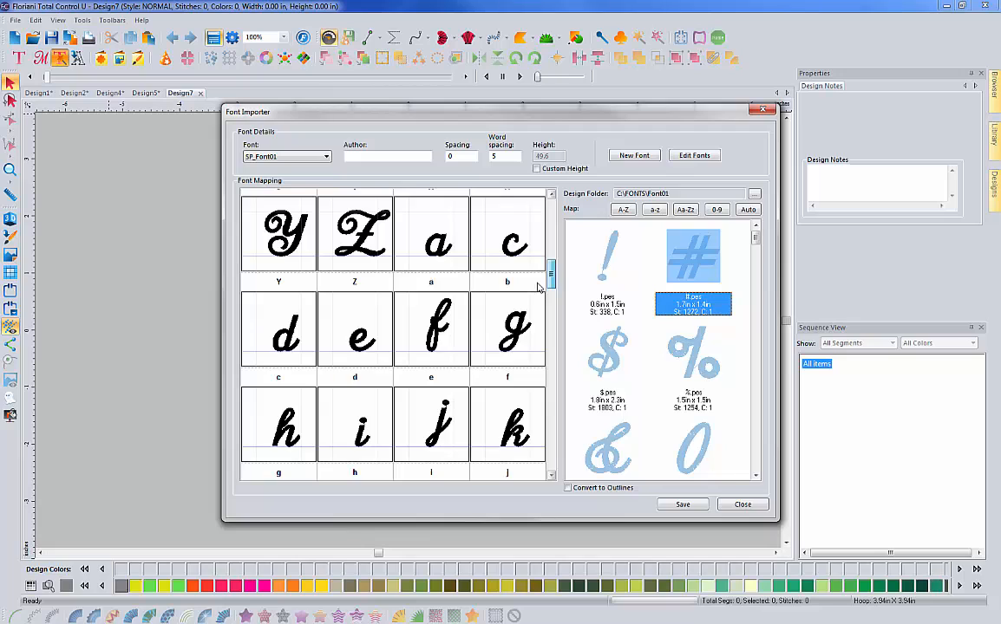
{"action": "scroll", "scroll_direction": "down", "scroll_amount": 3}
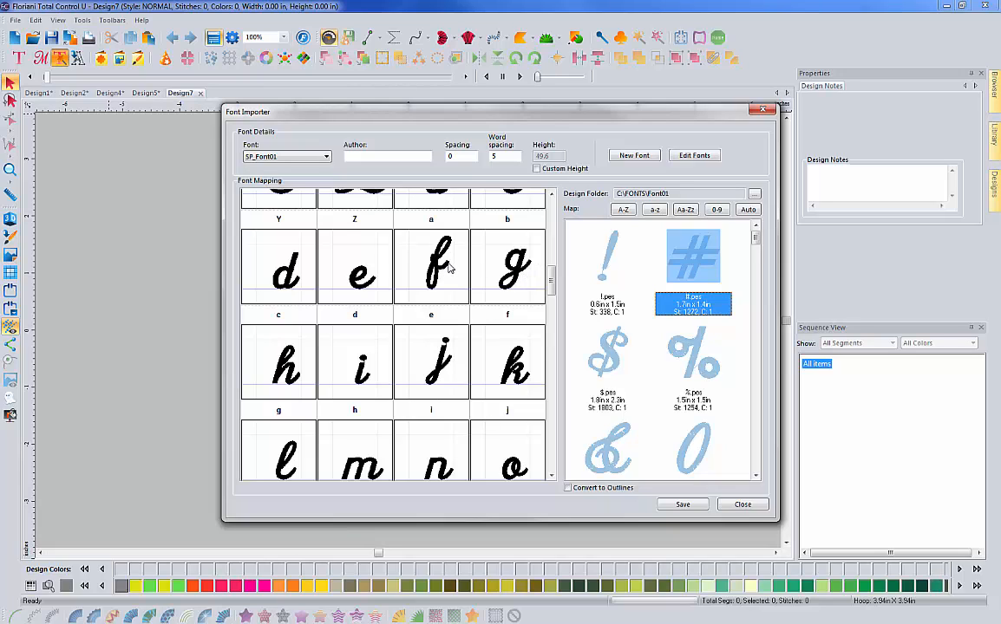
{"action": "mouse_move", "coordinate": [434, 295]}
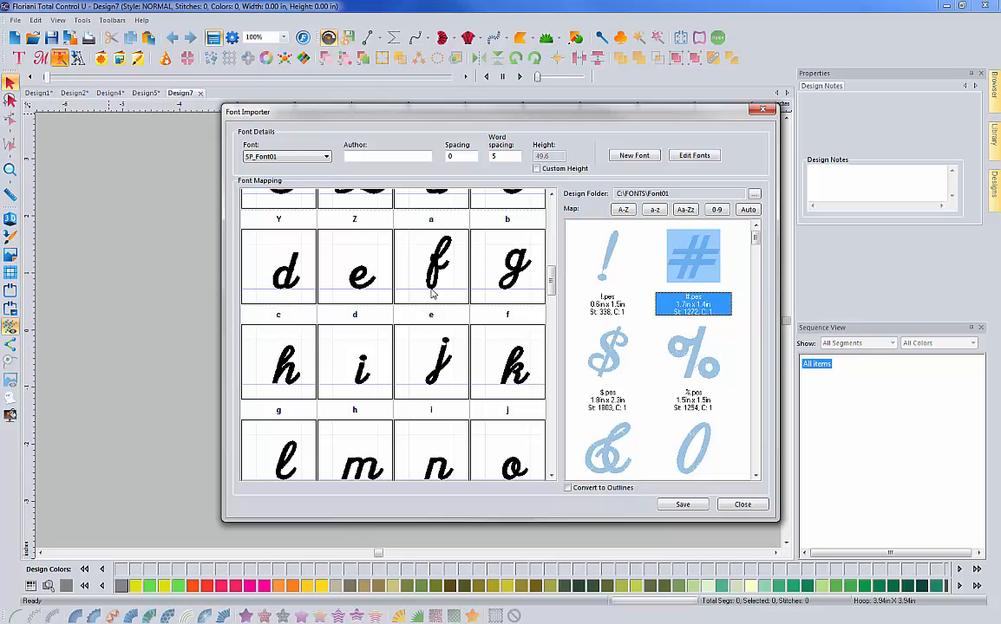
{"action": "mouse_move", "coordinate": [355, 295]}
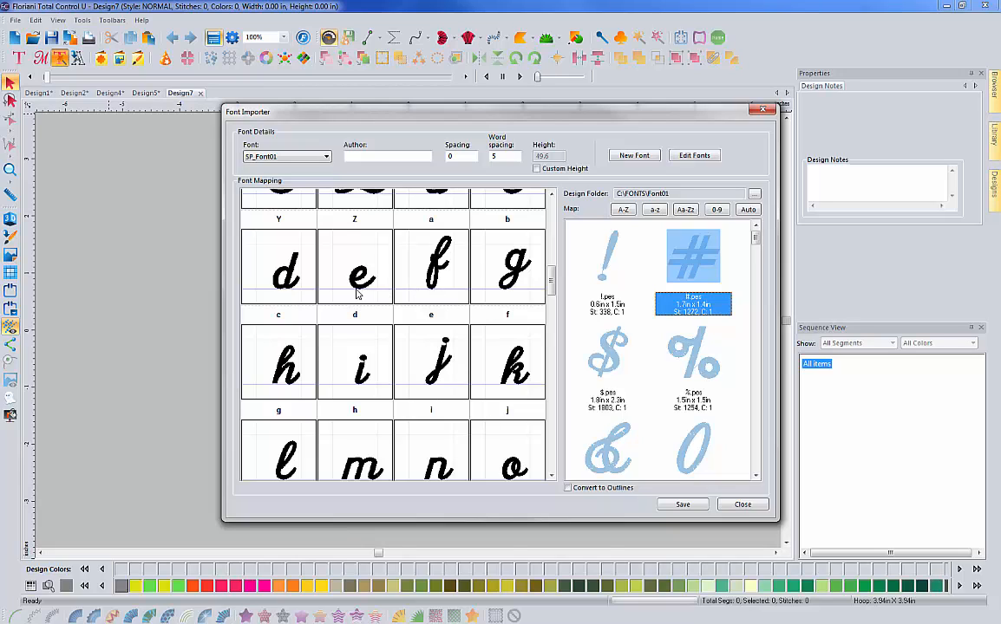
{"action": "mouse_move", "coordinate": [441, 271]}
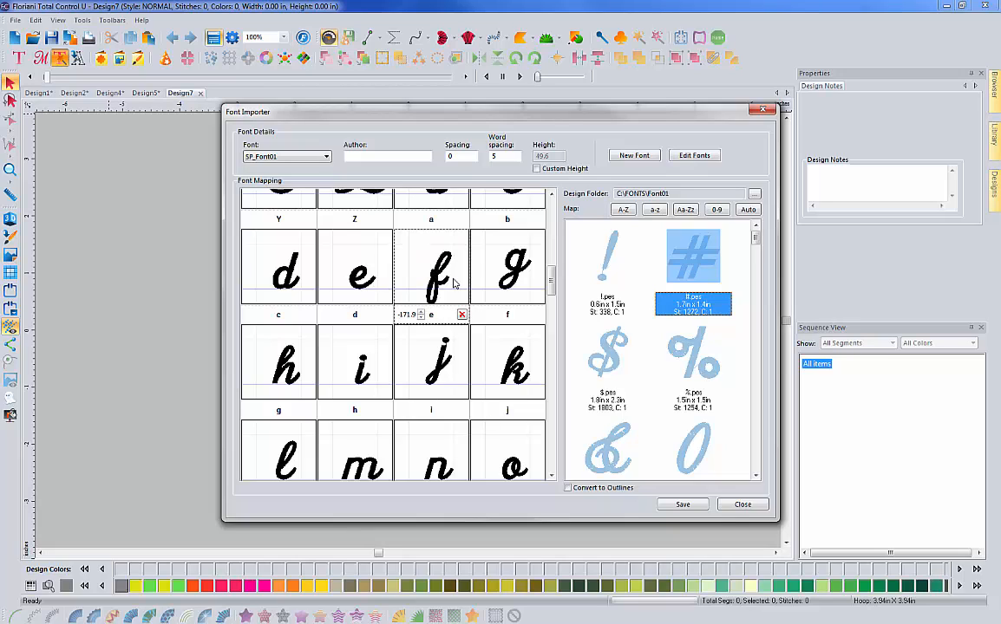
{"action": "left_click", "coordinate": [508, 269]}
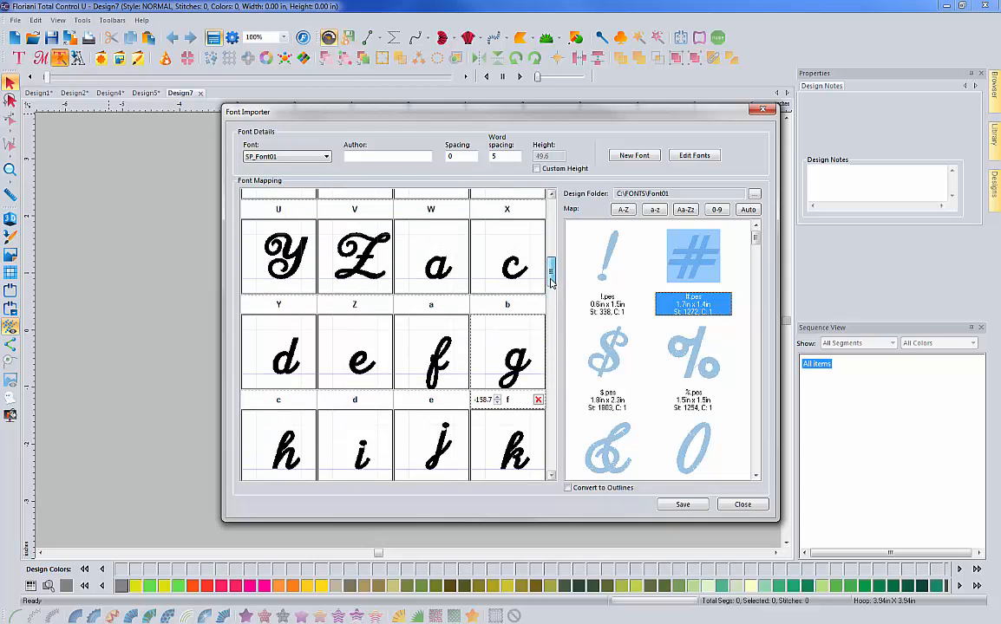
{"action": "scroll", "scroll_direction": "up", "scroll_amount": 3}
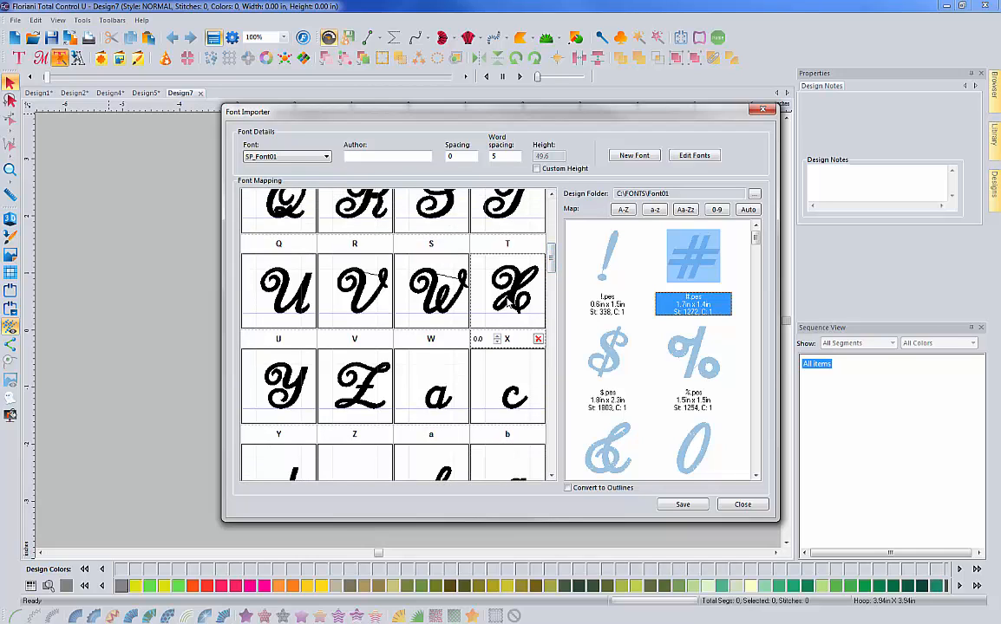
{"action": "left_click", "coordinate": [506, 291]}
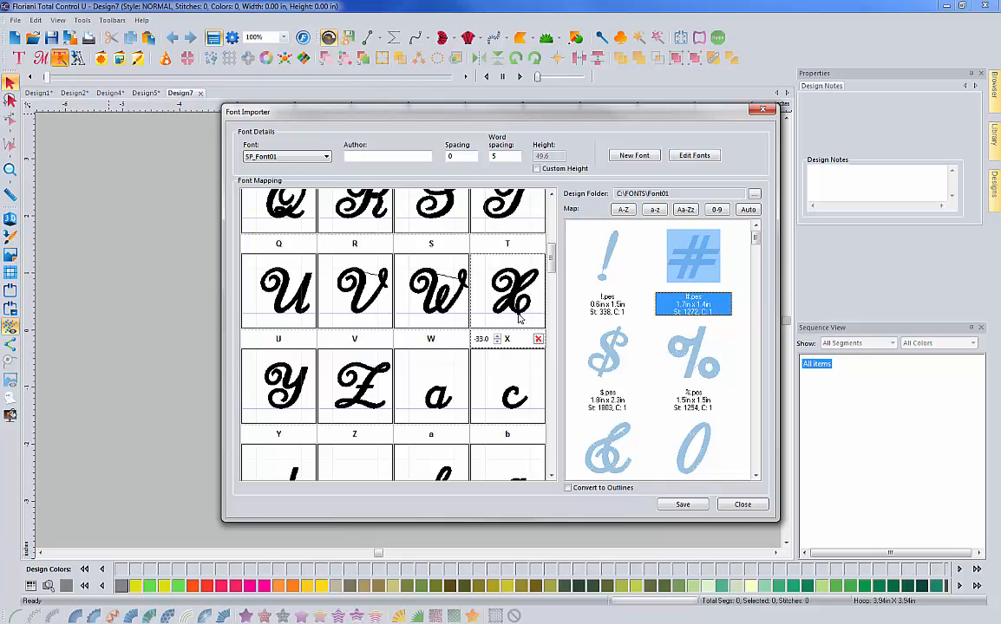
{"action": "mouse_move", "coordinate": [475, 317]}
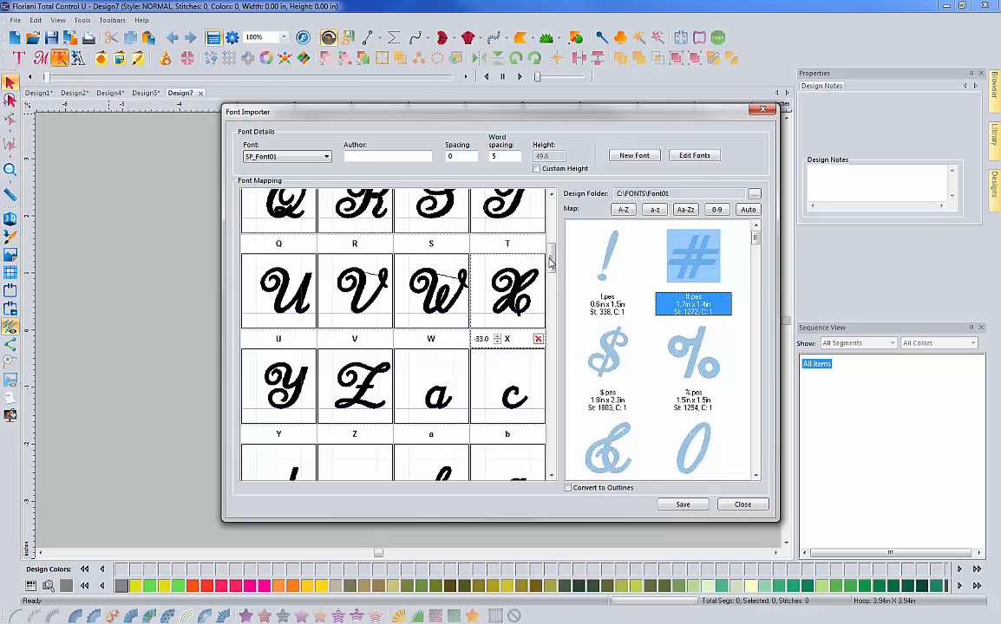
Correct the offset values of the capital M, N and L glyphs
{"action": "scroll", "scroll_direction": "up", "scroll_amount": 3}
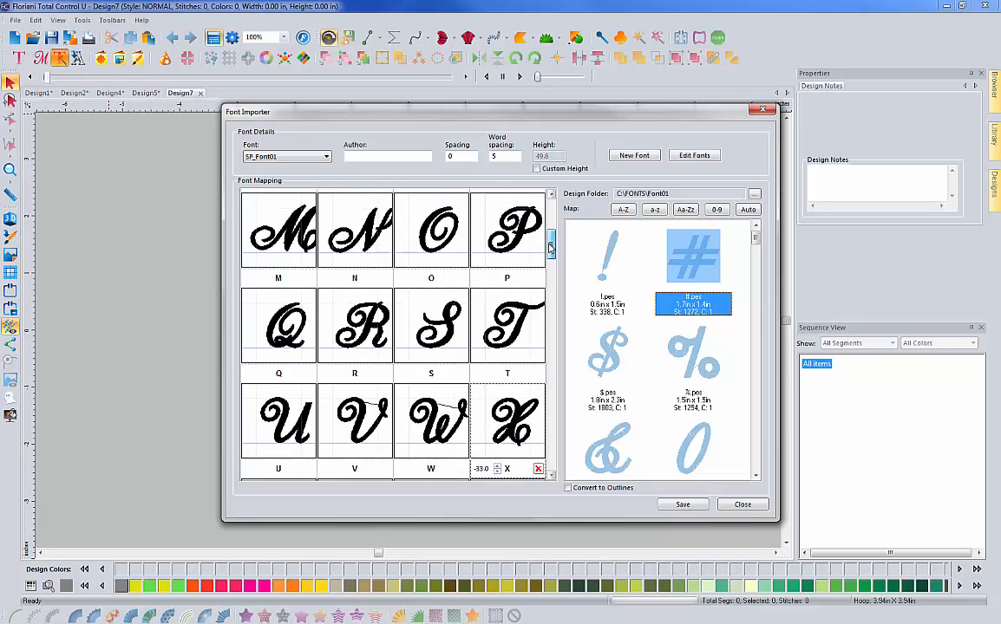
{"action": "scroll", "scroll_direction": "up", "scroll_amount": 3}
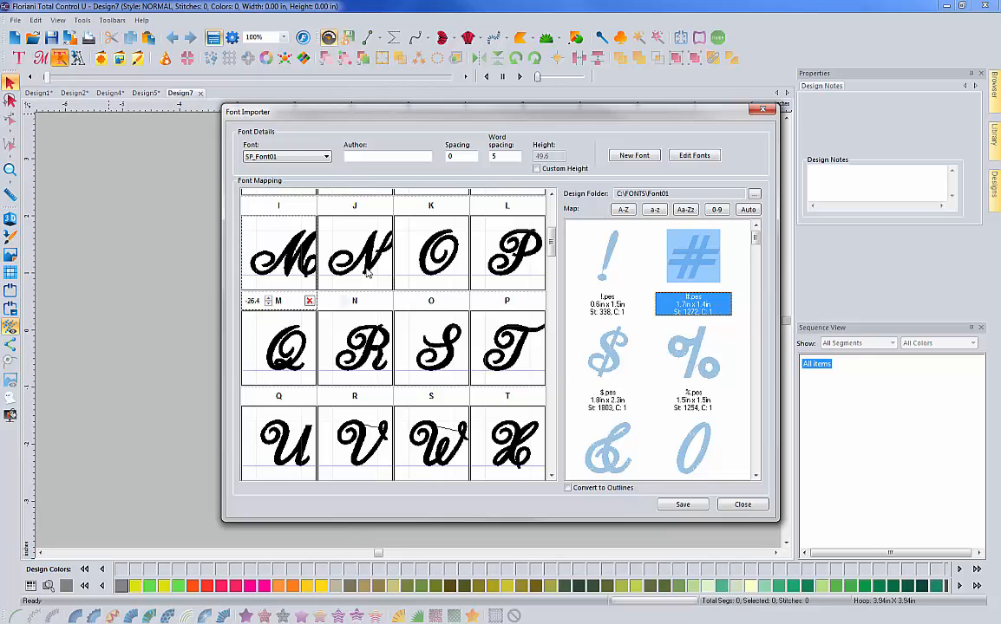
{"action": "left_click", "coordinate": [353, 252]}
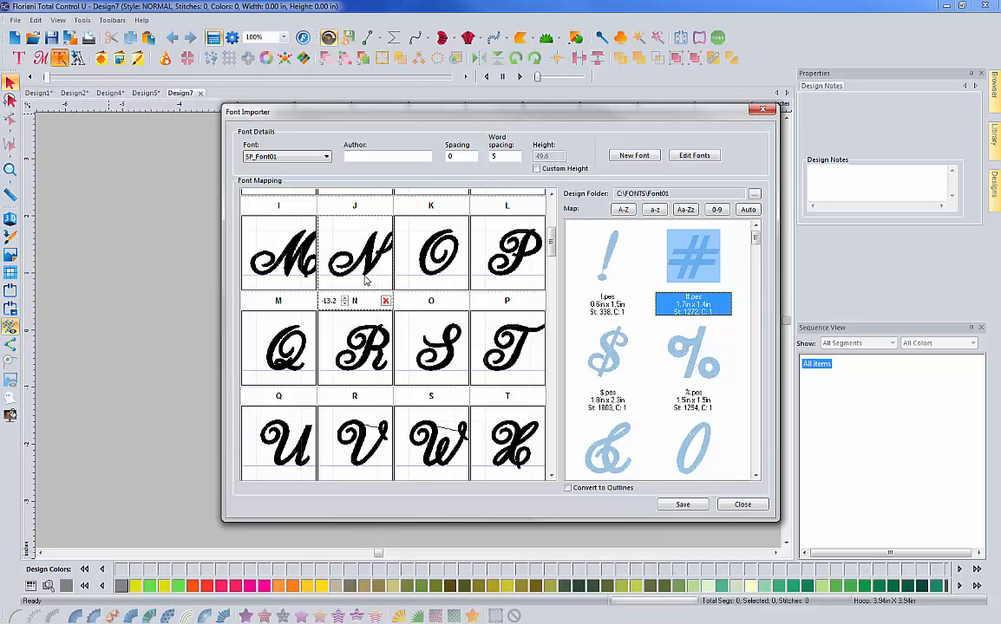
{"action": "mouse_move", "coordinate": [547, 269]}
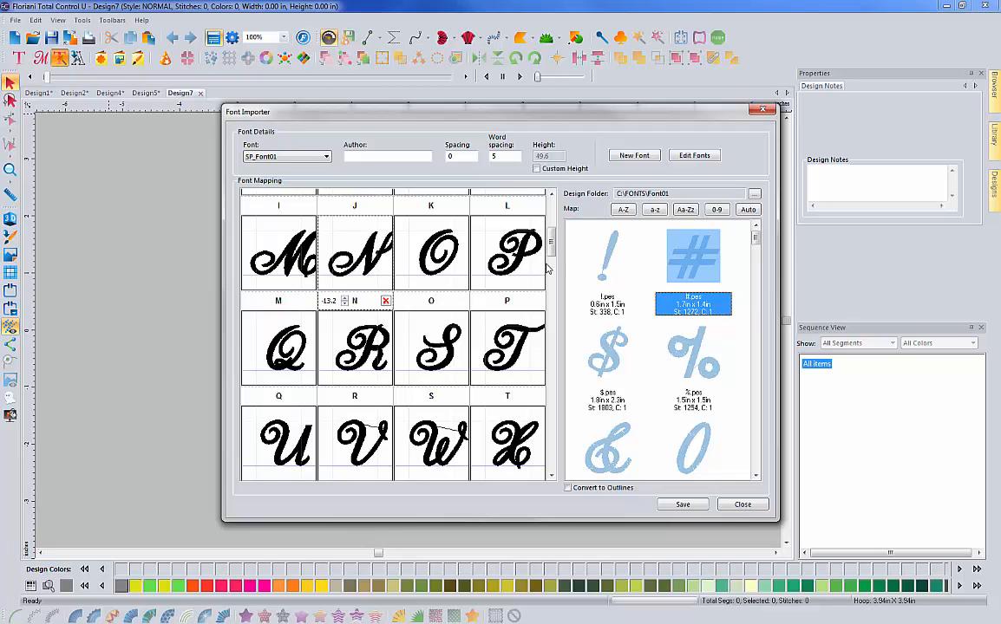
{"action": "scroll", "scroll_direction": "up", "scroll_amount": 3}
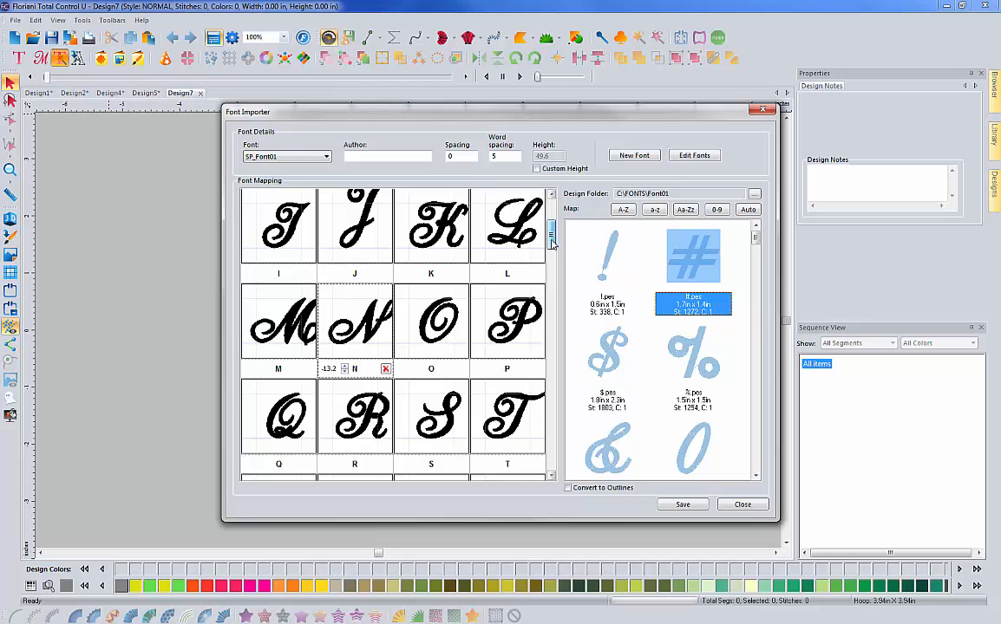
{"action": "scroll", "scroll_direction": "up", "scroll_amount": 3}
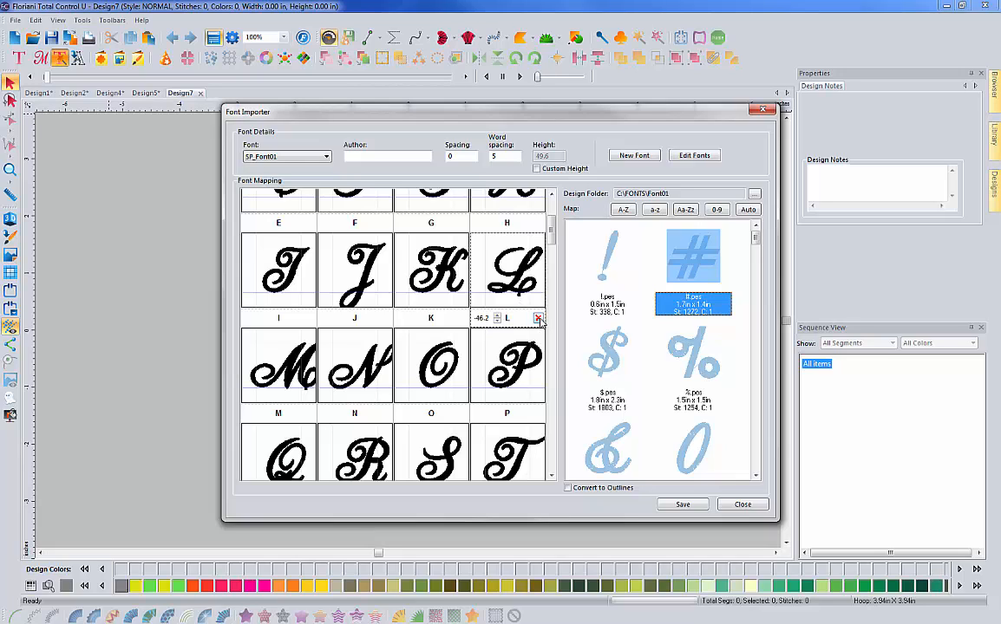
{"action": "mouse_move", "coordinate": [562, 309]}
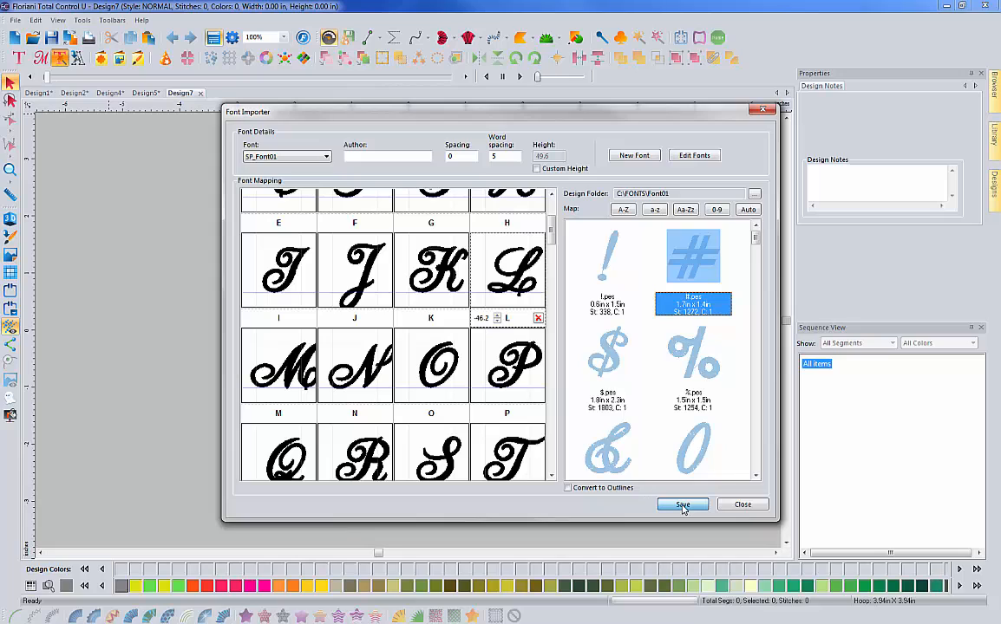
Save the corrected SP_Font01 mappings and close the Font Importer
{"action": "left_click", "coordinate": [684, 505]}
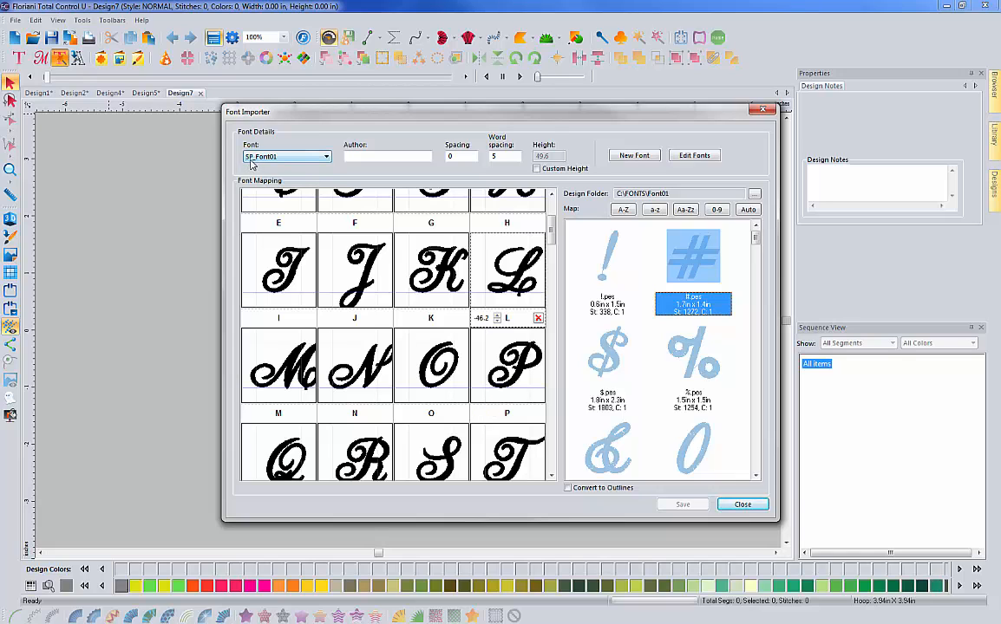
{"action": "mouse_move", "coordinate": [737, 524]}
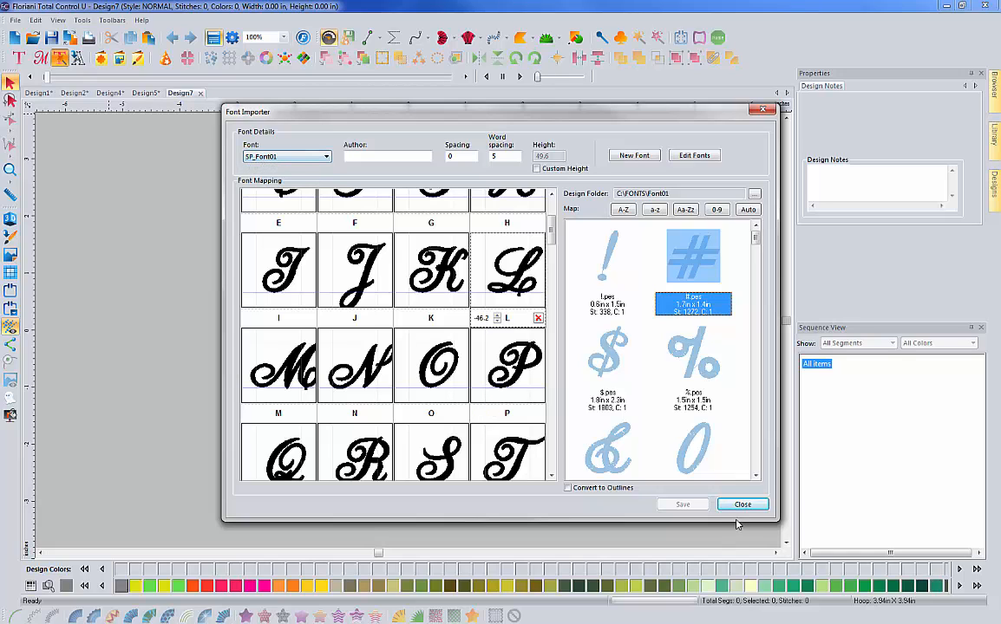
{"action": "left_click", "coordinate": [742, 503]}
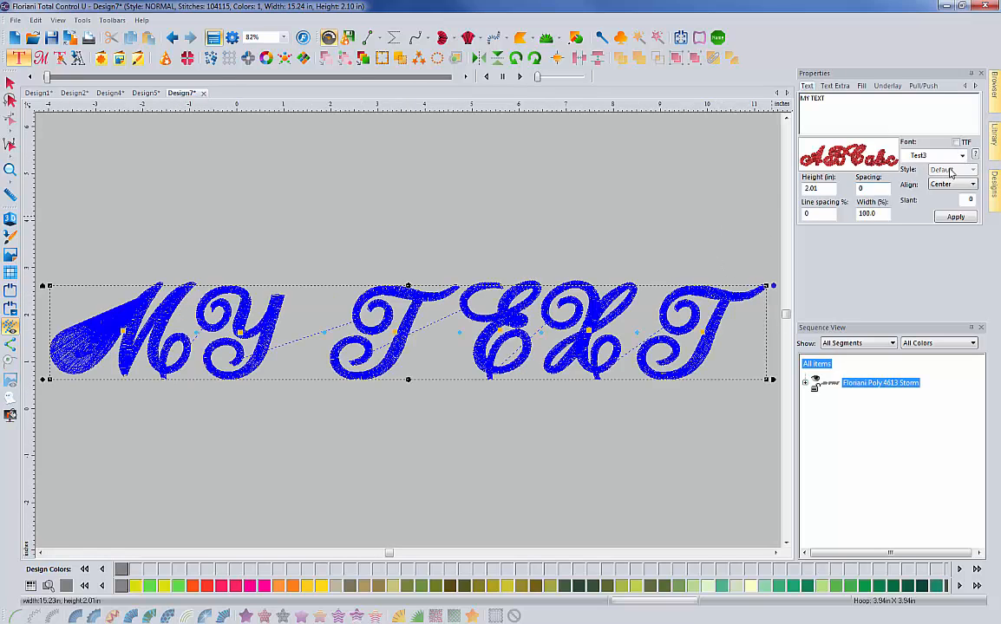
Choose SP_Font01 in the Properties Font box and apply it to the MY TEXT lettering
{"action": "left_click", "coordinate": [961, 156]}
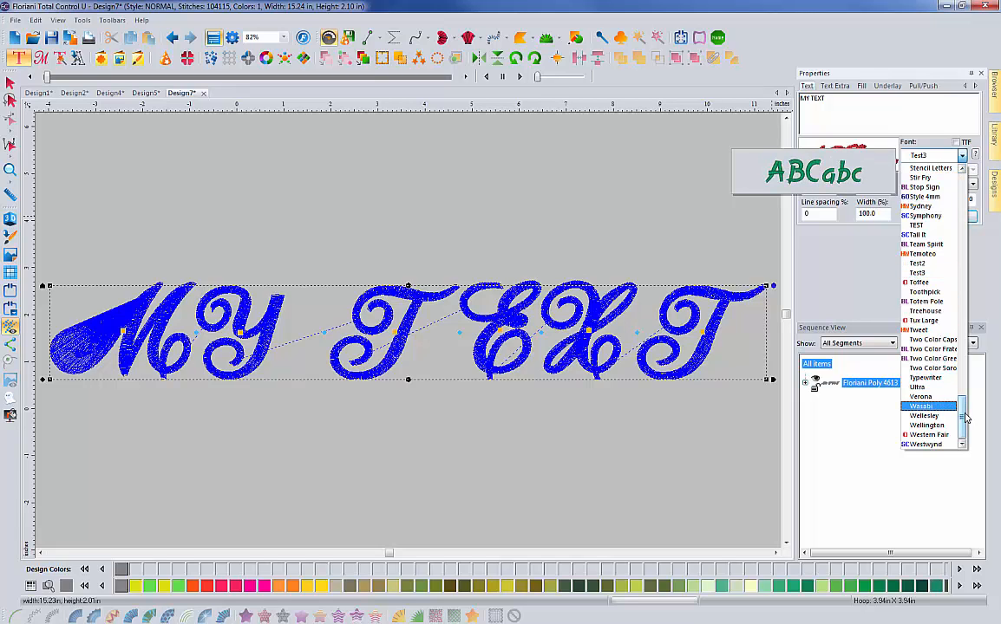
{"action": "scroll", "scroll_direction": "up", "scroll_amount": 3}
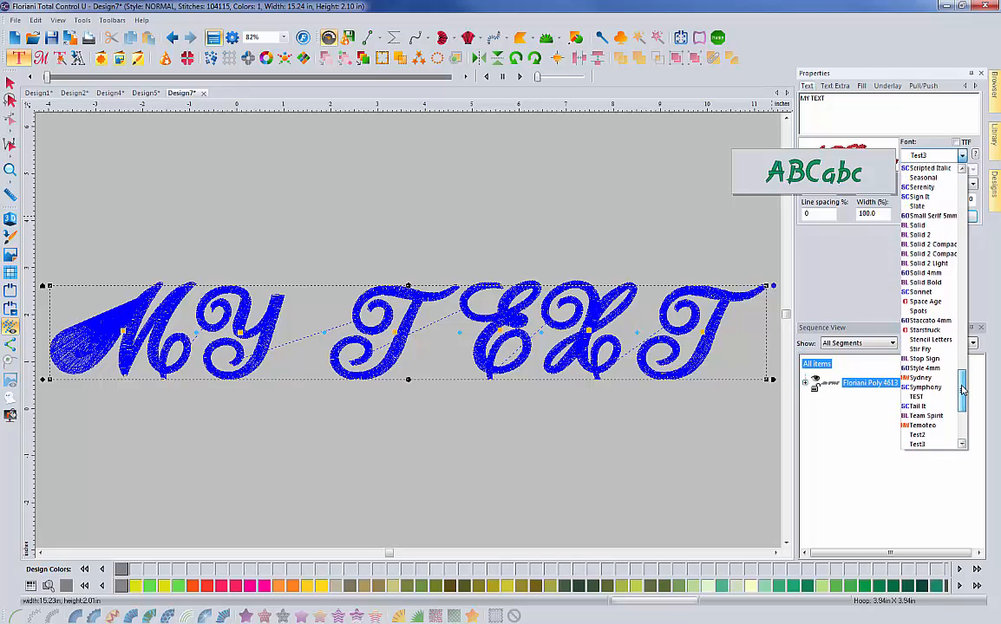
{"action": "scroll", "scroll_direction": "up", "scroll_amount": 3}
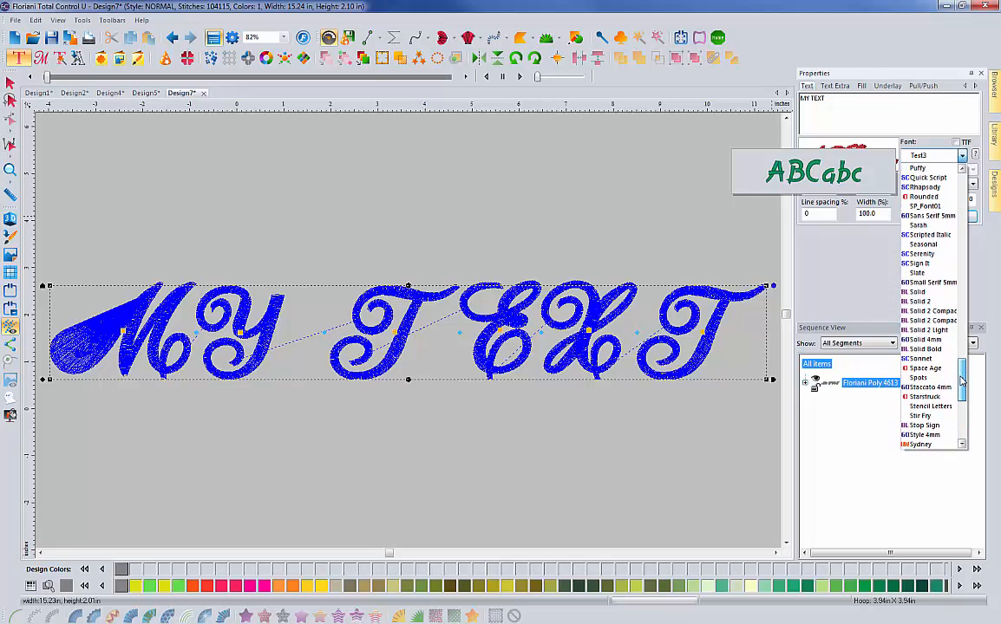
{"action": "left_click", "coordinate": [928, 215]}
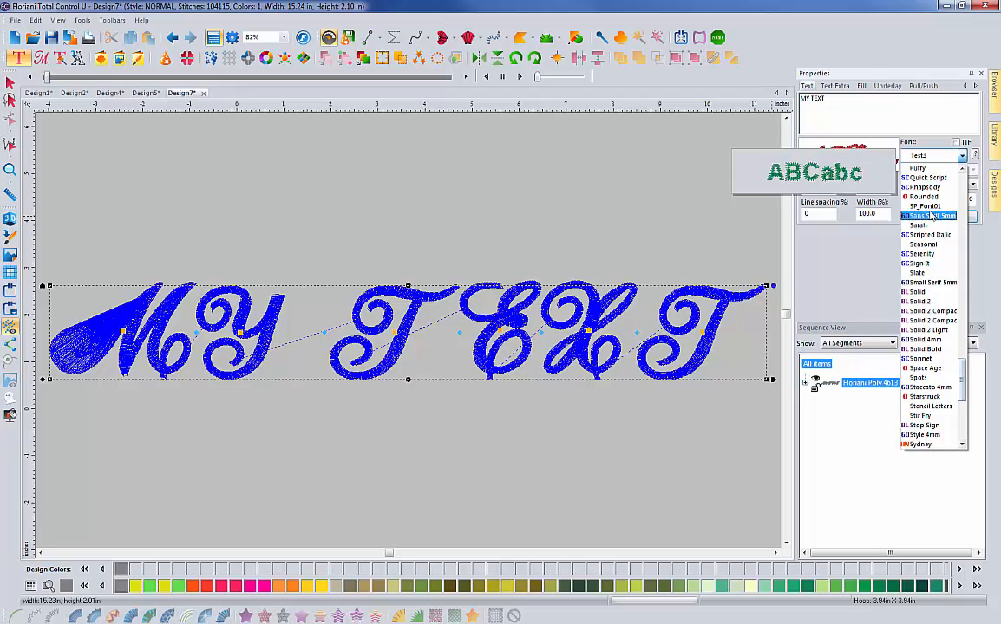
{"action": "left_click", "coordinate": [923, 205]}
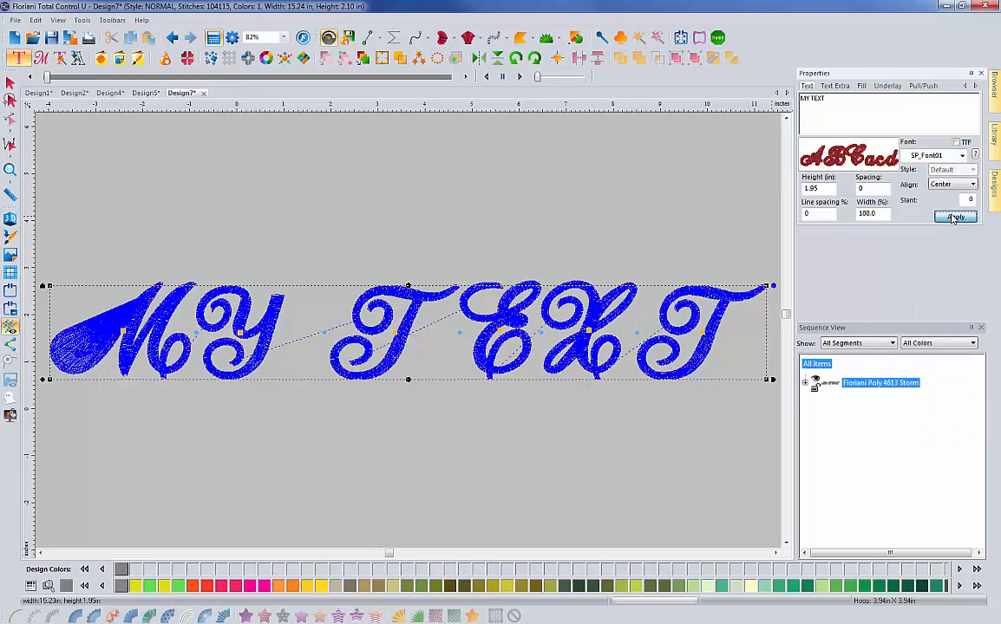
{"action": "left_click", "coordinate": [954, 217]}
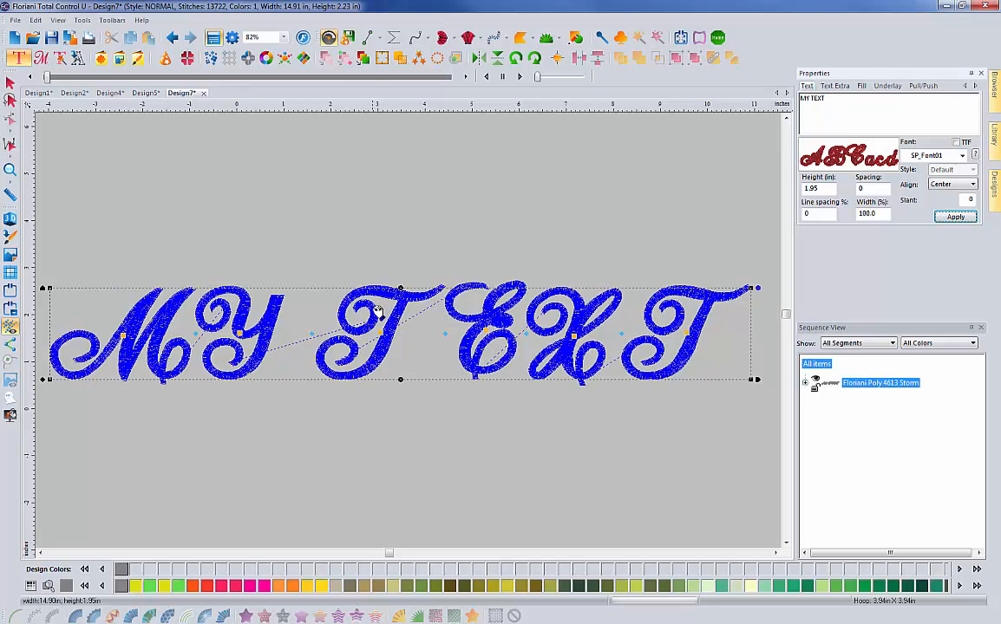
{"action": "mouse_move", "coordinate": [390, 402]}
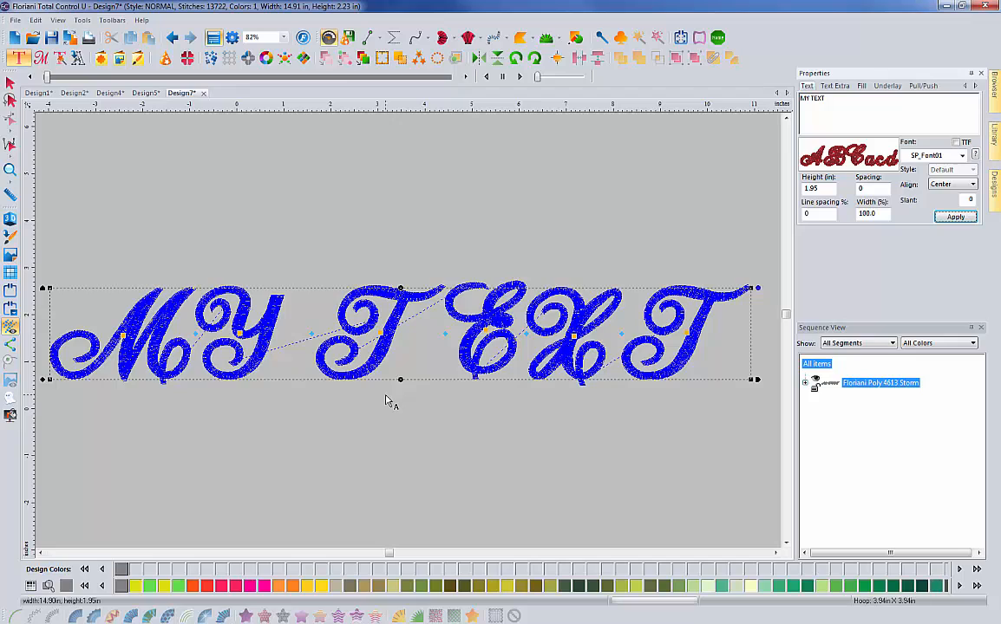
{"action": "mouse_move", "coordinate": [489, 311]}
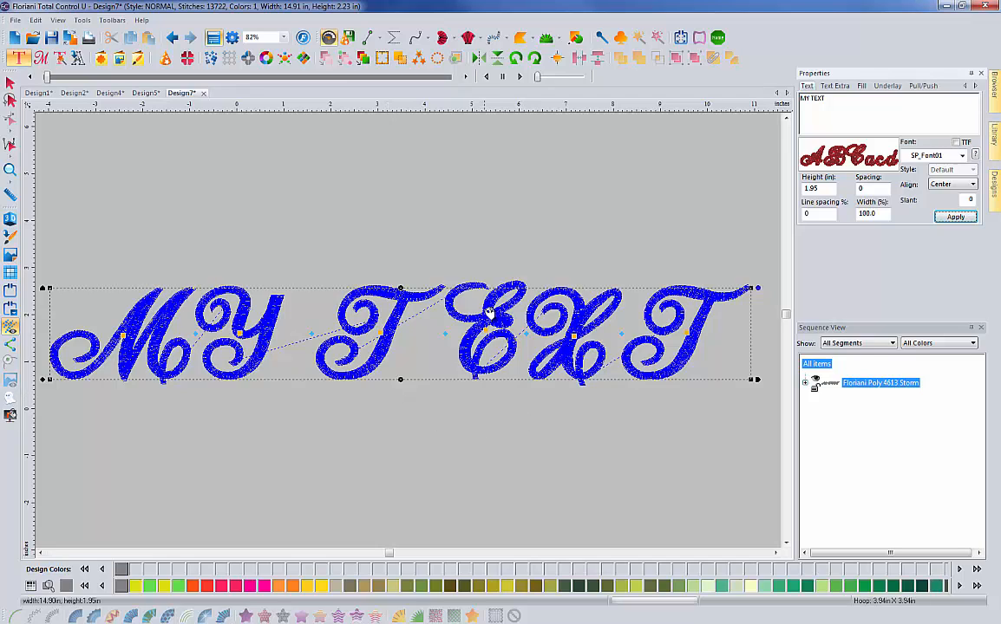
{"action": "mouse_move", "coordinate": [469, 363]}
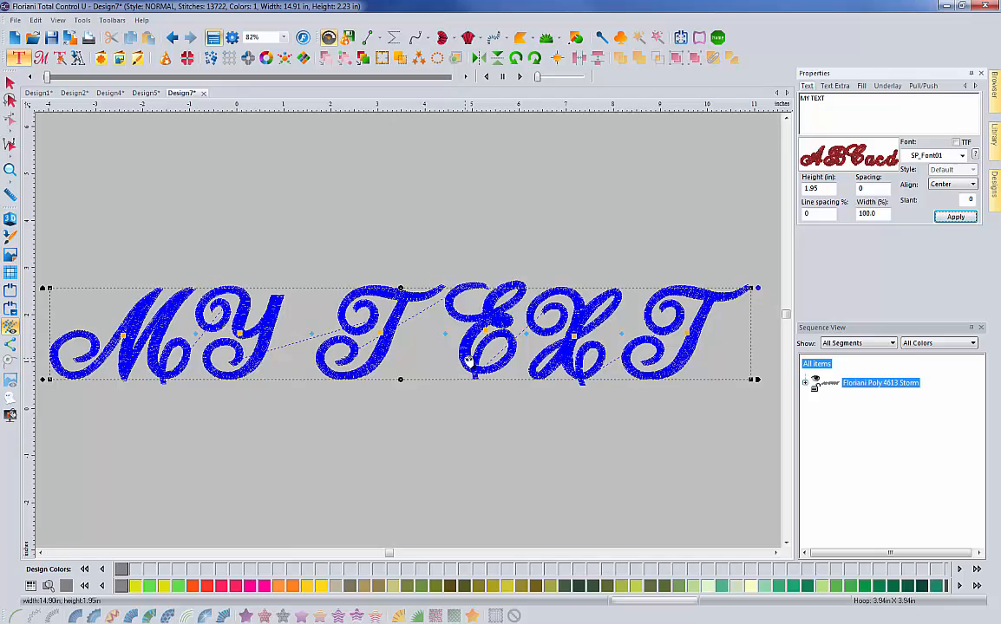
{"action": "mouse_move", "coordinate": [585, 385]}
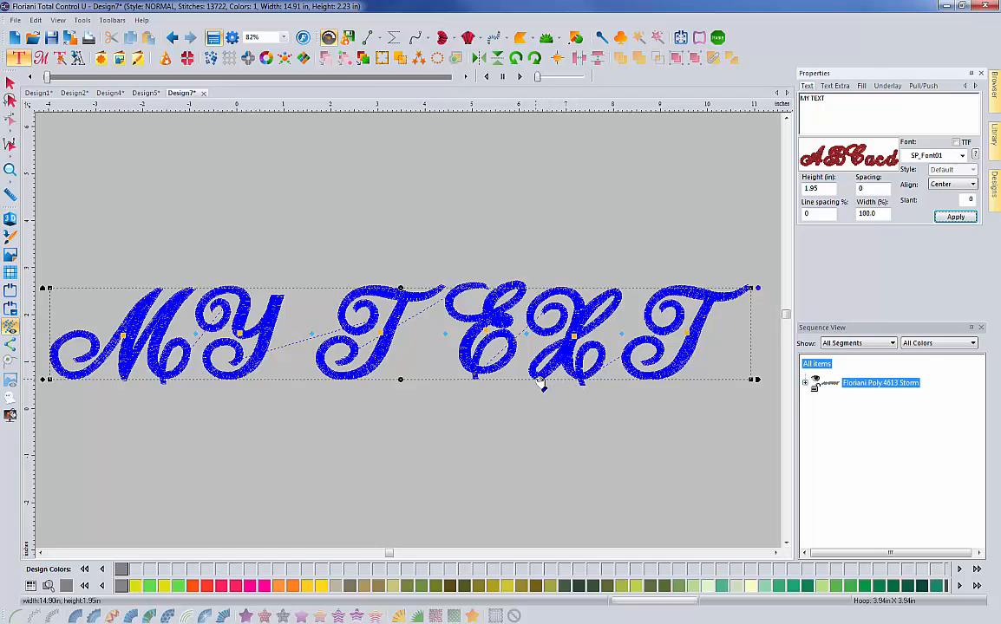
{"action": "mouse_move", "coordinate": [142, 381]}
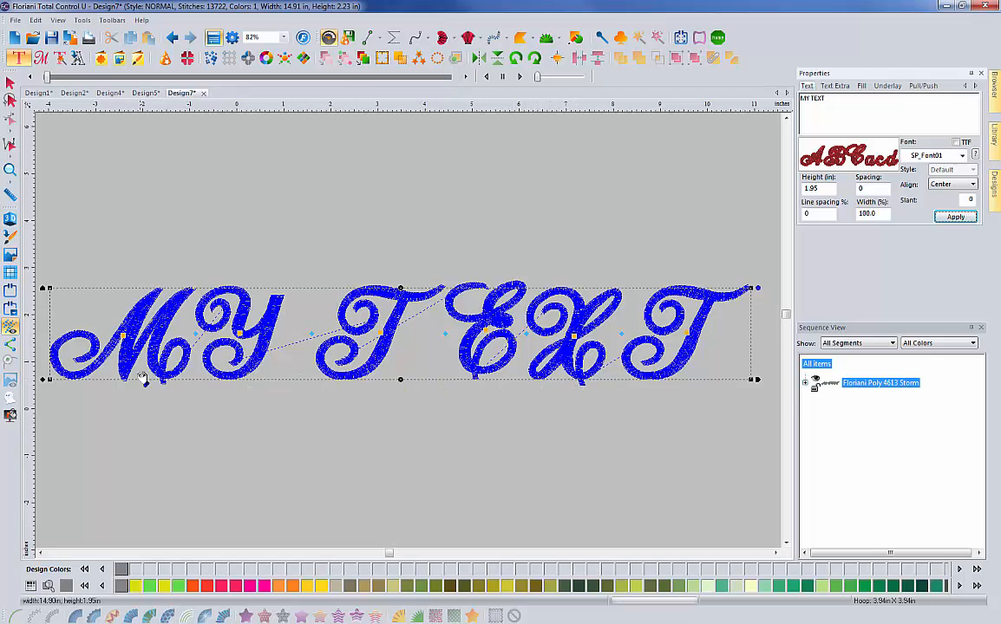
{"action": "mouse_move", "coordinate": [165, 388]}
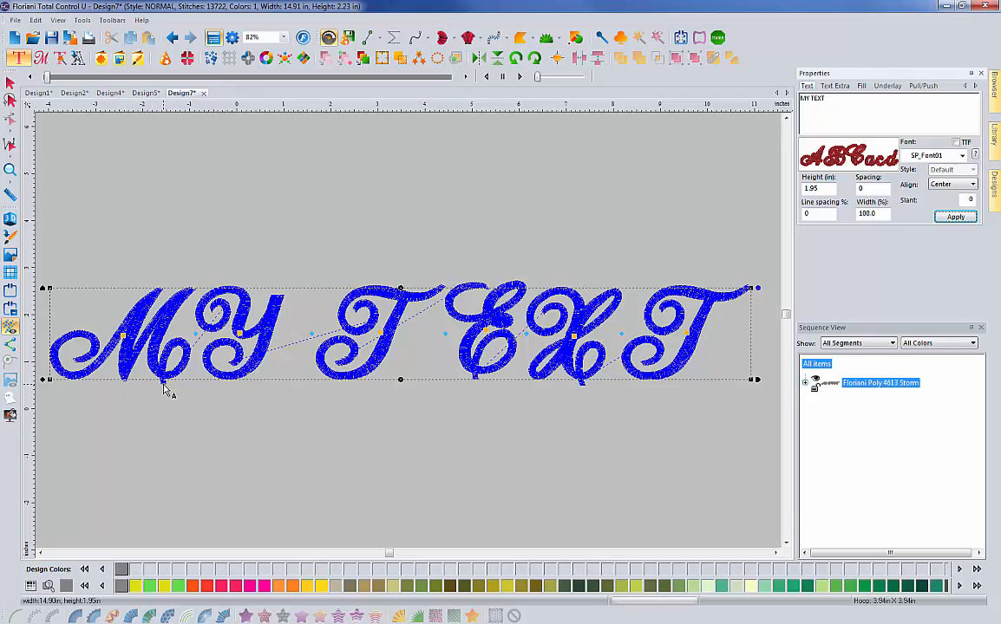
{"action": "mouse_move", "coordinate": [219, 403]}
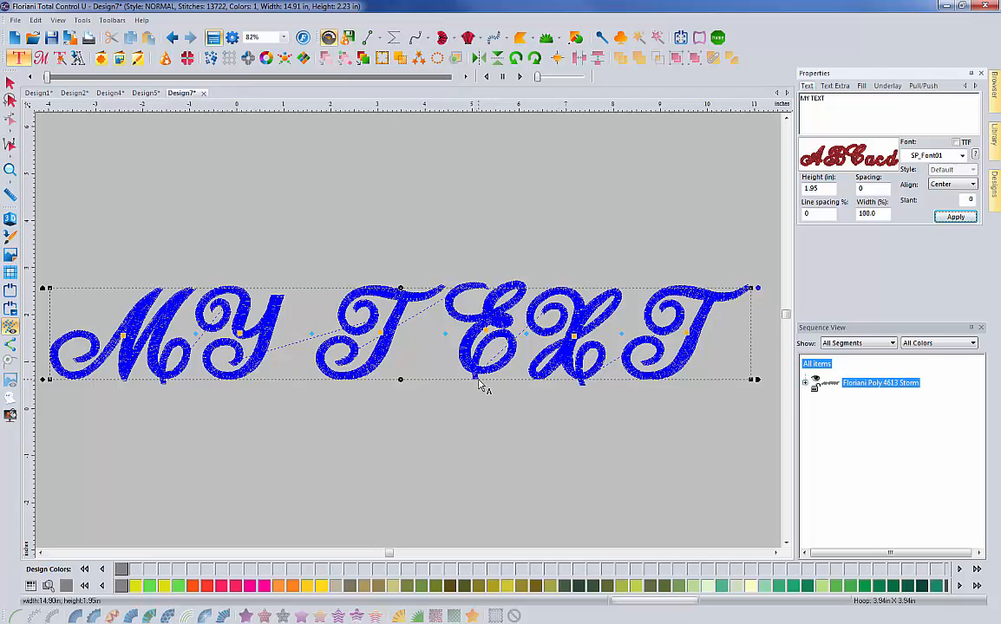
{"action": "mouse_move", "coordinate": [482, 385]}
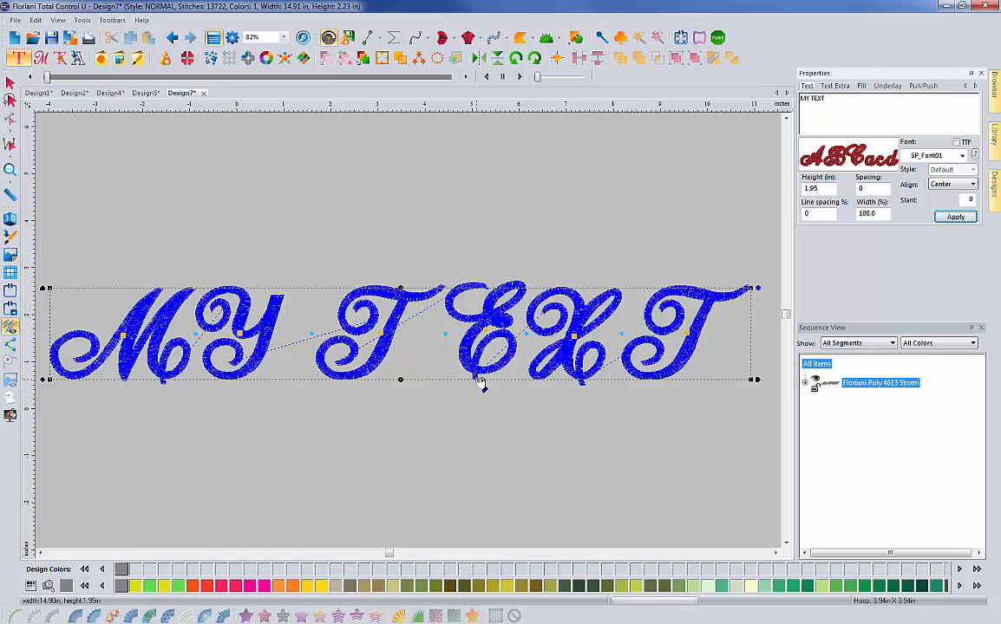
{"action": "mouse_move", "coordinate": [482, 385]}
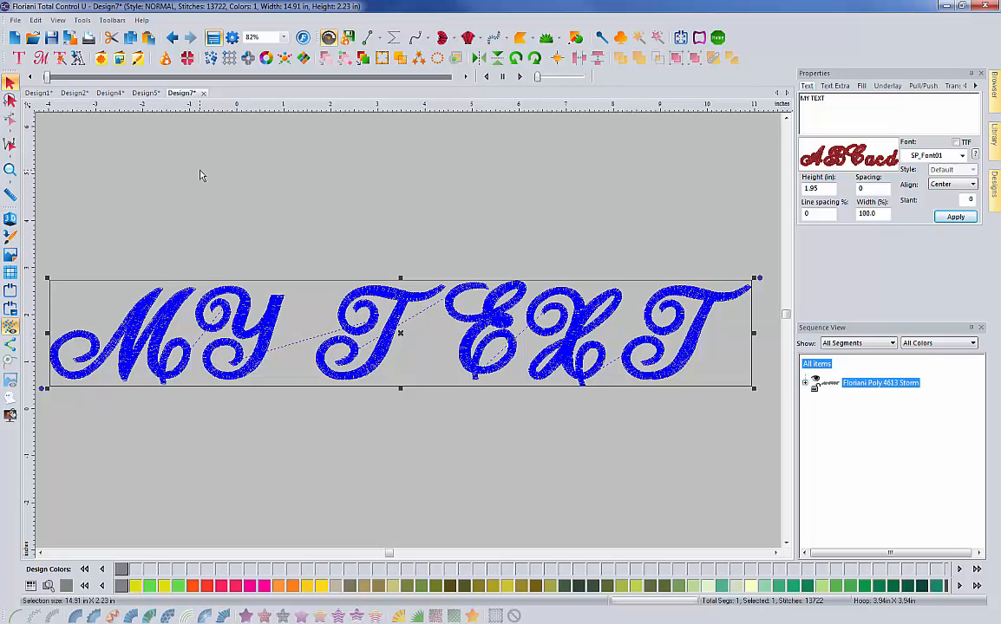
{"action": "mouse_move", "coordinate": [294, 219]}
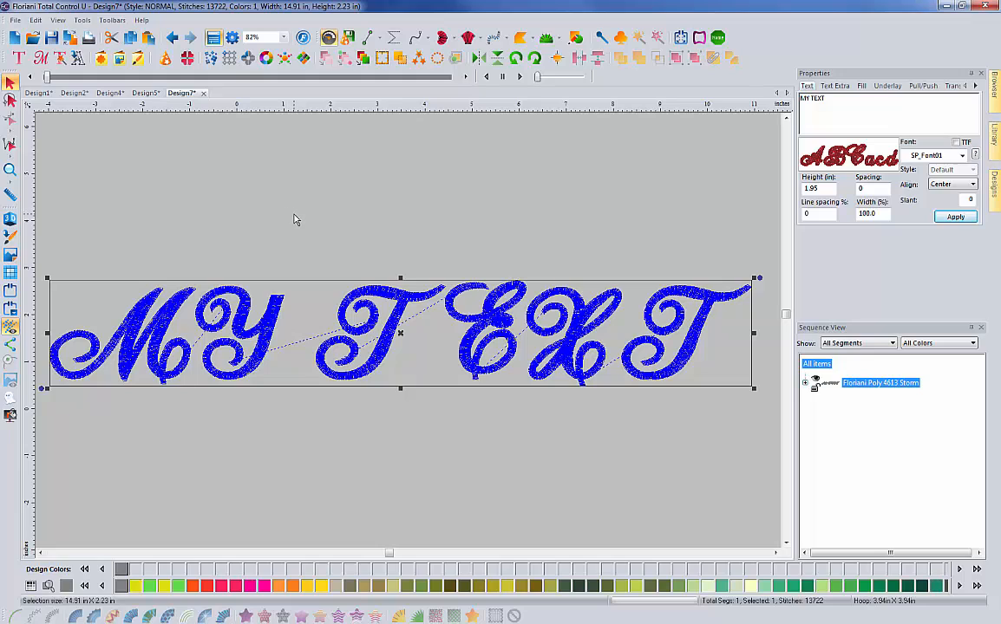
{"action": "mouse_move", "coordinate": [604, 191]}
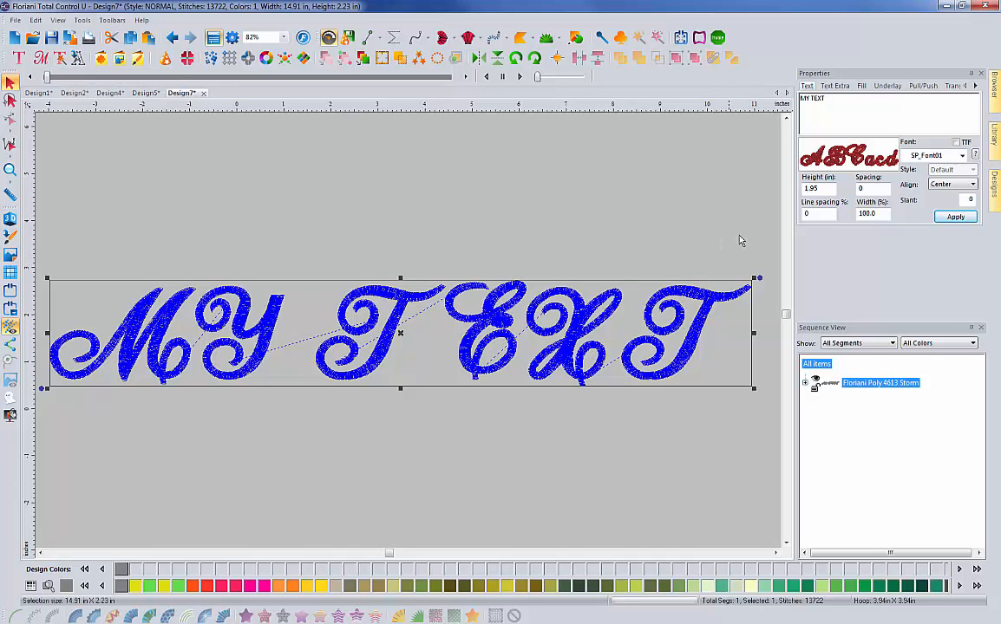
Switch the MY TEXT lettering to the Sarah font and bring up the Font Importer
{"action": "left_click", "coordinate": [961, 156]}
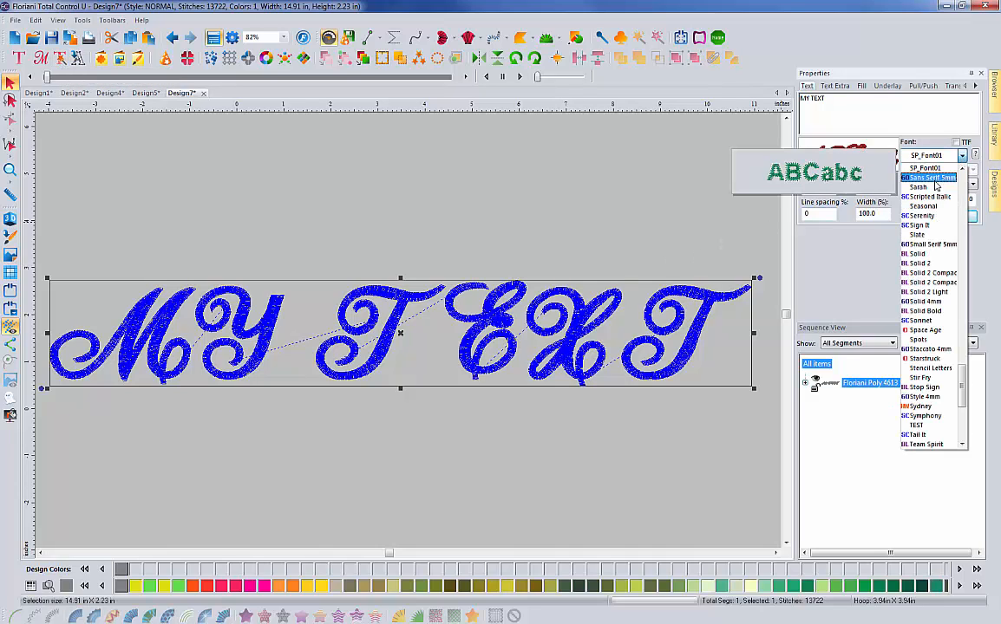
{"action": "left_click", "coordinate": [918, 187]}
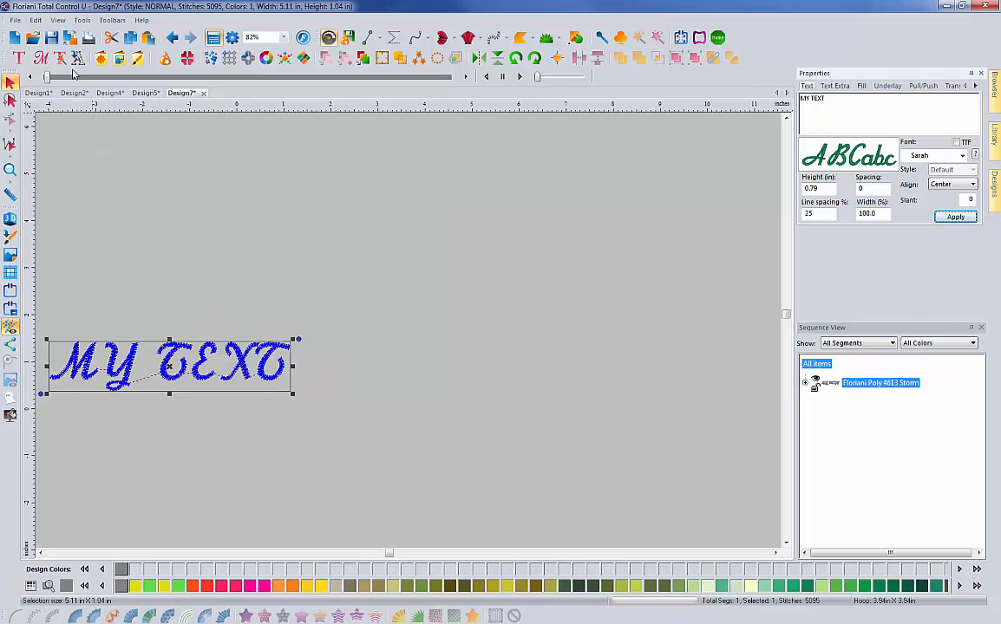
{"action": "left_click", "coordinate": [59, 59]}
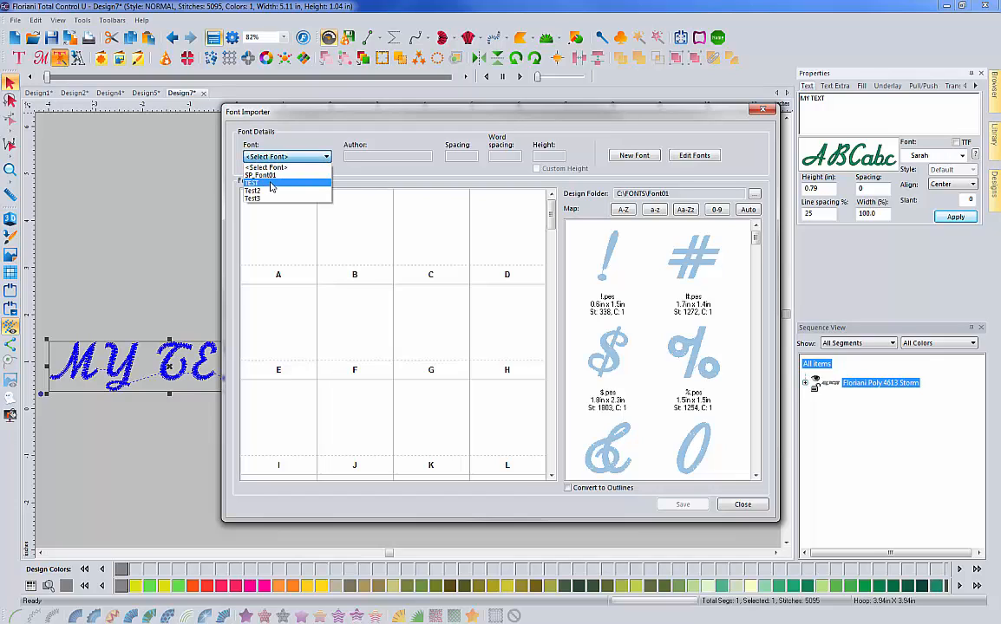
Select SP_Font01 from the Font Importer's font list to load its mapping grid
{"action": "left_click", "coordinate": [260, 175]}
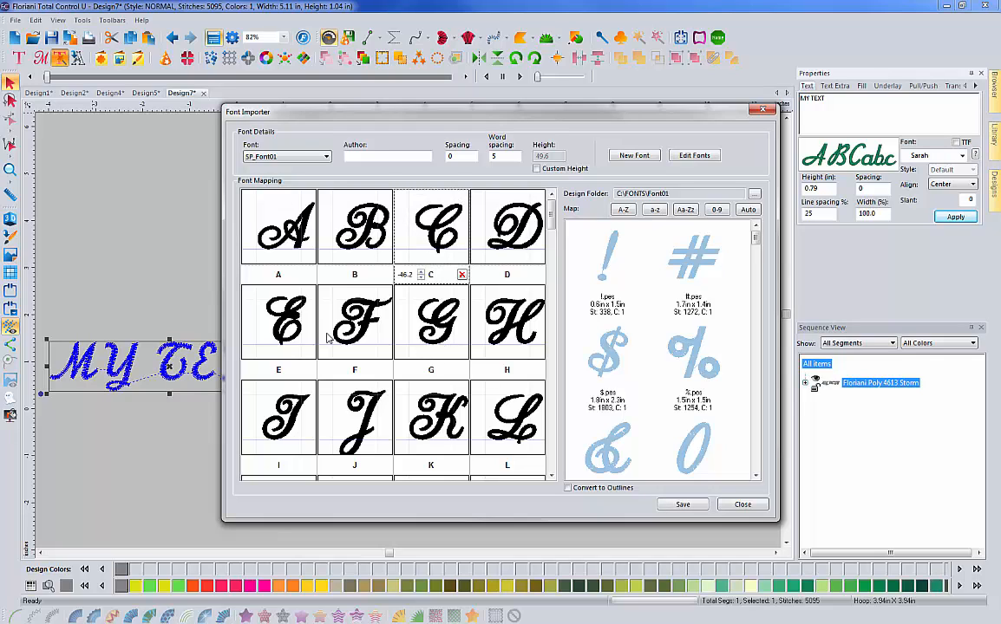
{"action": "mouse_move", "coordinate": [281, 349]}
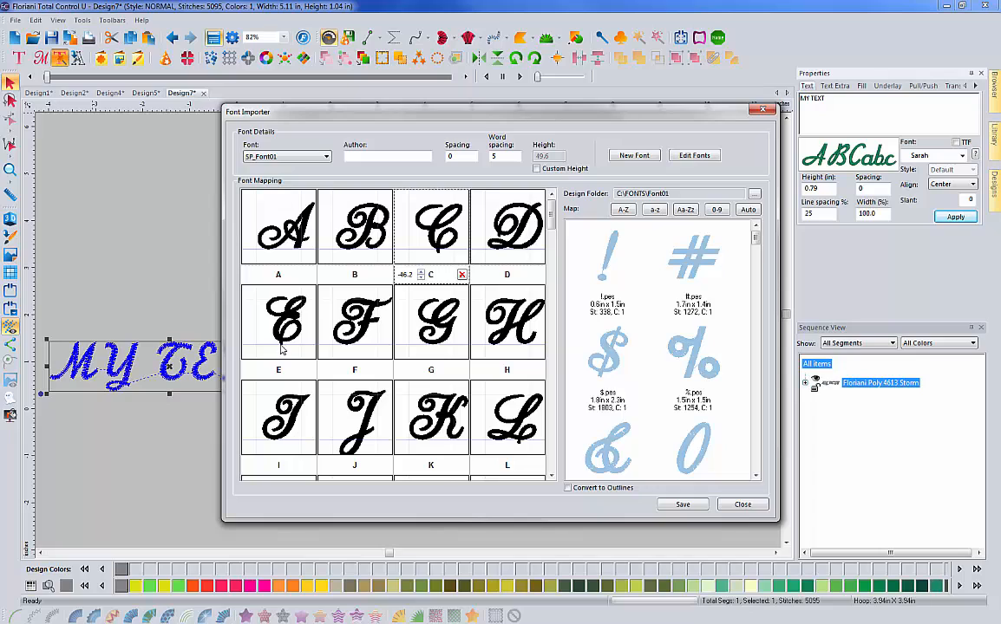
{"action": "mouse_move", "coordinate": [267, 350]}
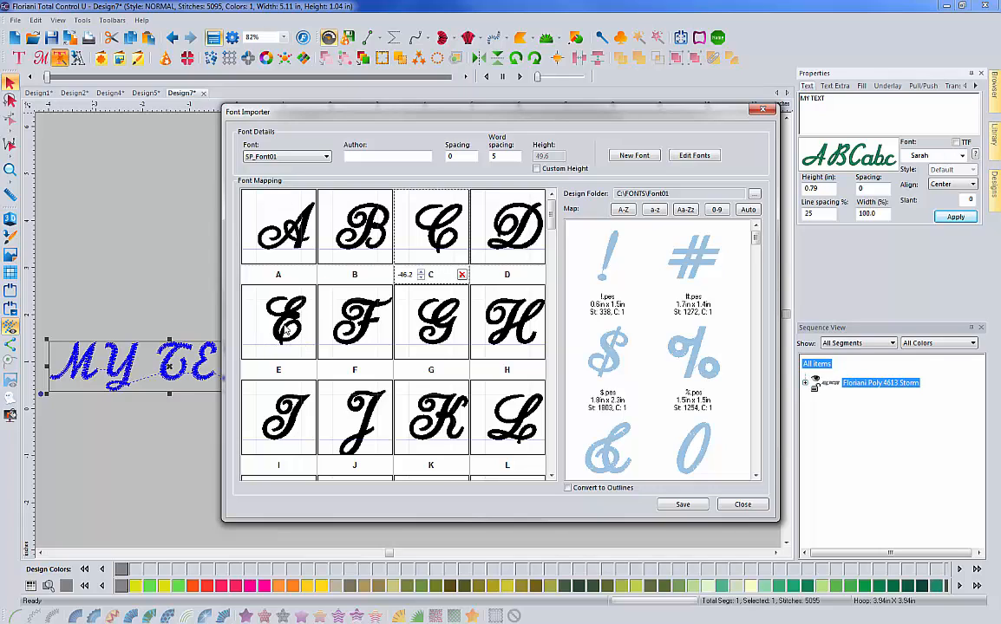
{"action": "left_click", "coordinate": [278, 321]}
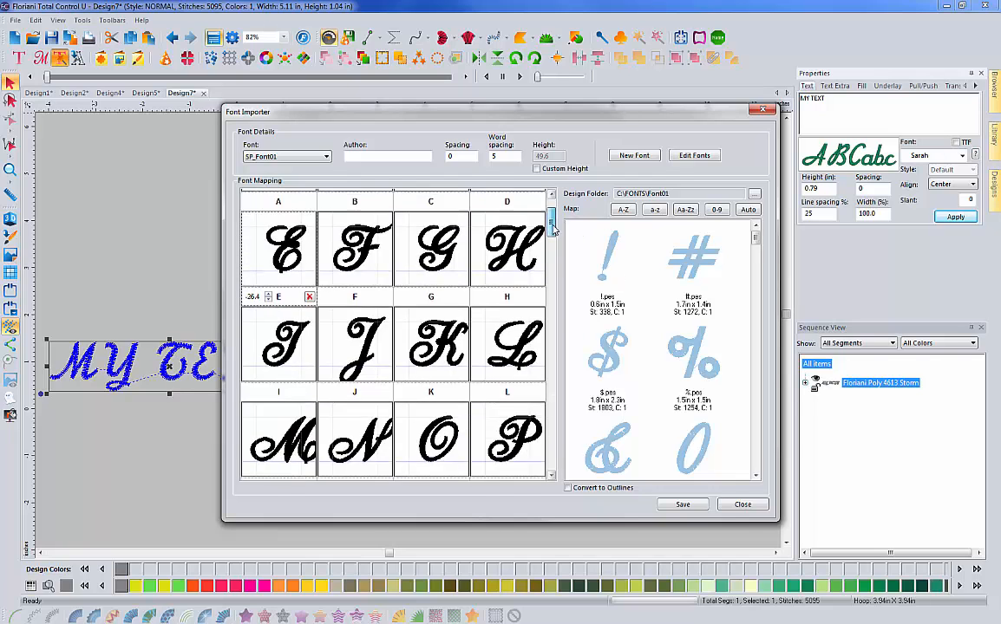
Delete the misplaced lowercase glyphs so y and z shift back to their proper slots
{"action": "scroll", "scroll_direction": "down", "scroll_amount": 3}
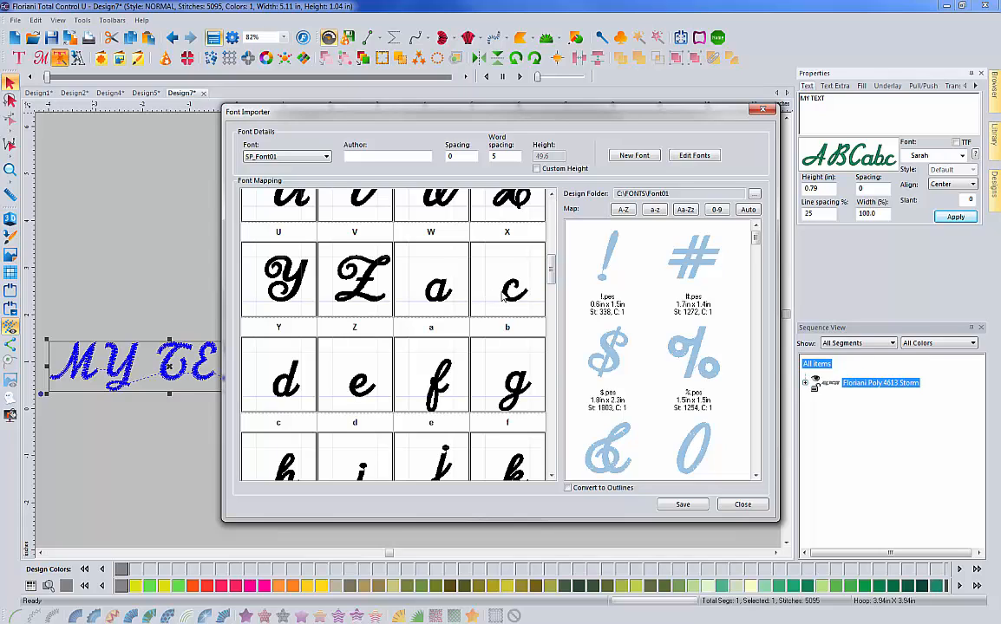
{"action": "mouse_move", "coordinate": [340, 372]}
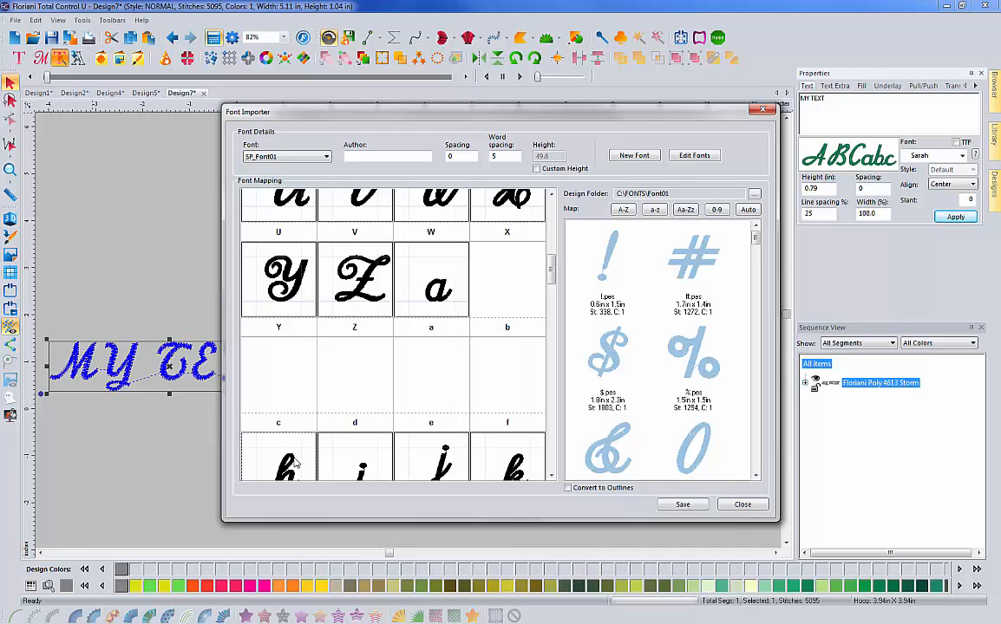
{"action": "scroll", "scroll_direction": "down", "scroll_amount": 3}
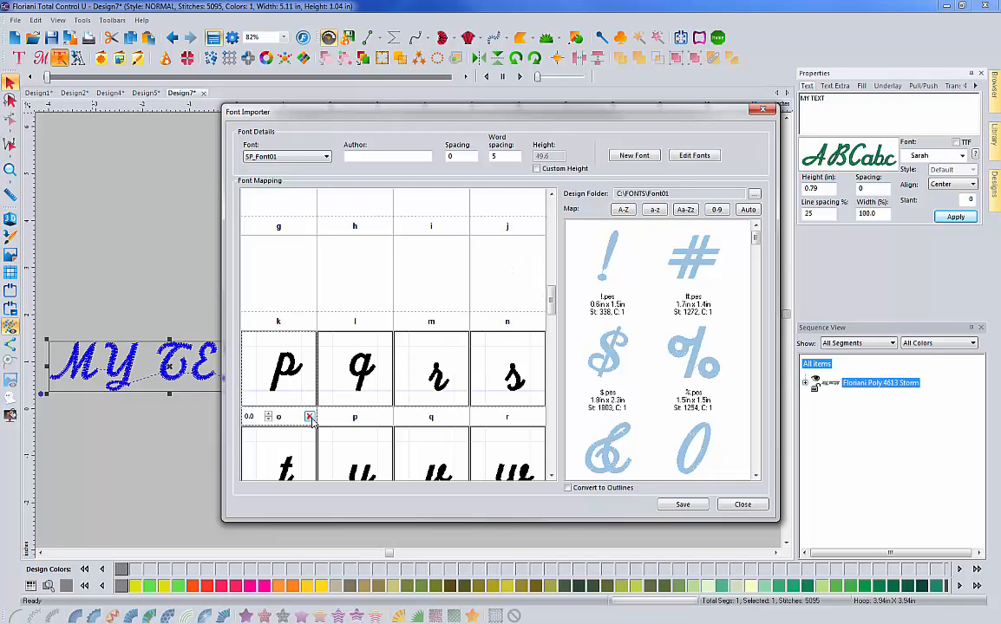
{"action": "left_click", "coordinate": [309, 416]}
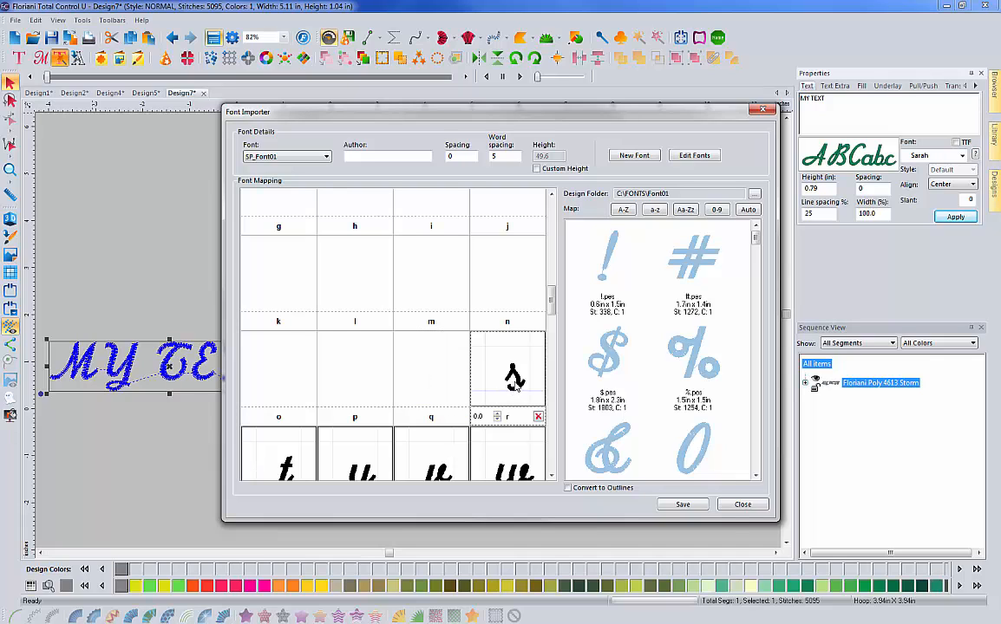
{"action": "scroll", "scroll_direction": "down", "scroll_amount": 3}
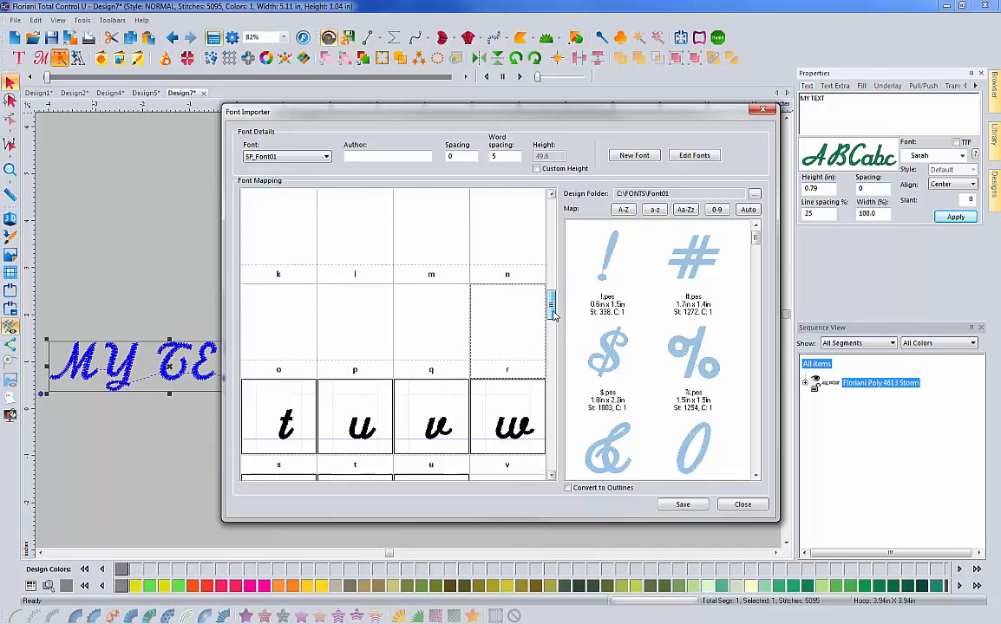
{"action": "scroll", "scroll_direction": "down", "scroll_amount": 3}
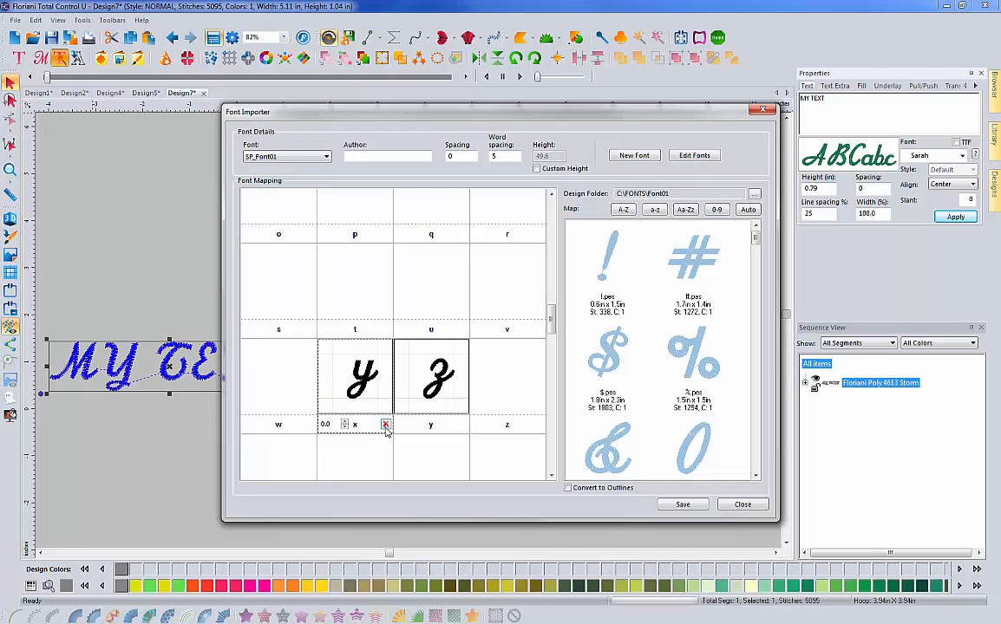
{"action": "left_click", "coordinate": [385, 425]}
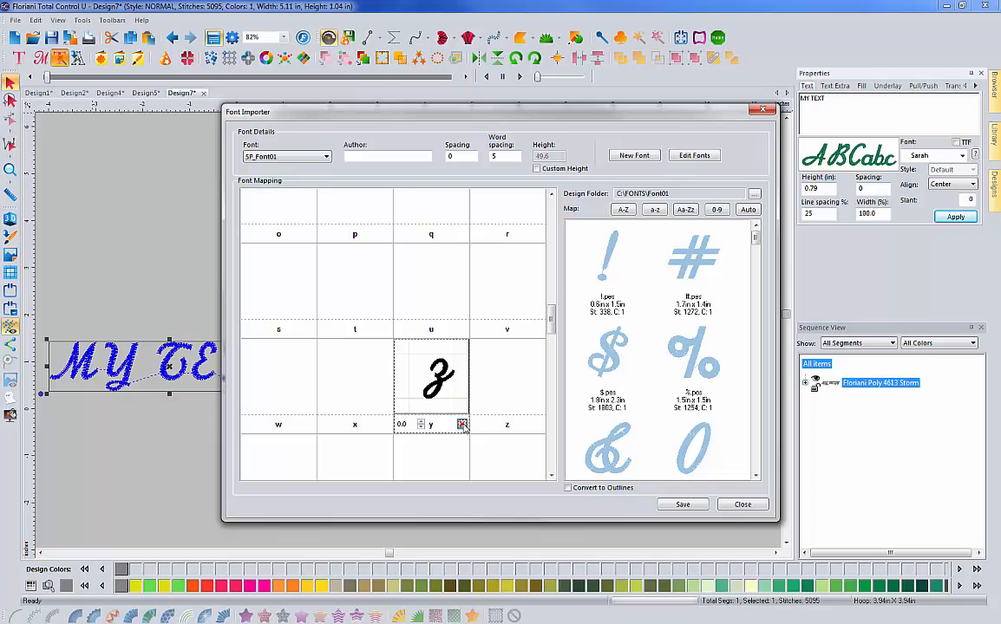